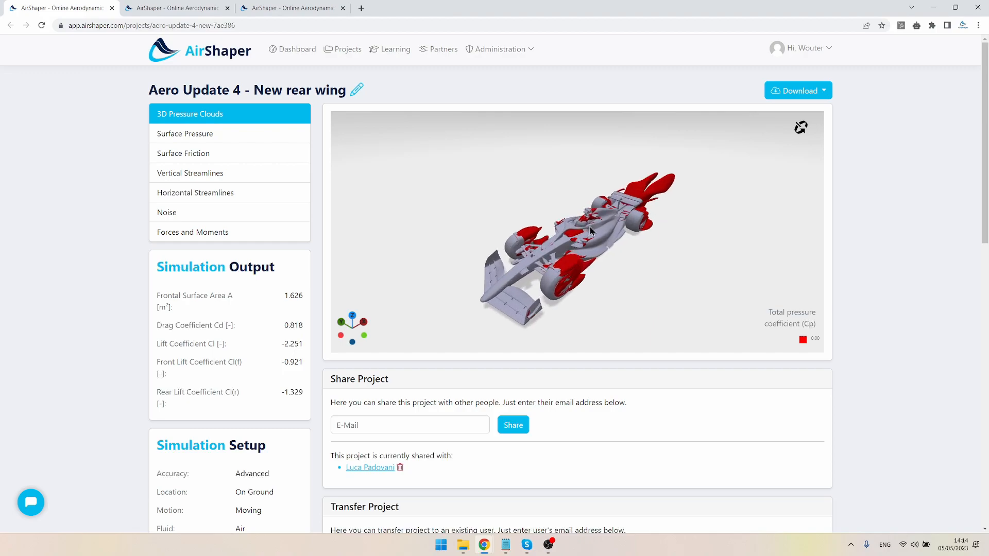
- Orbit and zoom the new rear wing car's 3D pressure clouds toward its rear
drag(589, 229, 603, 243)
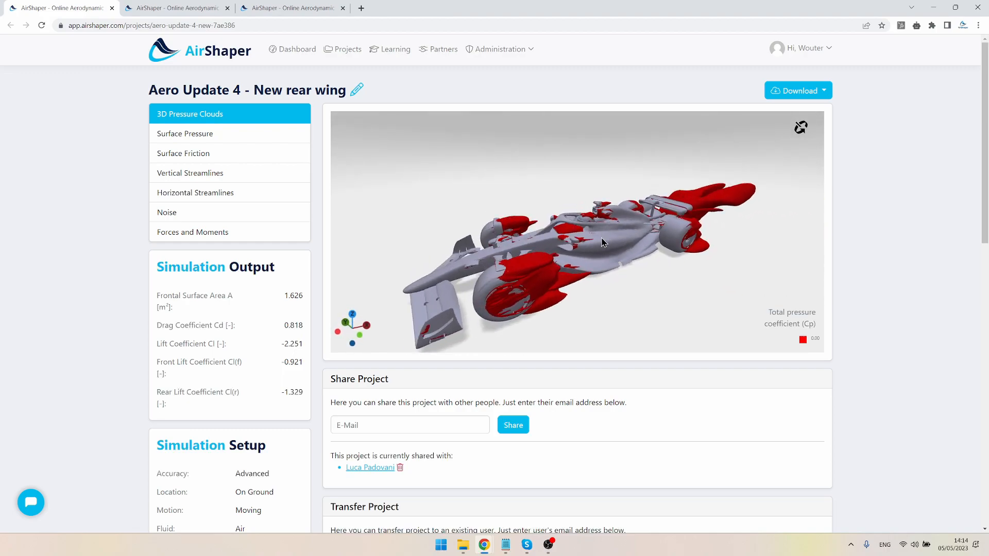
drag(603, 244, 609, 234)
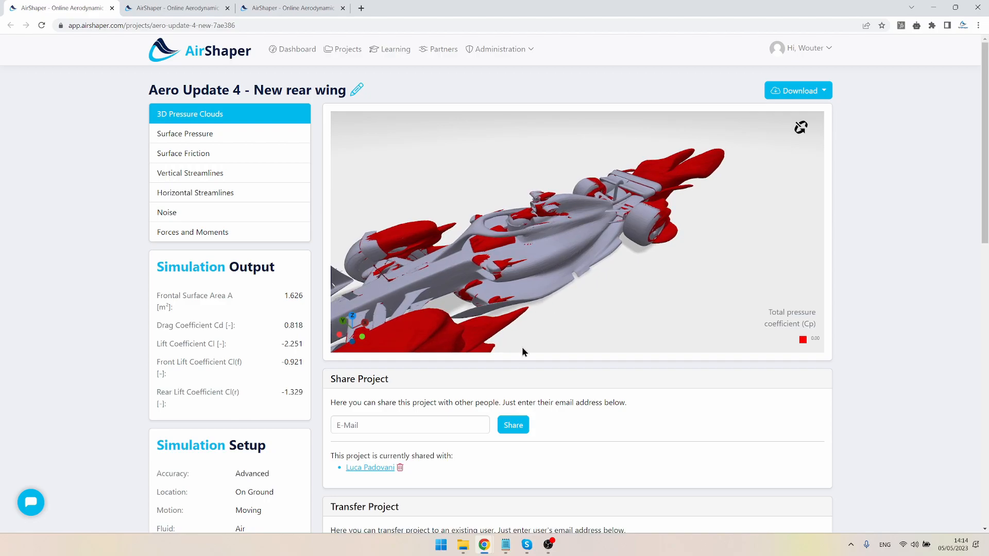
drag(522, 353, 527, 322)
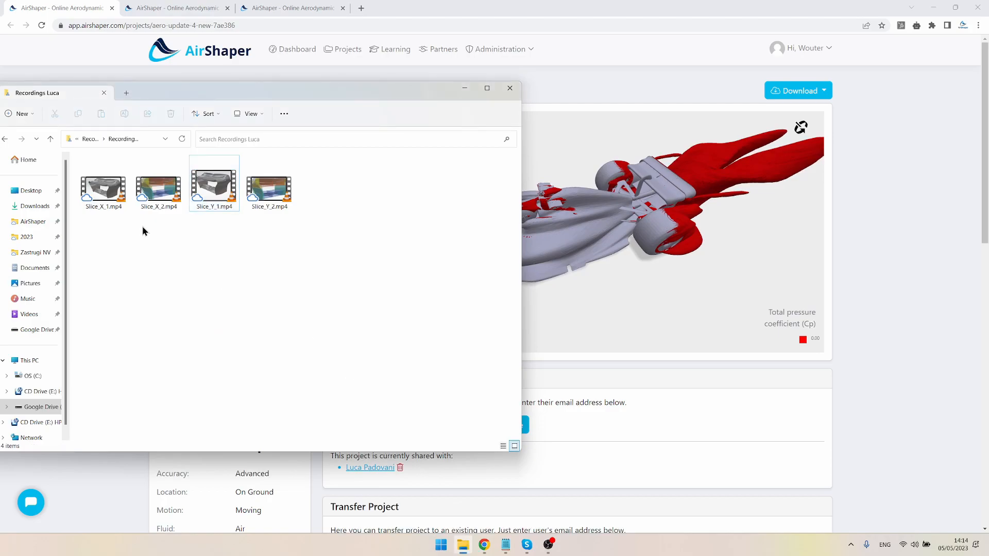
click(103, 184)
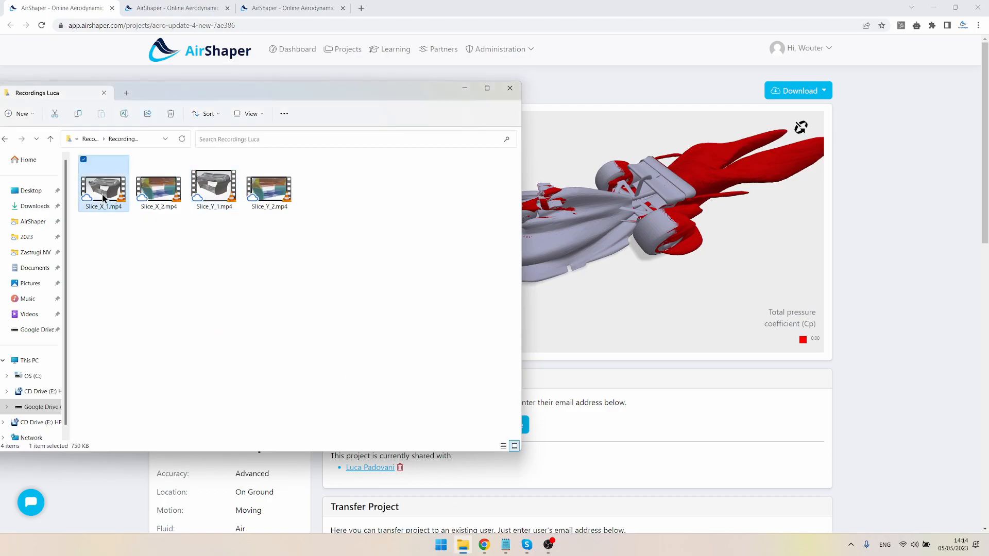
double_click(103, 183)
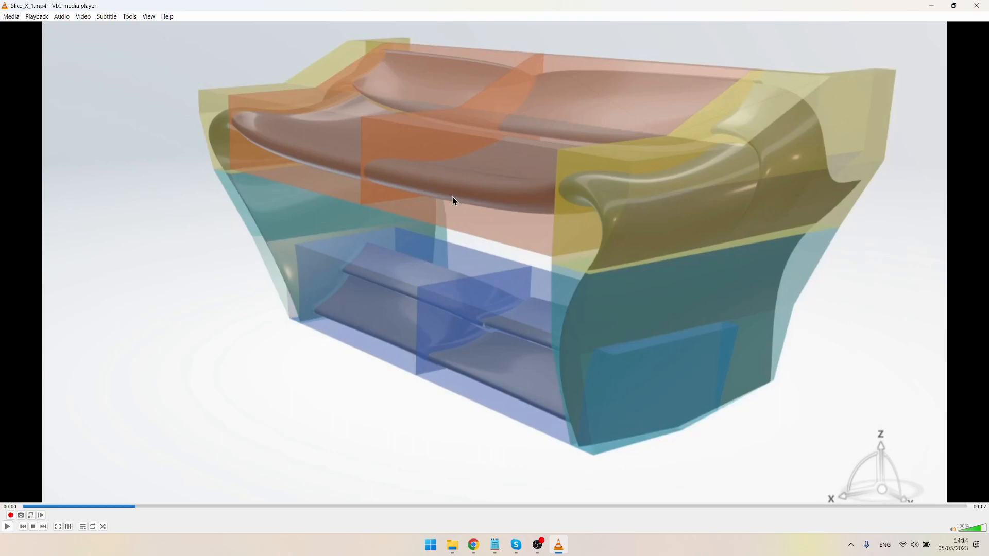
mouse_move(508, 269)
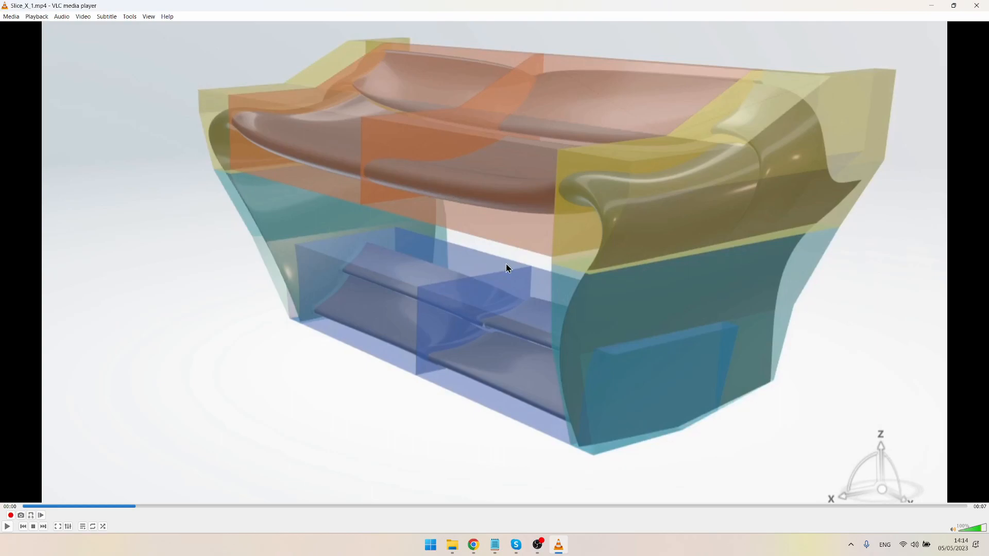
mouse_move(642, 175)
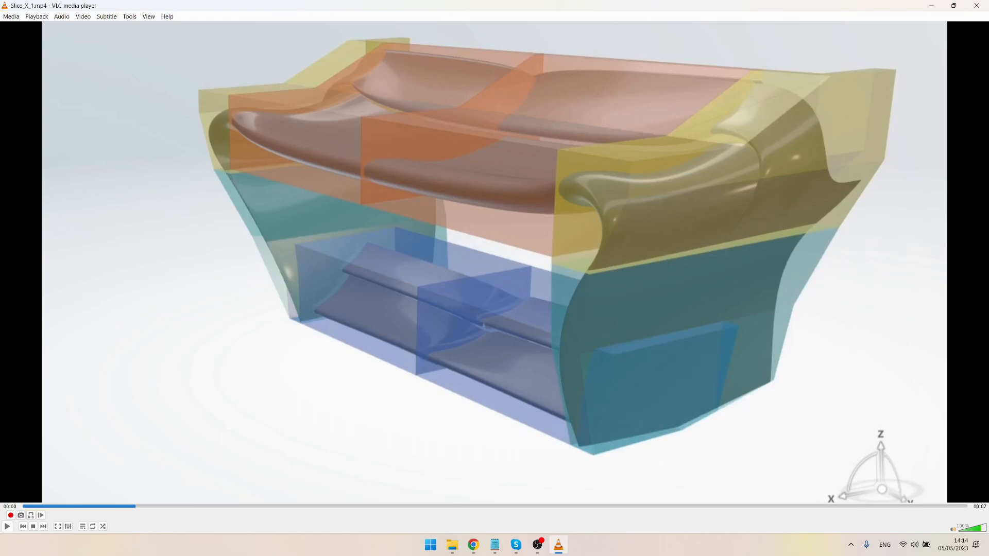
mouse_move(608, 194)
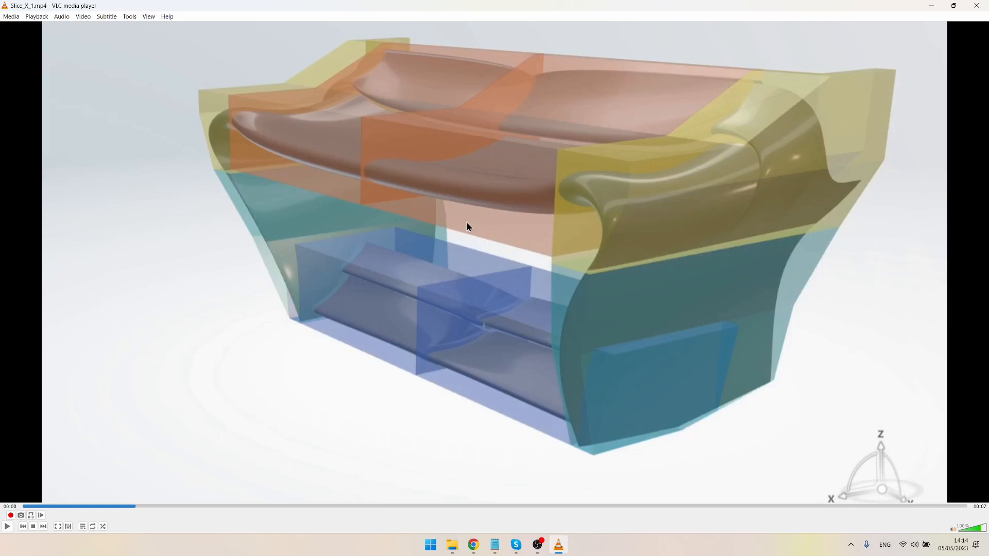
mouse_move(321, 166)
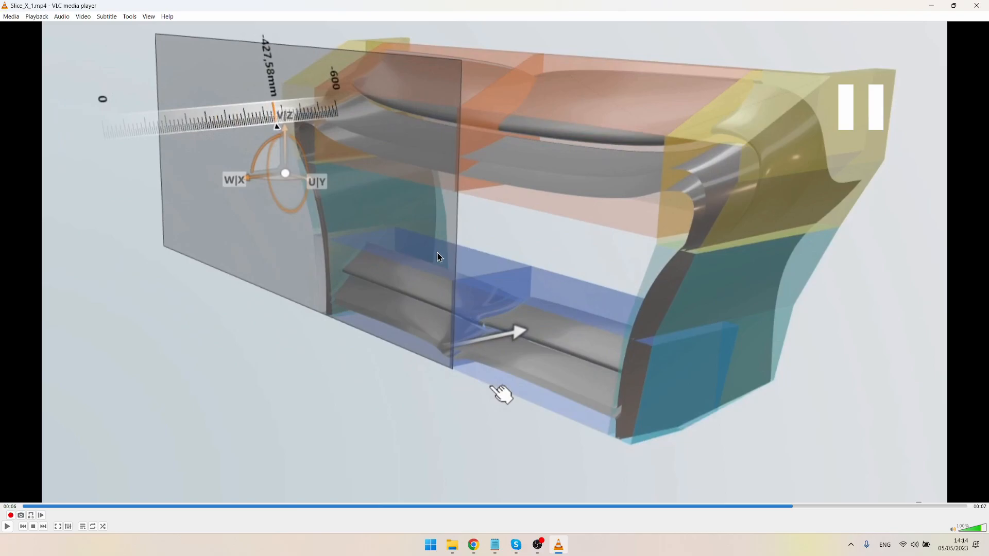
mouse_move(574, 226)
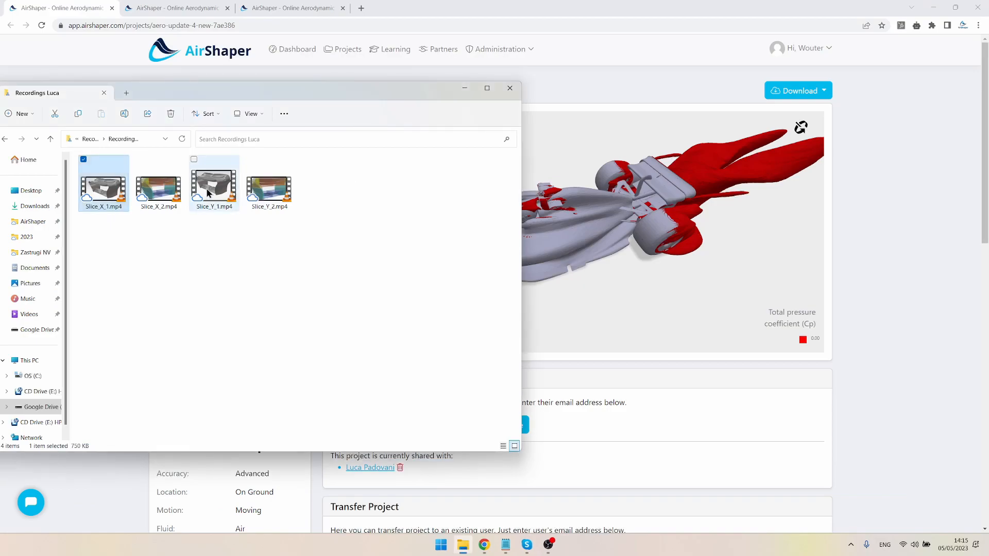
- Play the Slice_Y_1.mp4 cutting-plane recording in VLC
double_click(215, 183)
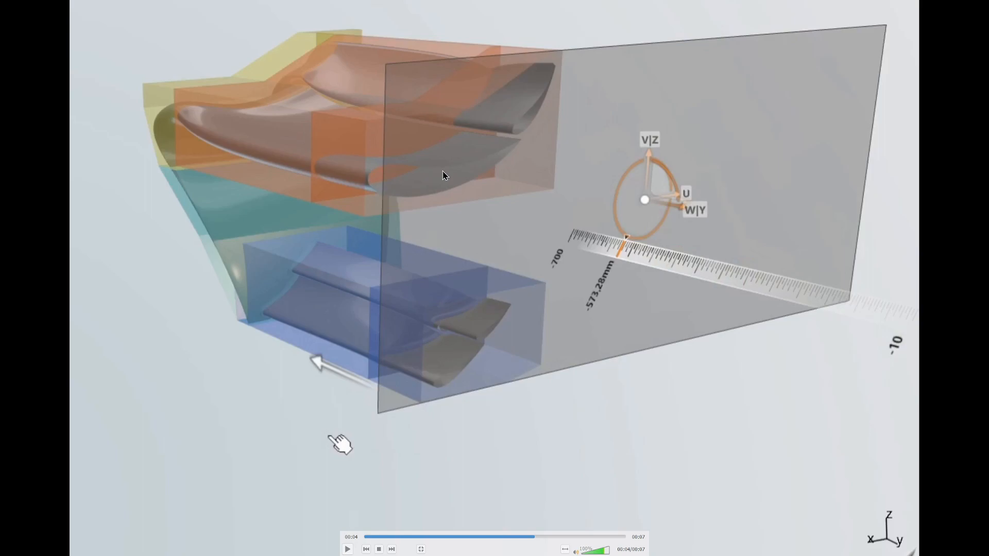
mouse_move(481, 158)
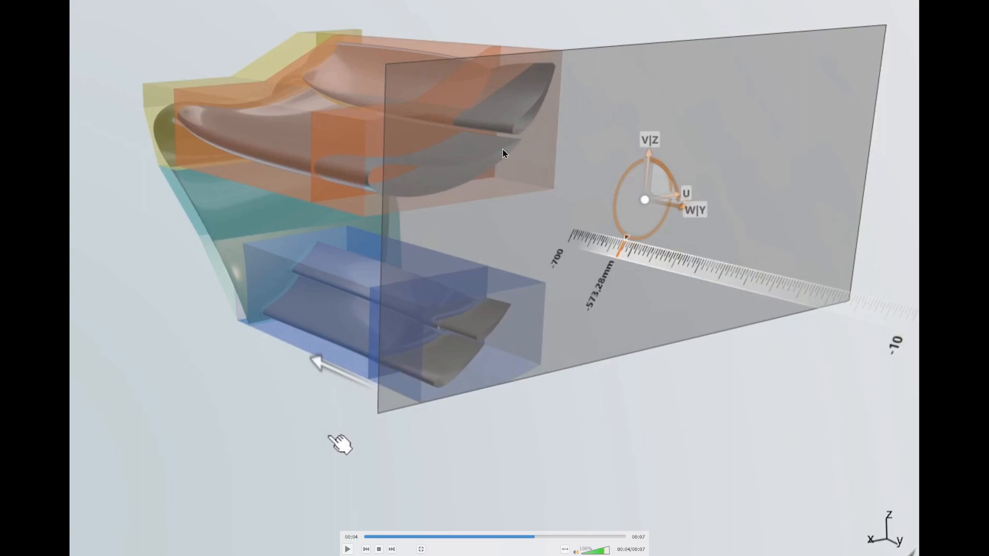
mouse_move(512, 140)
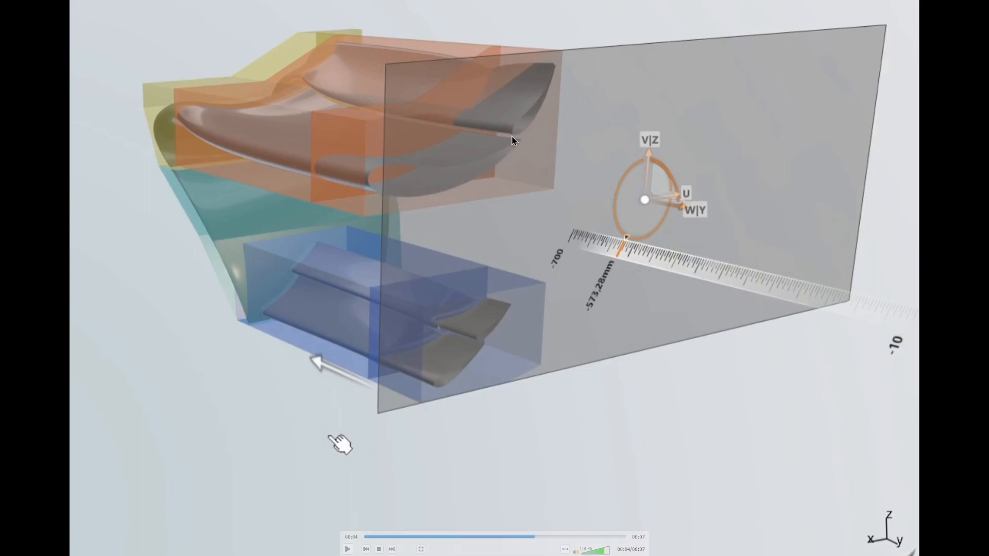
mouse_move(334, 94)
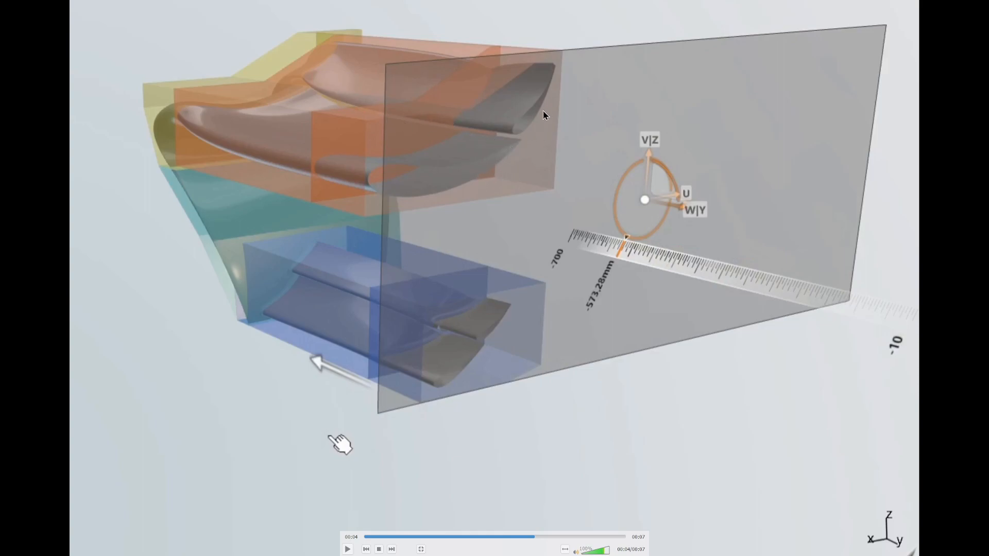
mouse_move(477, 151)
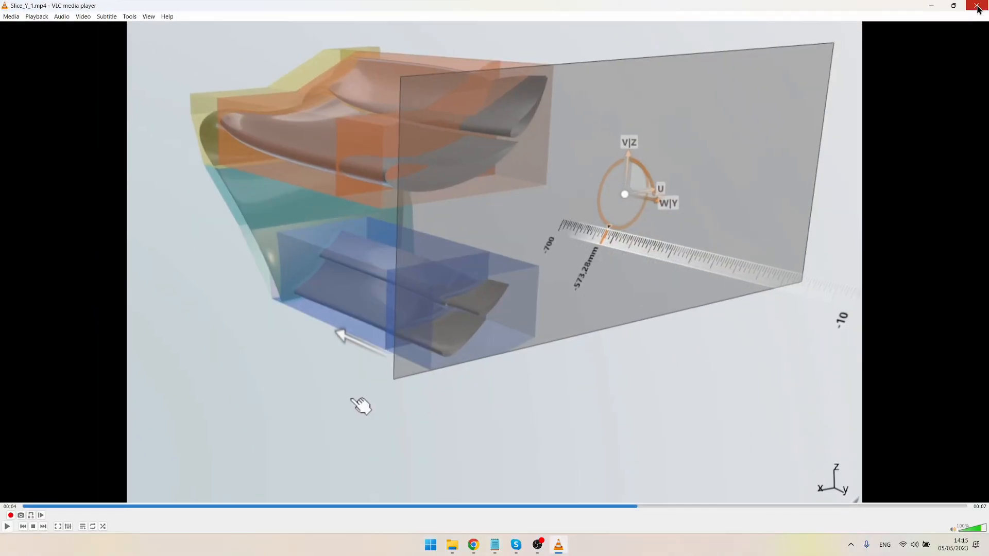
- Close the slice video and show Forces and Moments for the new rear wing, zoomed on its force arrows
click(977, 7)
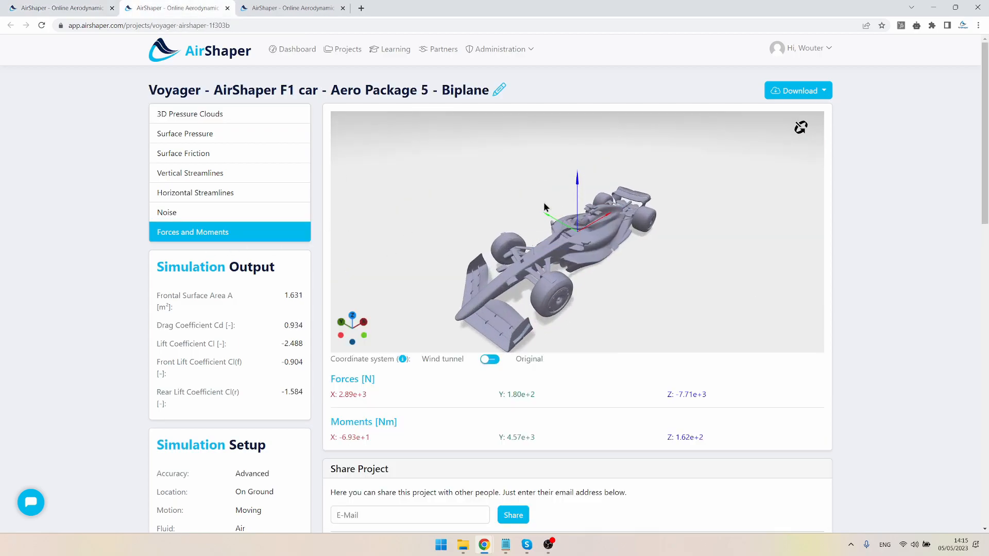
drag(547, 208, 433, 243)
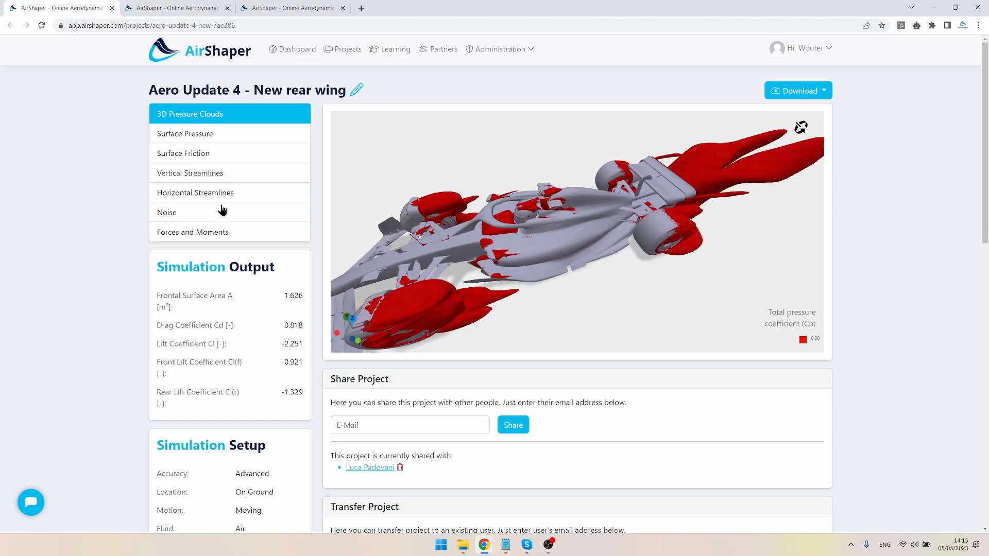
click(193, 232)
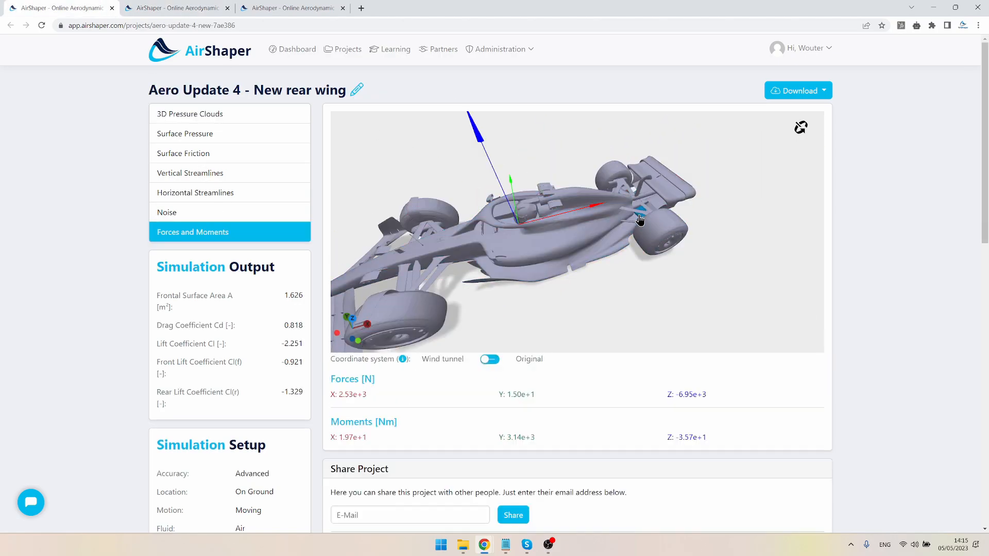
drag(640, 219, 704, 255)
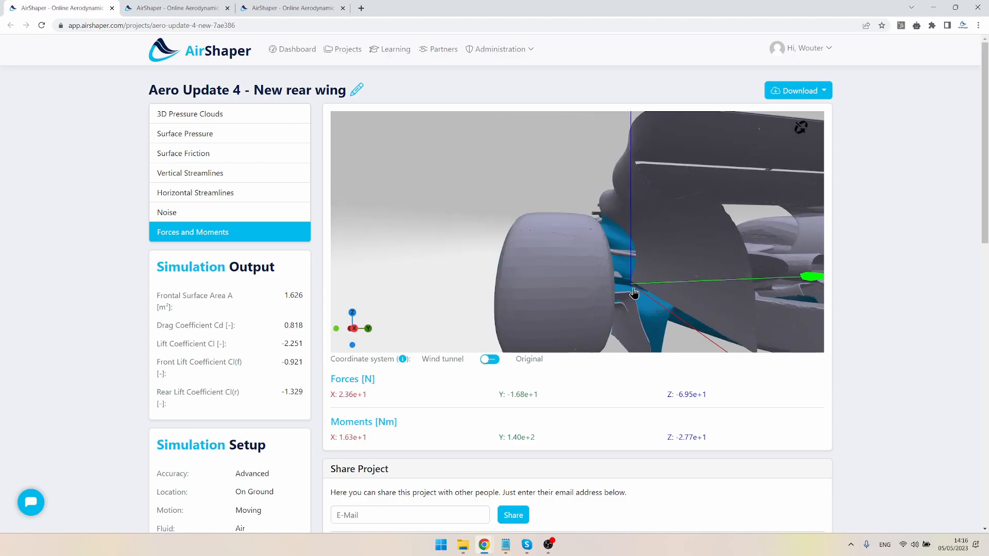
- Inspect the rear wing elements from behind and below, then return to the 3D Pressure Clouds view
drag(634, 291, 451, 201)
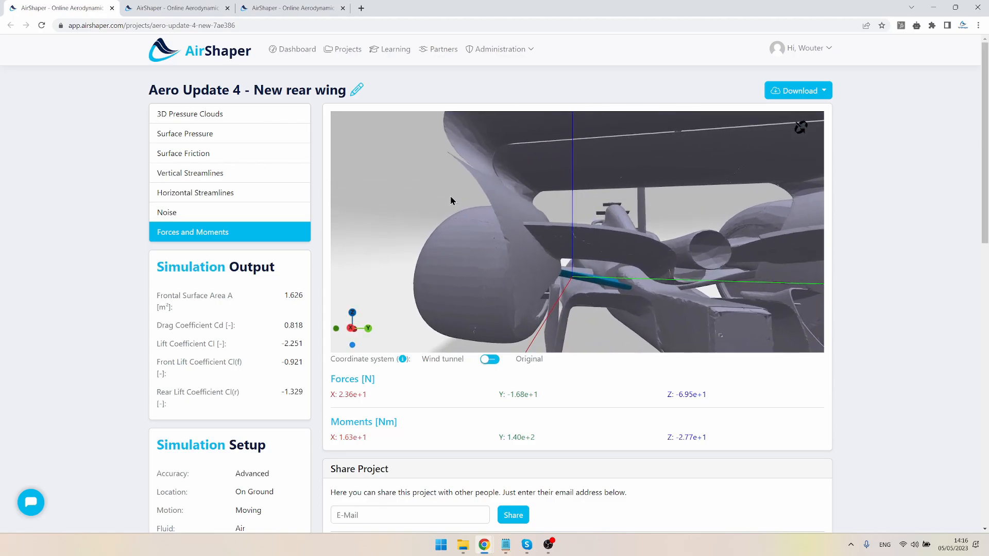
drag(451, 200, 461, 196)
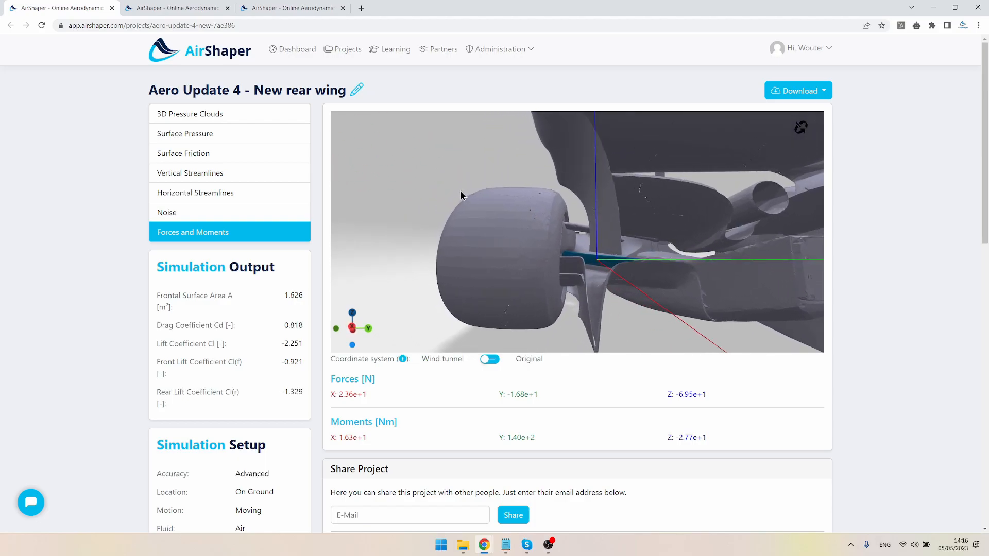
drag(461, 196, 593, 270)
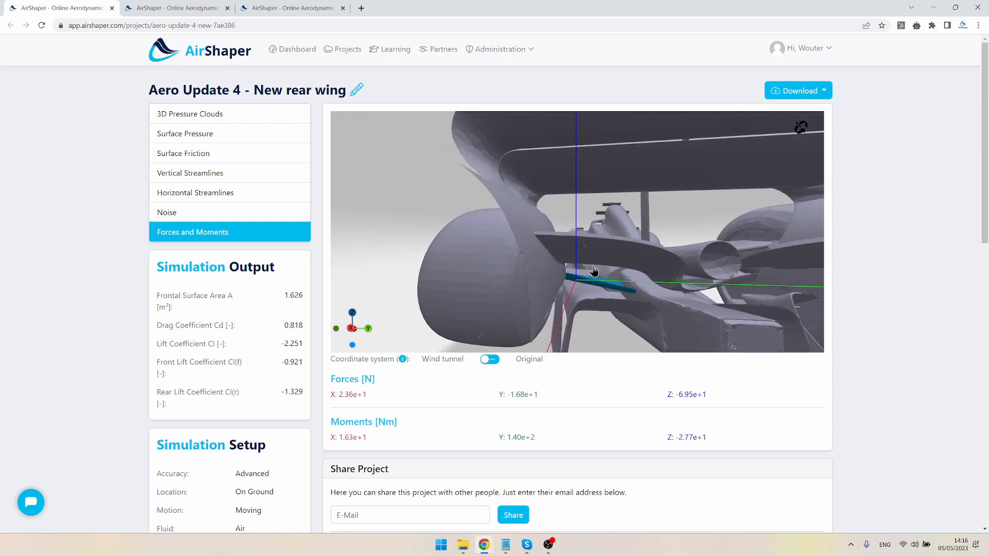
drag(594, 271, 410, 227)
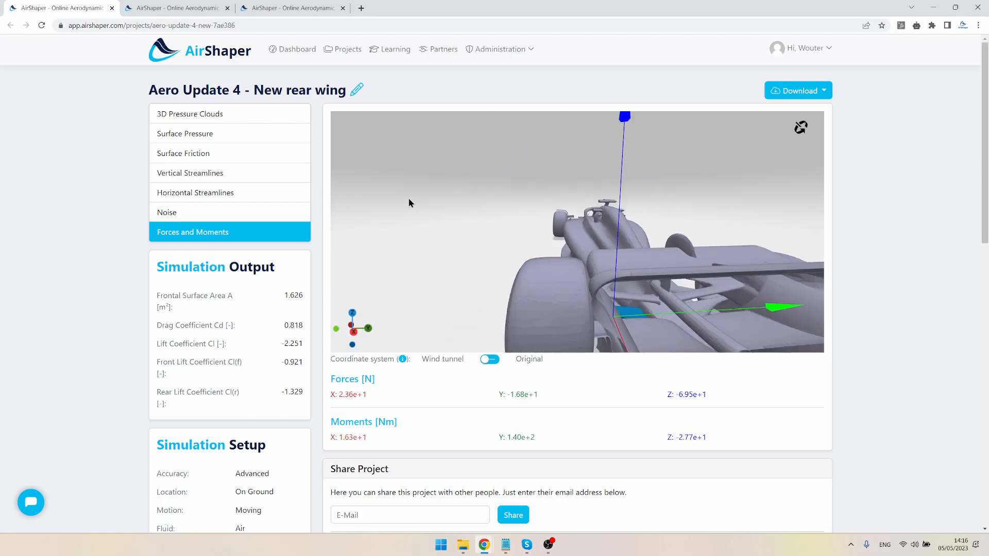
click(190, 113)
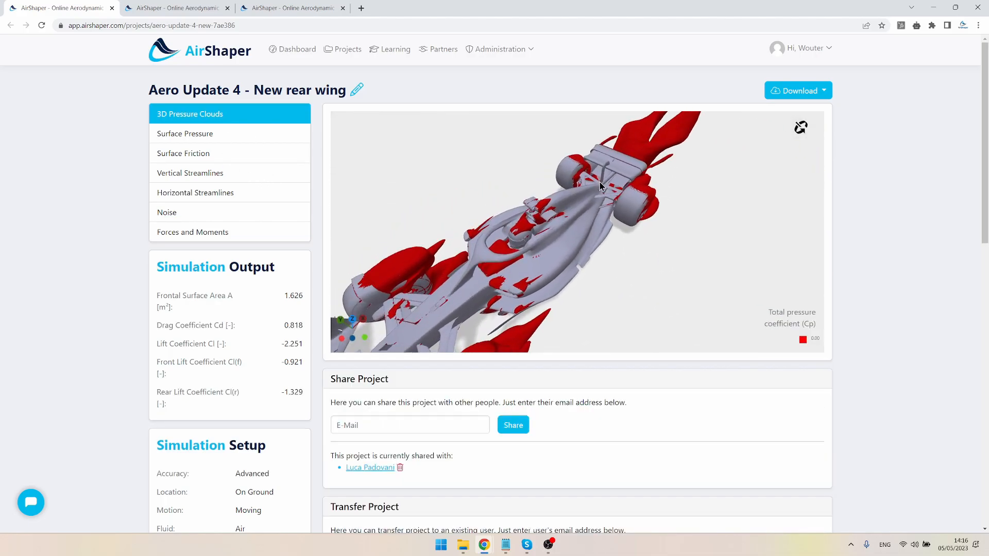
drag(599, 186, 675, 277)
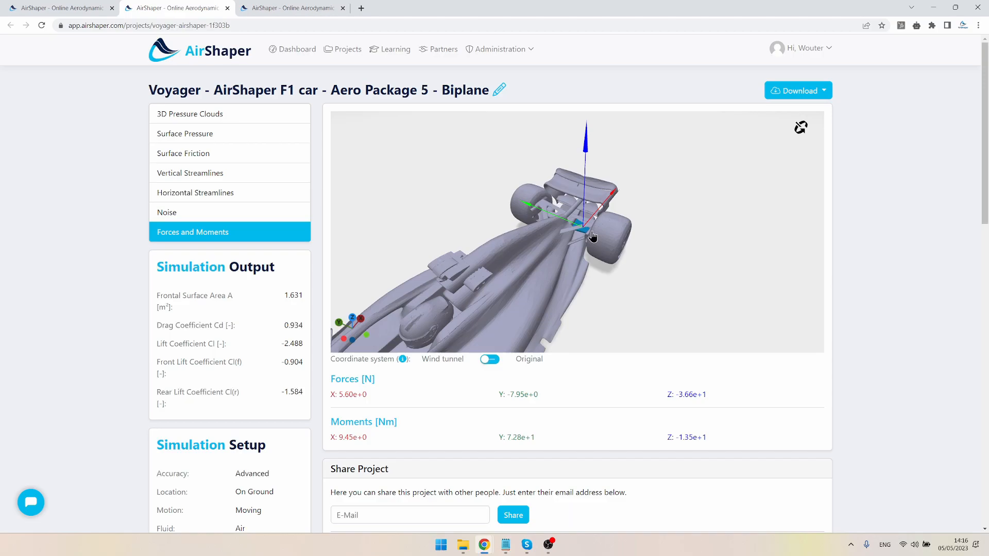
- Orbit and zoom around the Biplane car's rear wing in the Forces and Moments view
drag(594, 237, 643, 234)
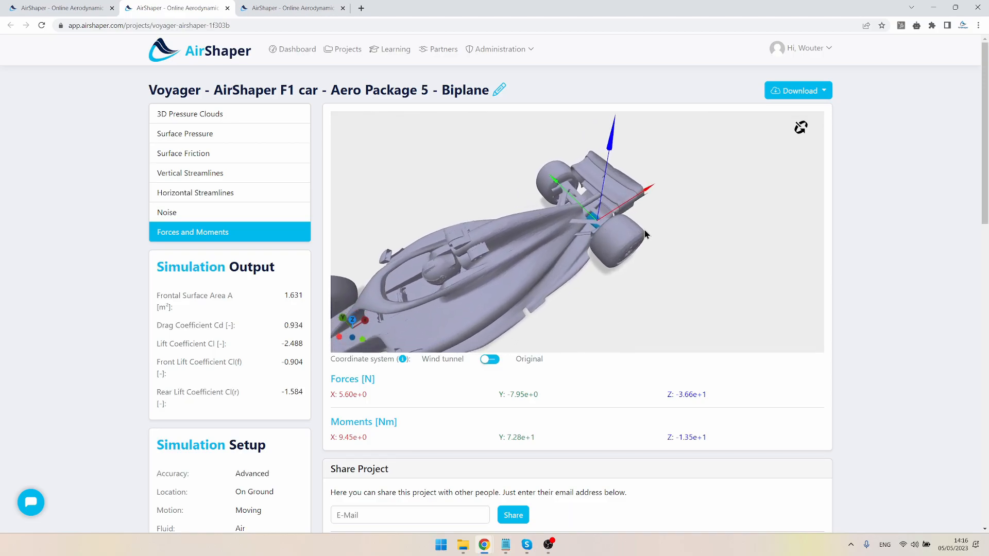
drag(646, 234, 611, 246)
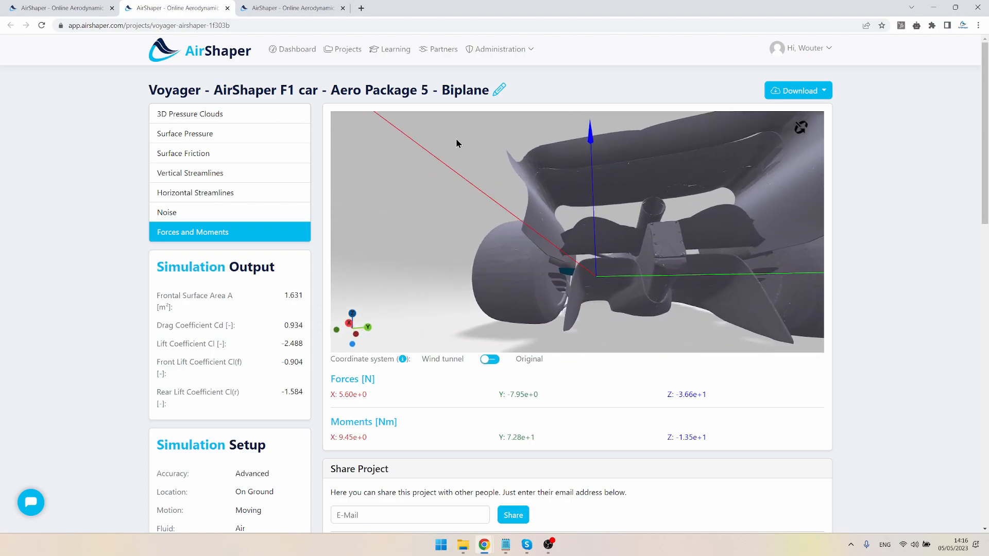
drag(457, 143, 571, 297)
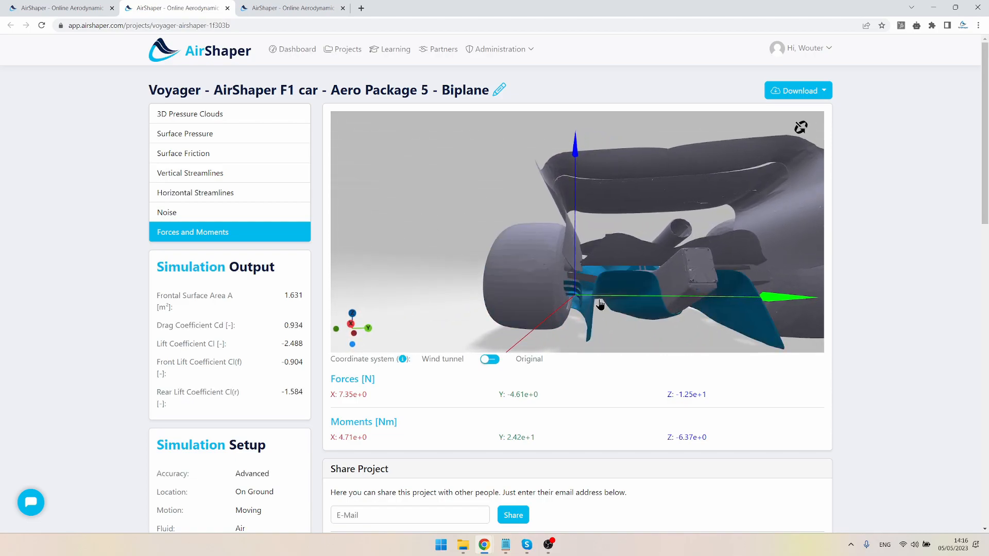
drag(600, 303, 640, 276)
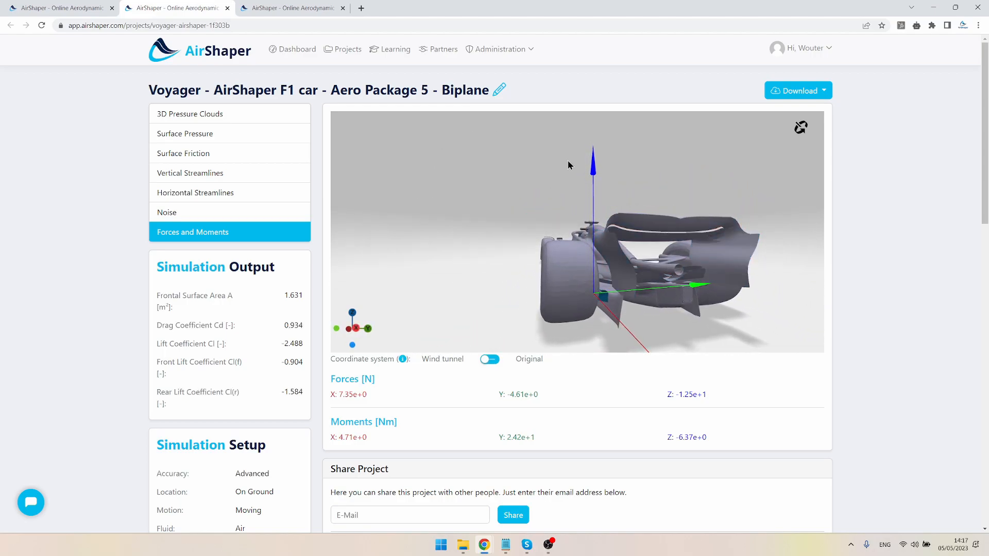
drag(568, 165, 671, 183)
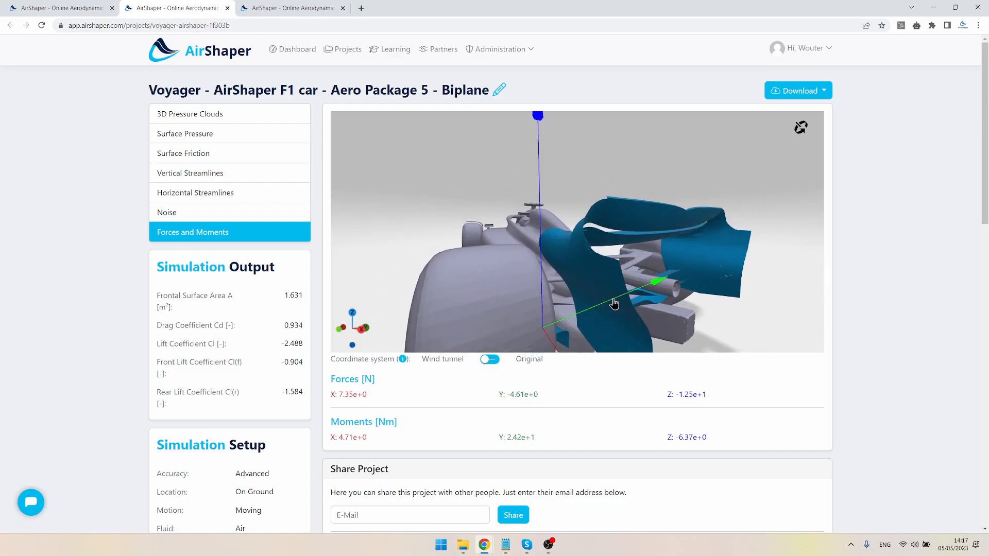
drag(614, 303, 631, 311)
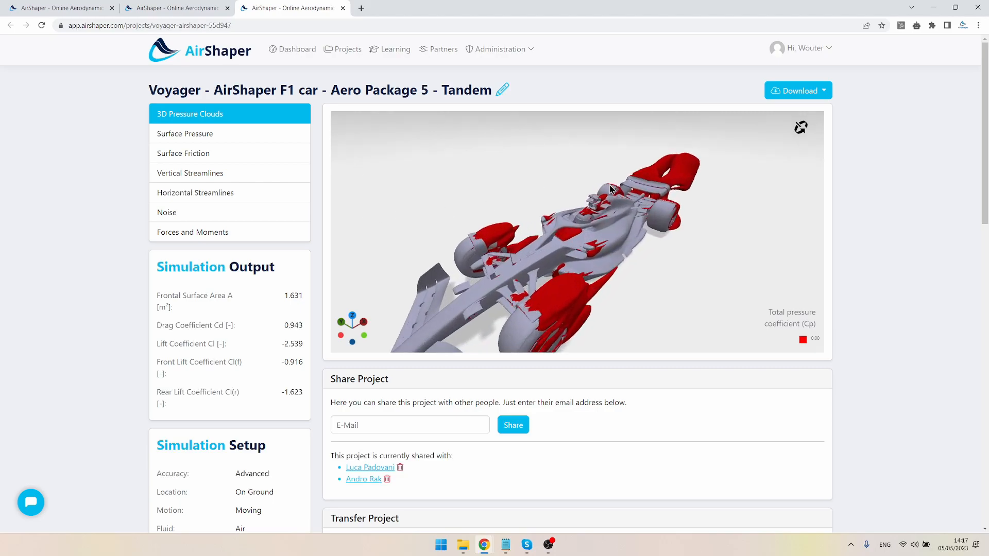
- Show the Tandem car's Forces and Moments and orbit close around its rear wing
drag(606, 195, 657, 214)
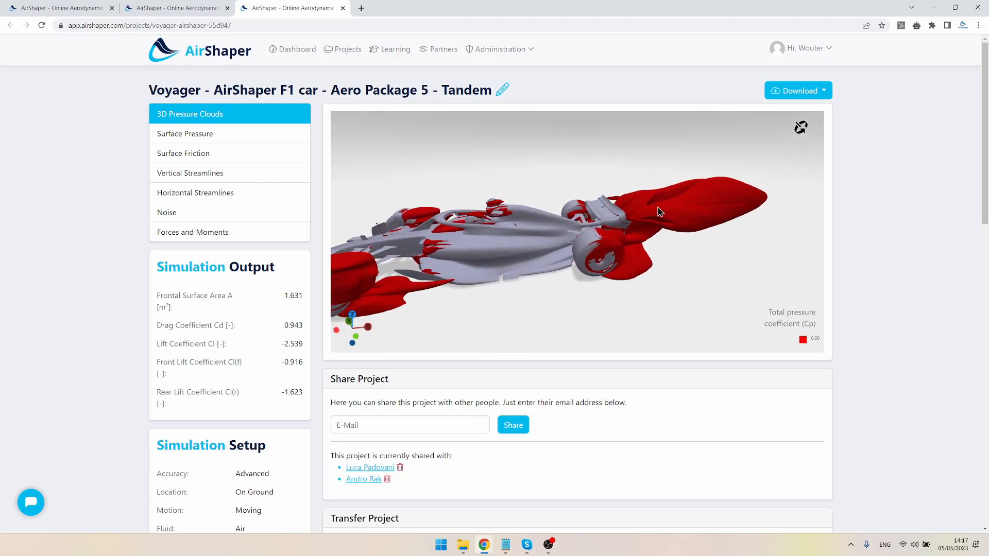
click(192, 232)
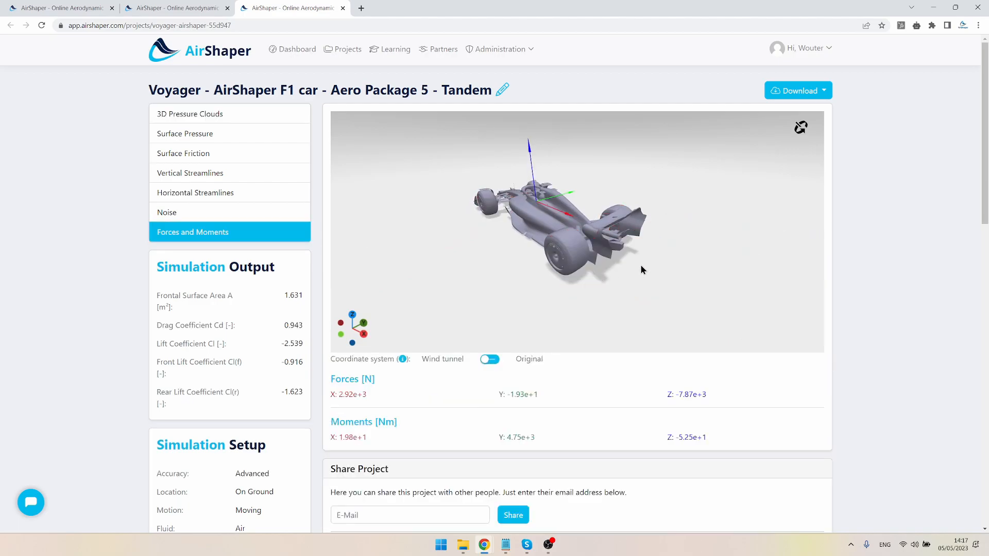
drag(643, 270, 635, 264)
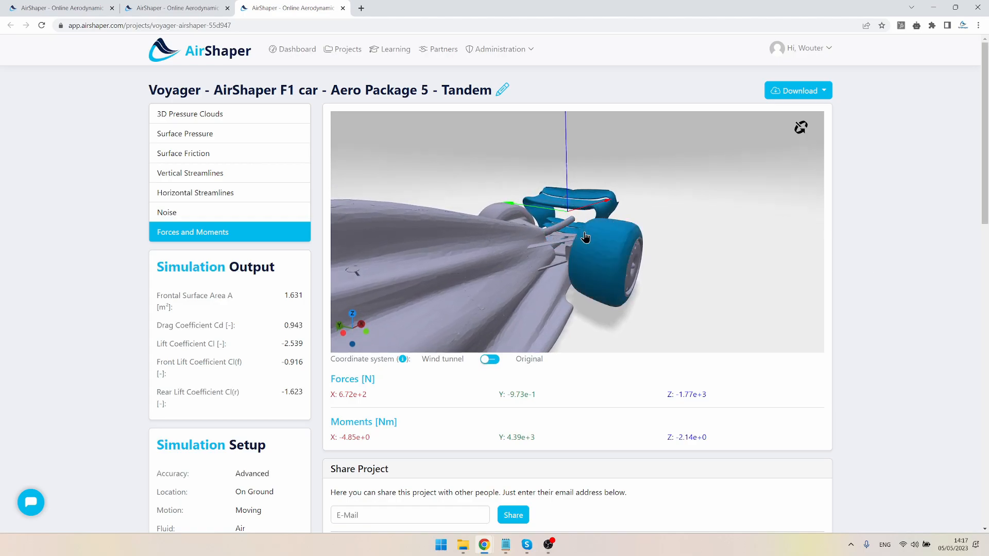
drag(585, 238, 585, 199)
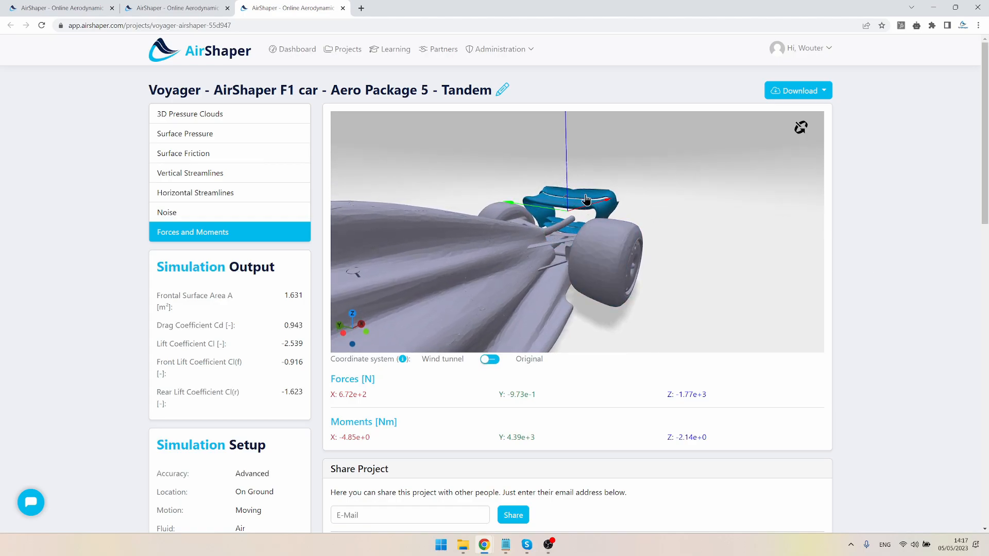
drag(586, 199, 636, 183)
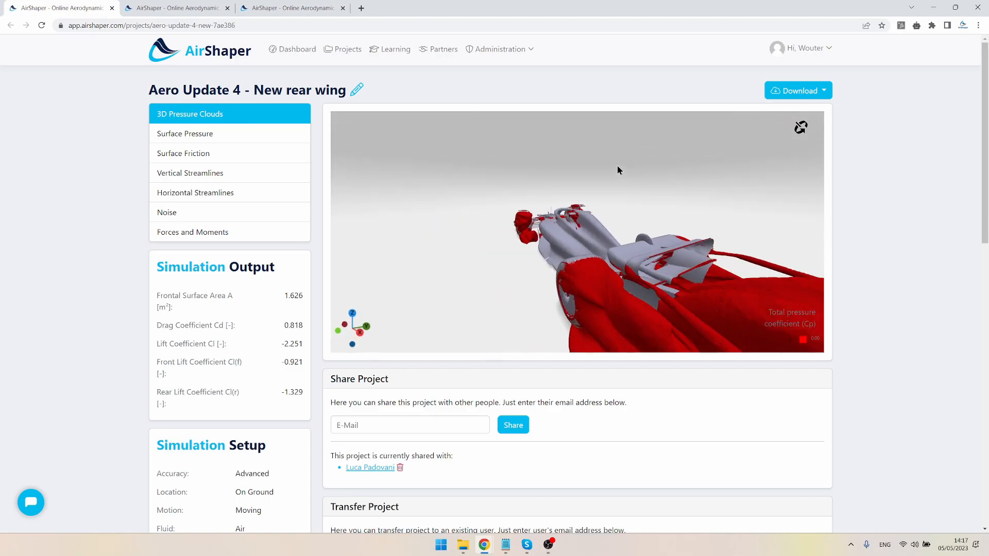
drag(618, 170, 765, 256)
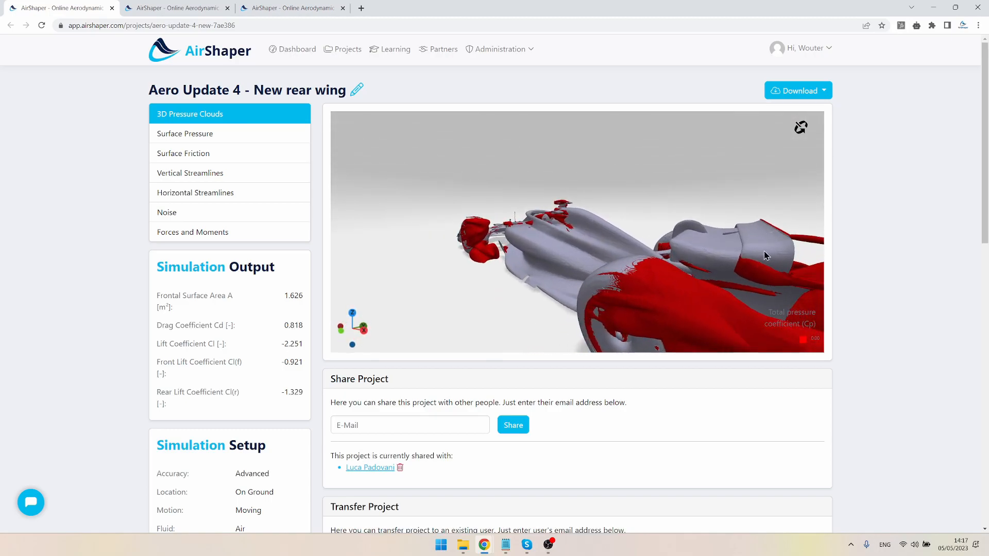
drag(765, 257, 740, 238)
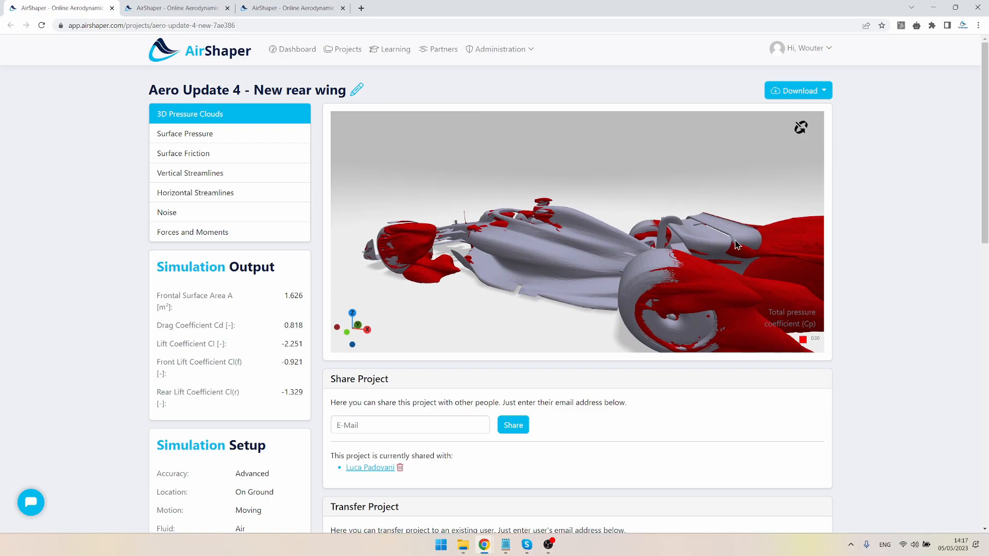
drag(738, 245, 713, 237)
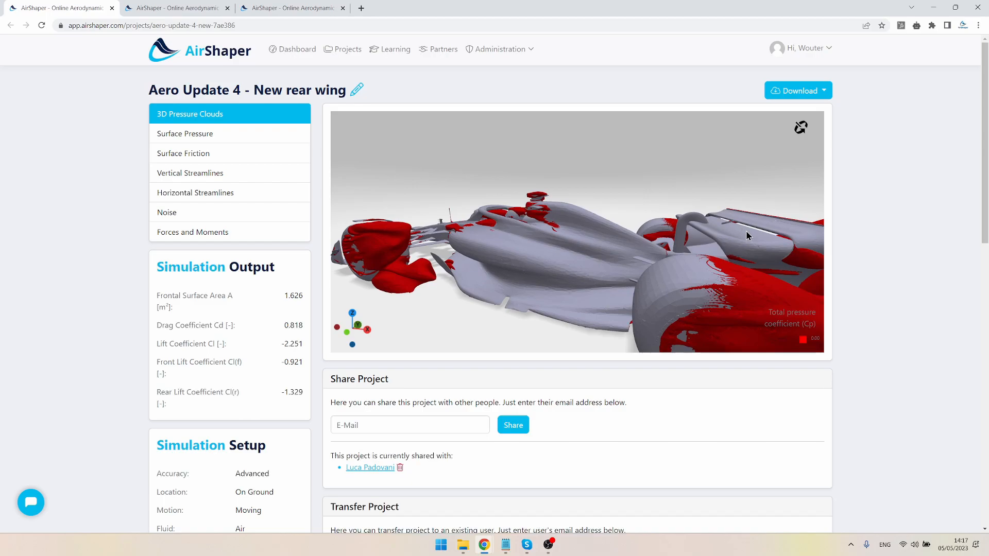
drag(748, 235, 684, 221)
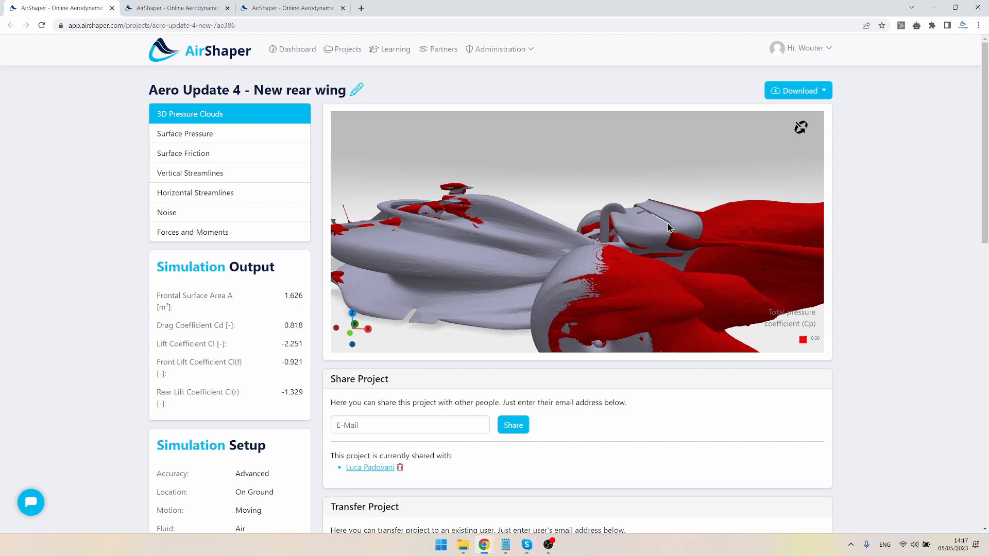
drag(669, 227, 681, 234)
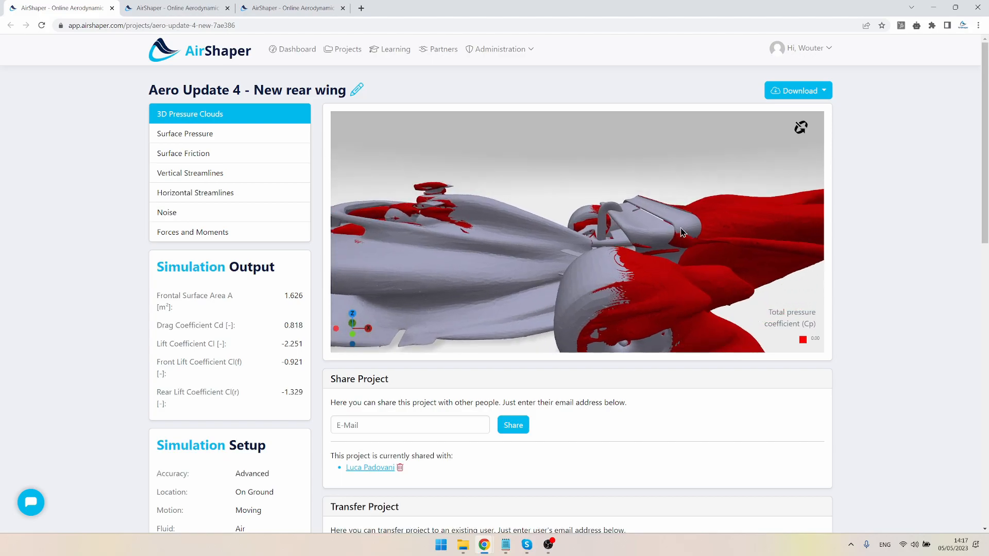
drag(681, 233, 667, 222)
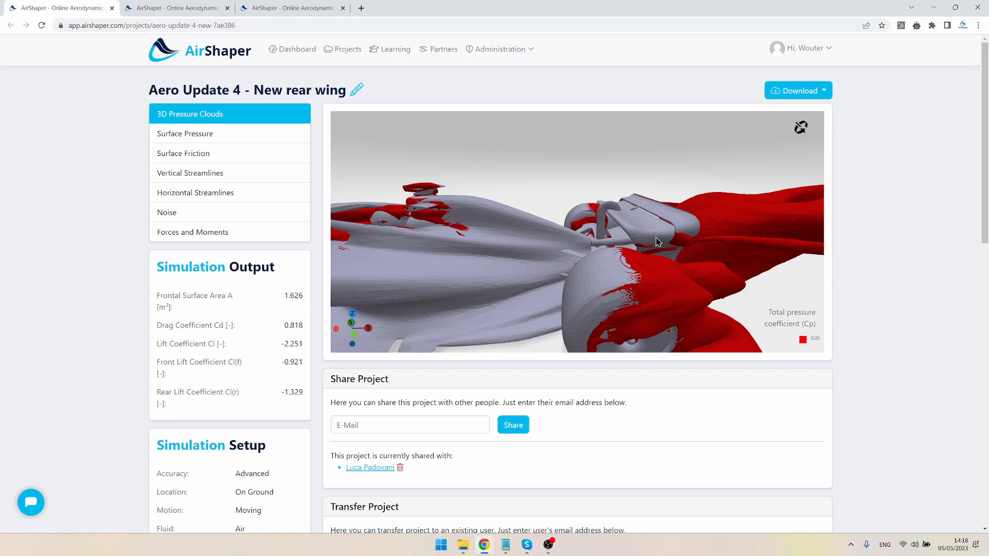
drag(656, 243, 678, 229)
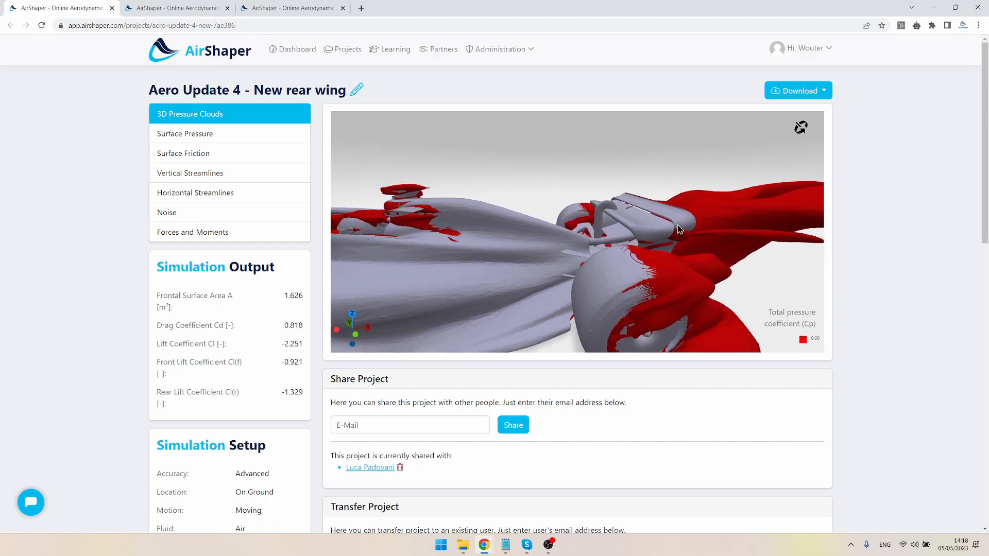
drag(678, 229, 667, 240)
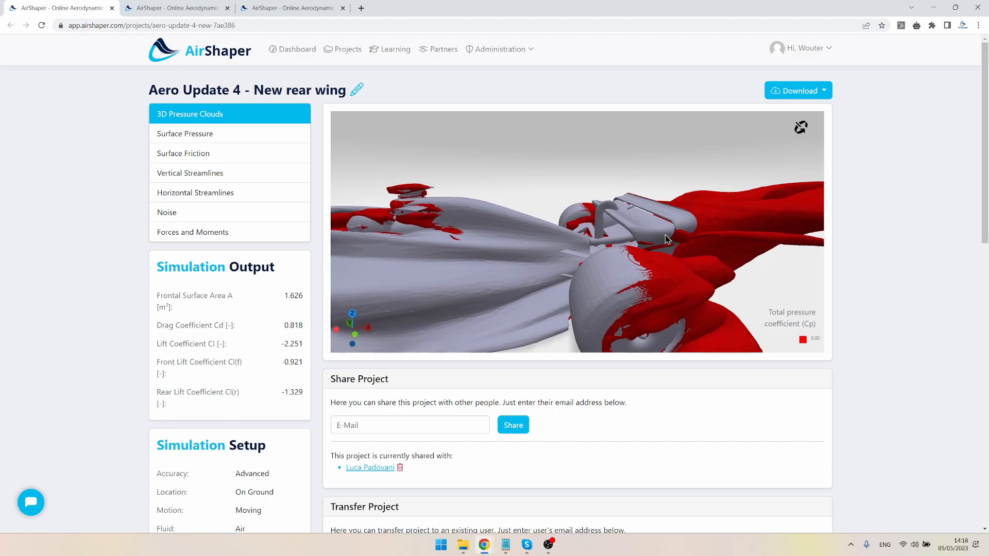
drag(665, 238, 583, 232)
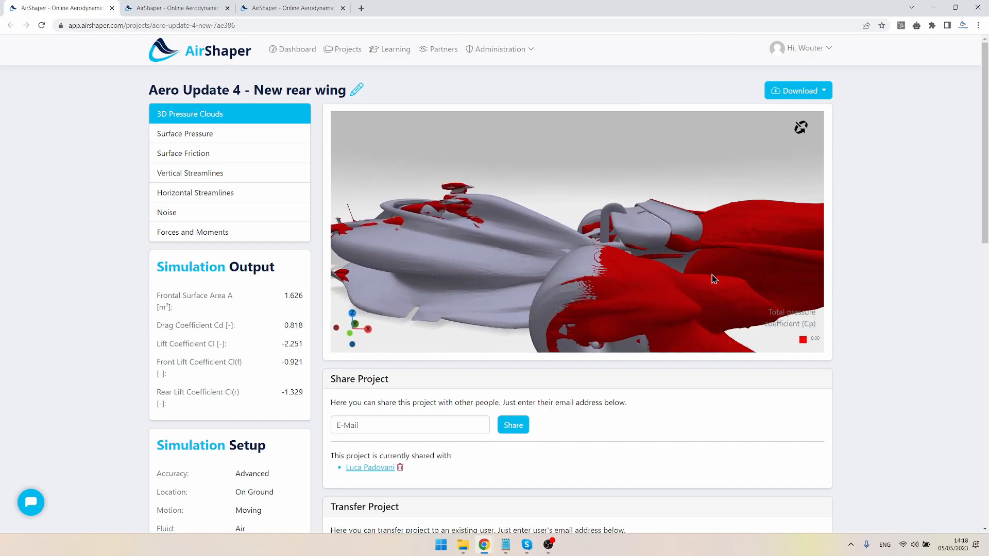
drag(713, 279, 653, 245)
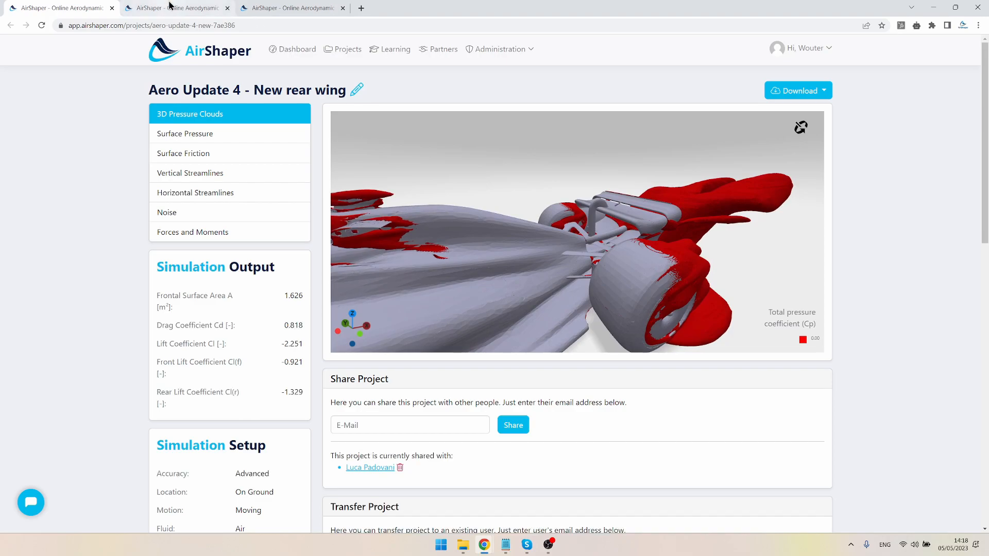
- Return to the Biplane project and orbit close around its rear wing pressure clouds
click(175, 7)
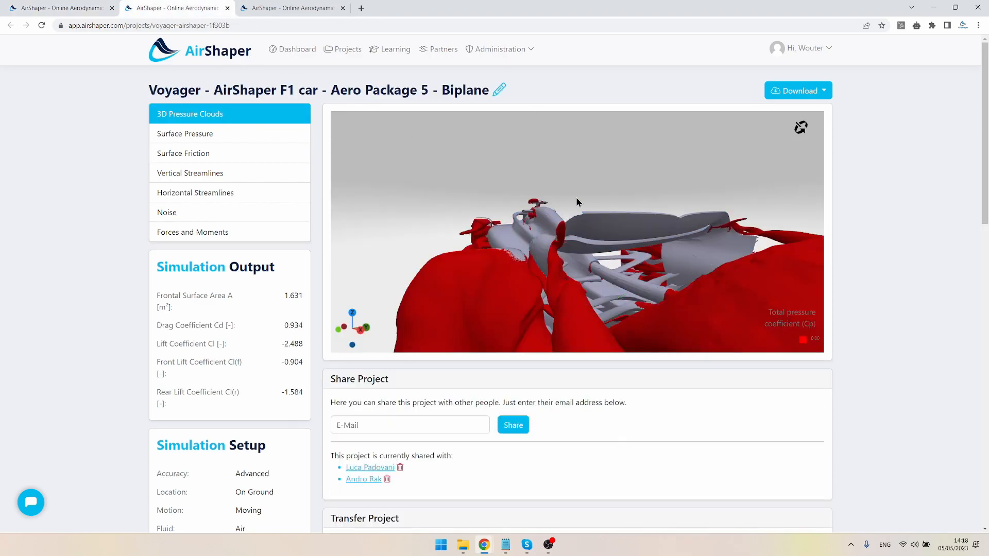
drag(576, 201, 674, 228)
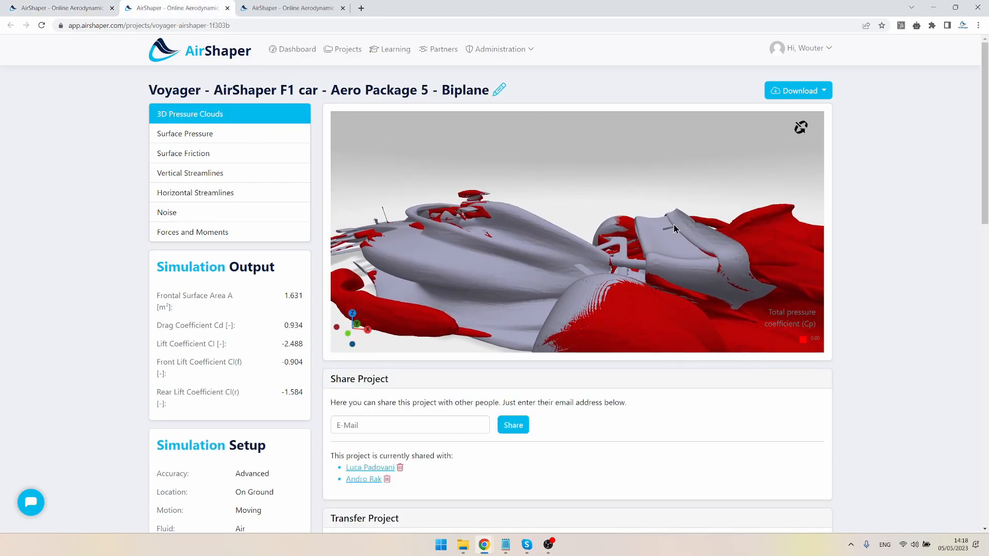
drag(675, 229, 675, 274)
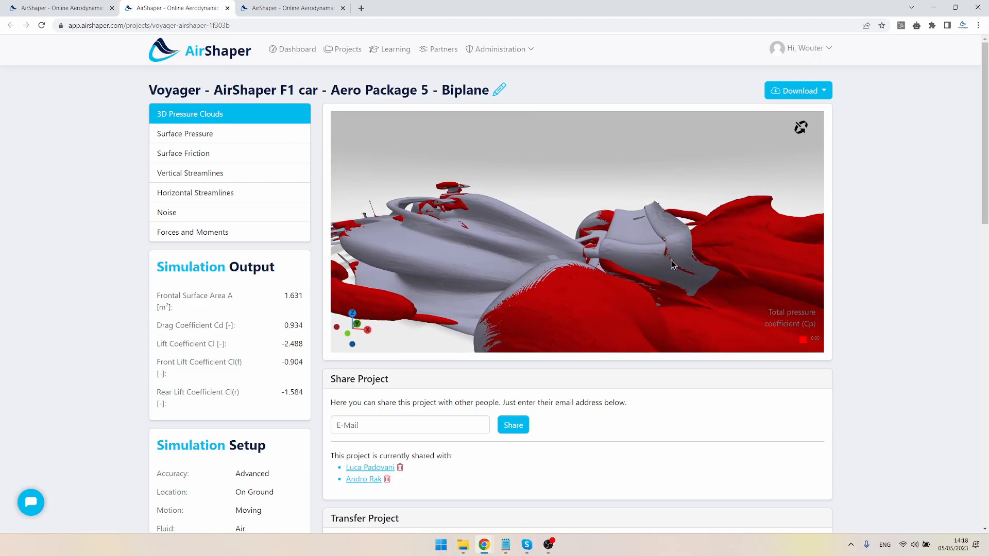
drag(672, 264, 672, 228)
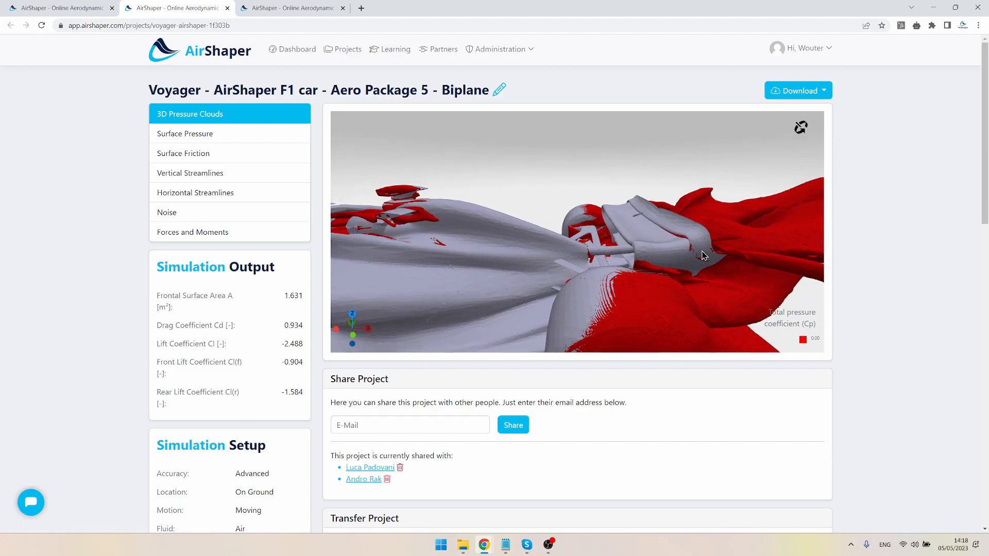
drag(704, 255, 603, 226)
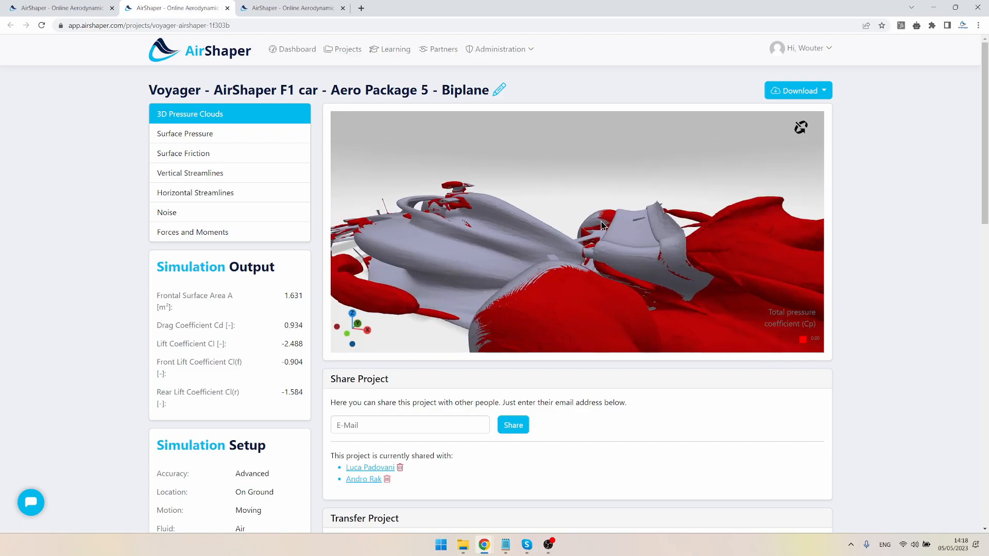
drag(603, 225, 603, 306)
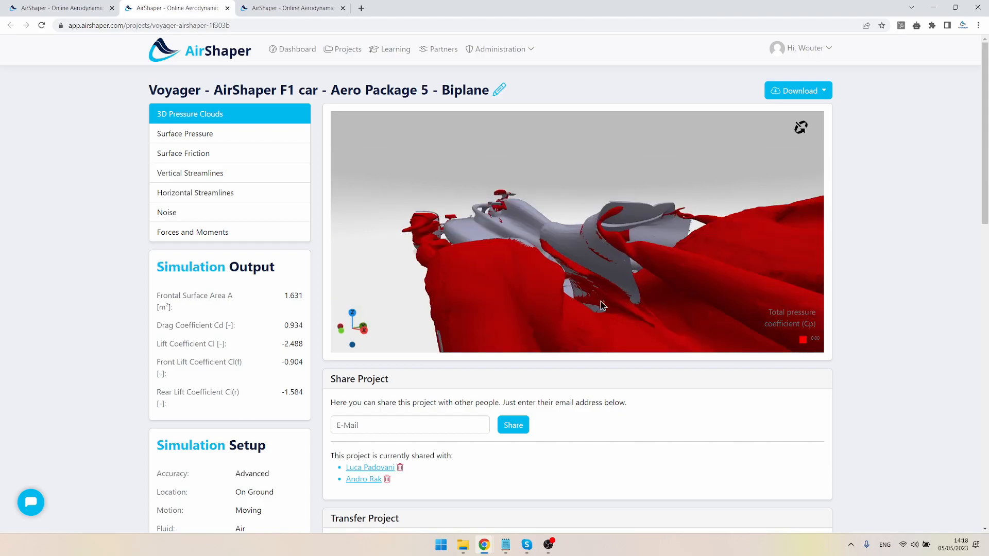
drag(600, 306, 624, 298)
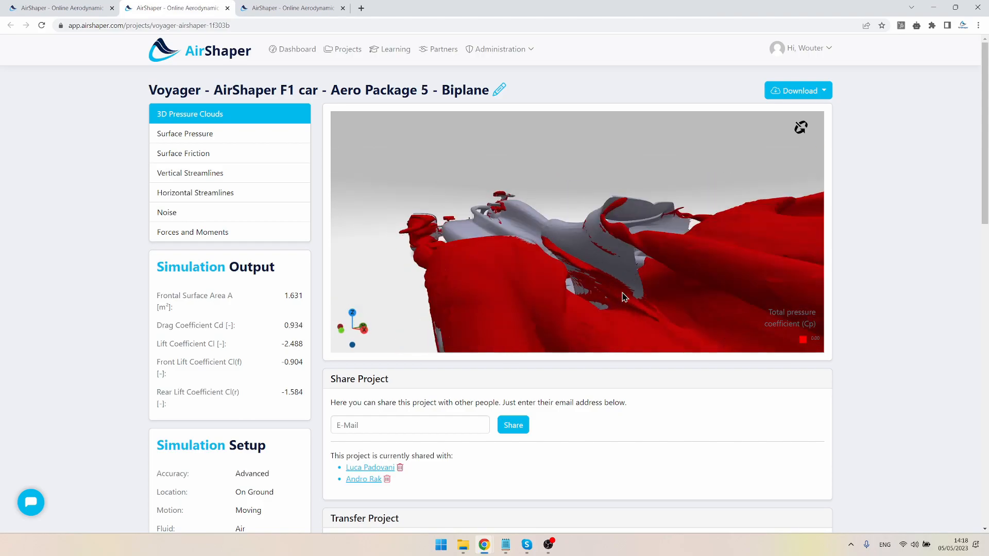
drag(624, 297, 622, 258)
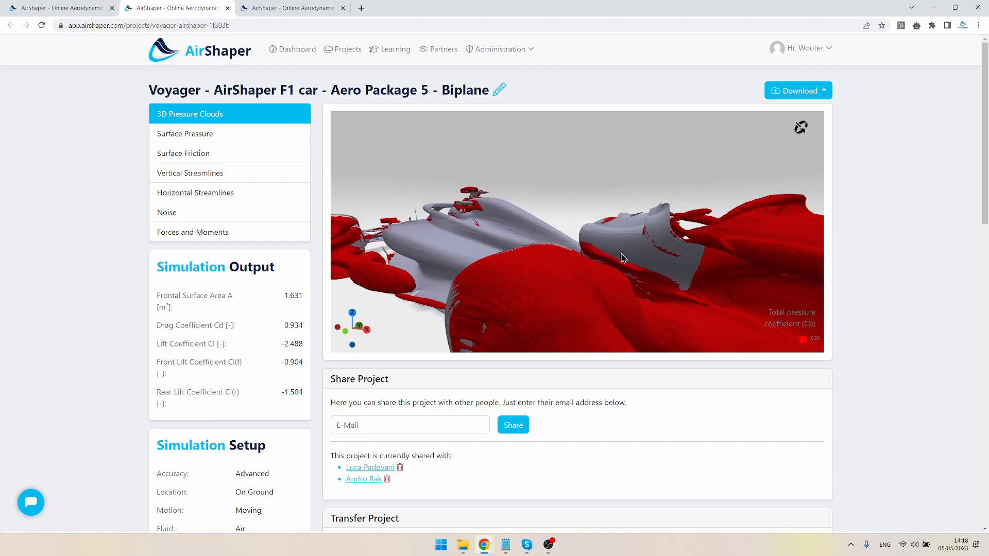
drag(621, 258, 681, 265)
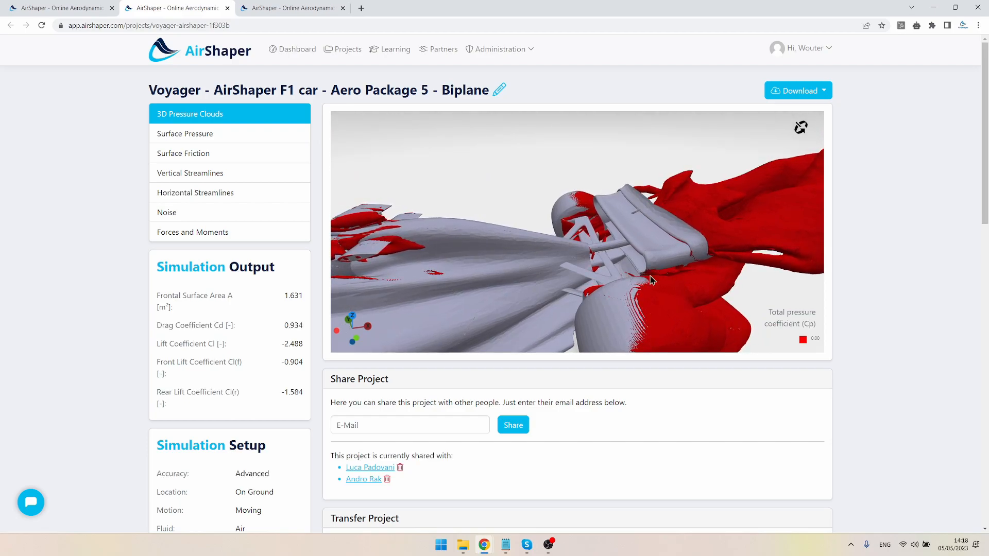
- View the biplane wing's pressure clouds from behind, along its span, side-on and from above
drag(654, 280, 653, 289)
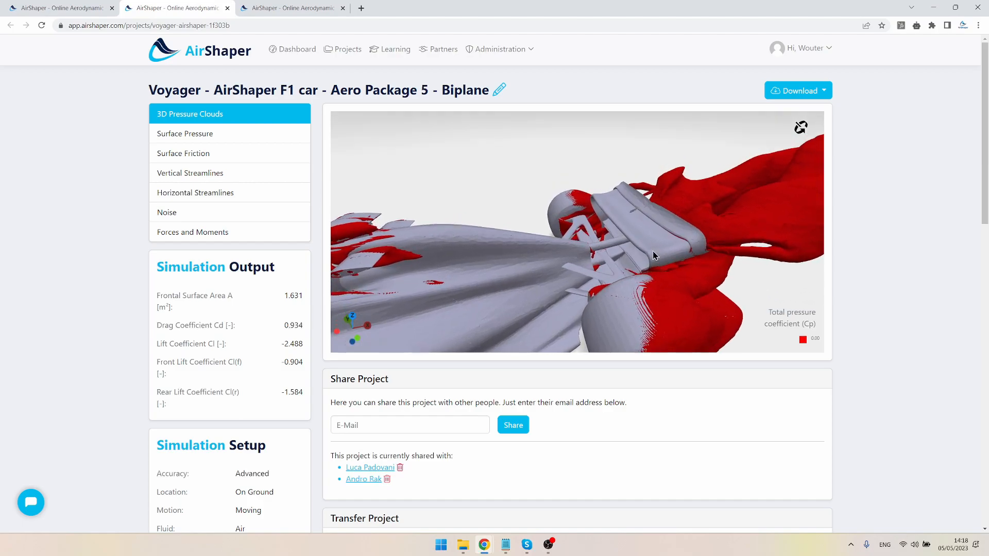
drag(654, 255, 629, 291)
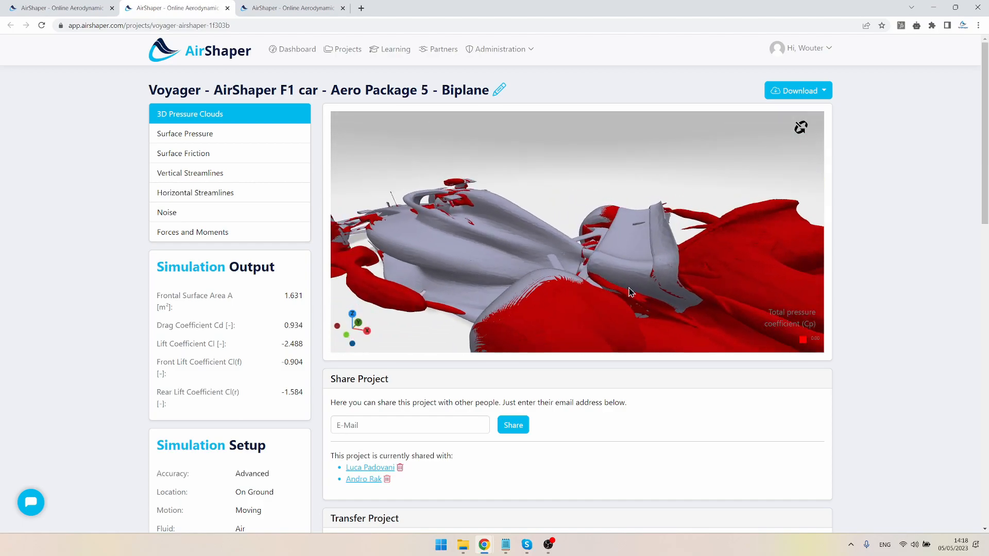
drag(630, 291, 568, 252)
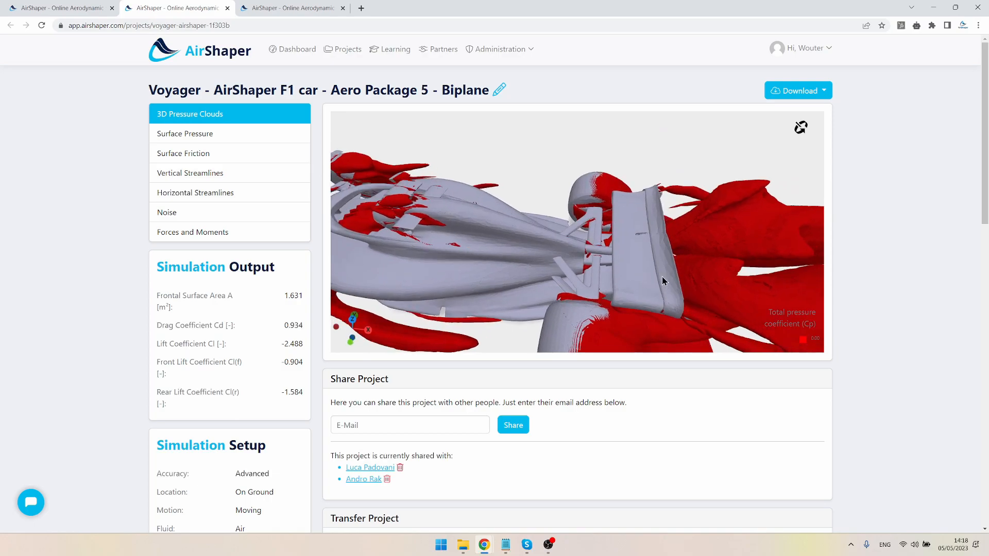
drag(663, 281, 554, 207)
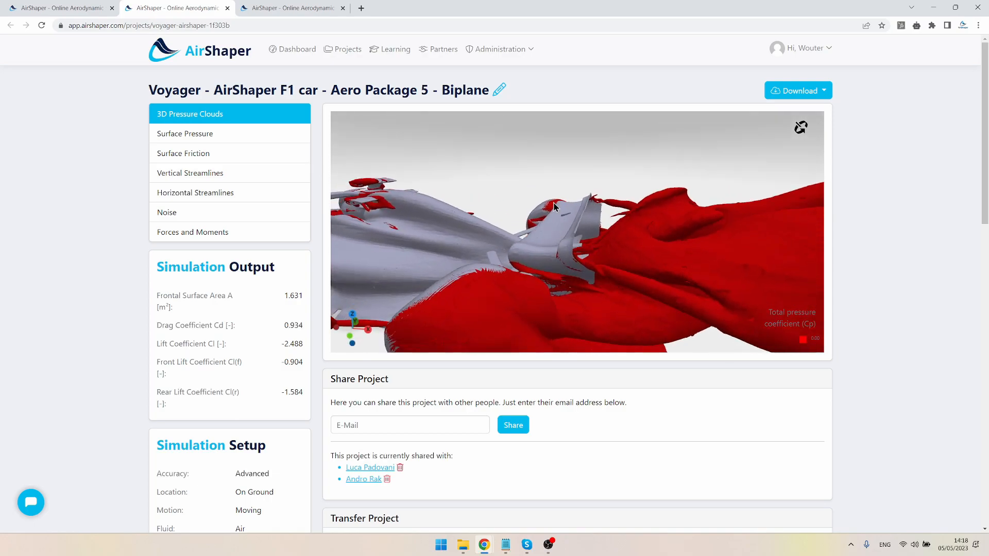
drag(556, 208, 609, 206)
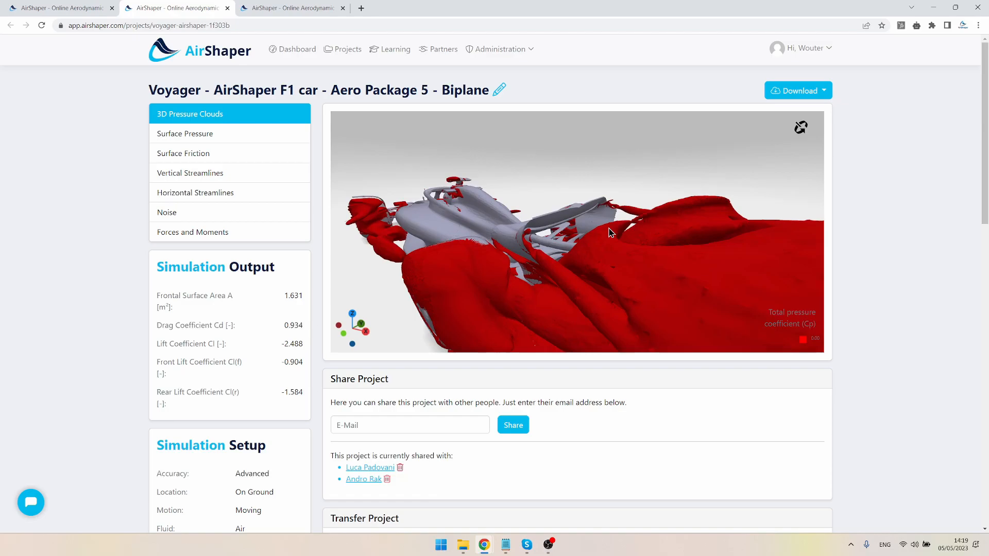
drag(609, 233, 498, 259)
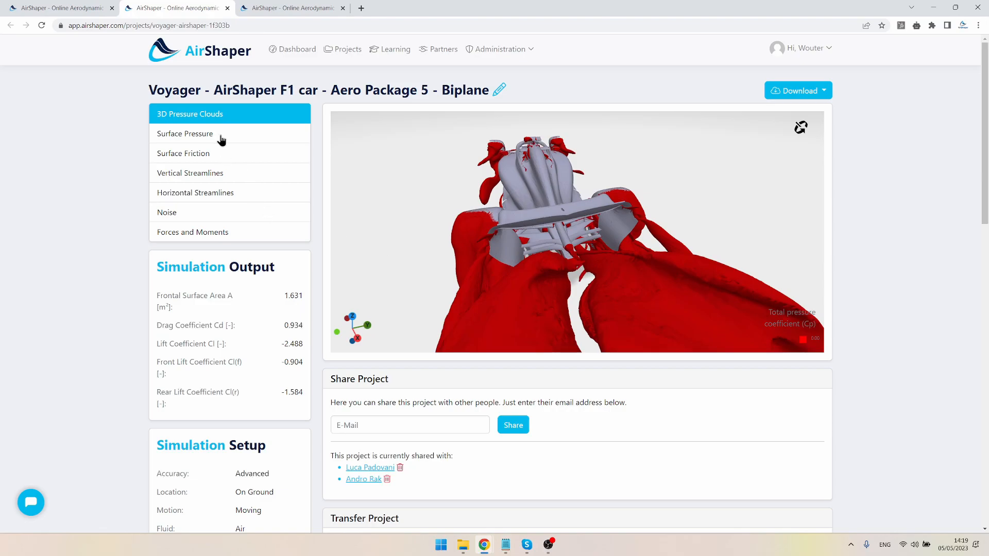
- Show the Biplane car's Surface Pressure and examine the rear wing from behind, above and close below
click(185, 133)
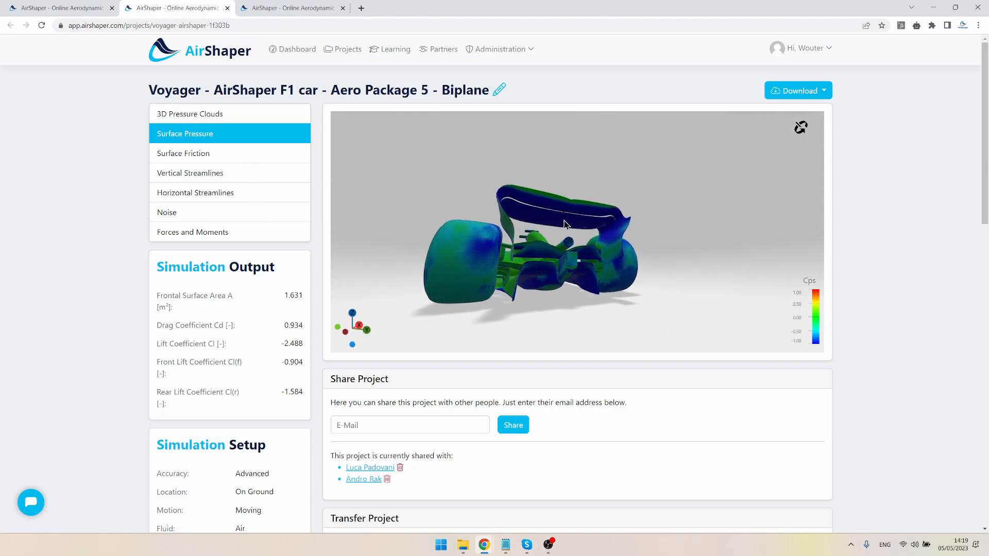
drag(565, 223, 556, 262)
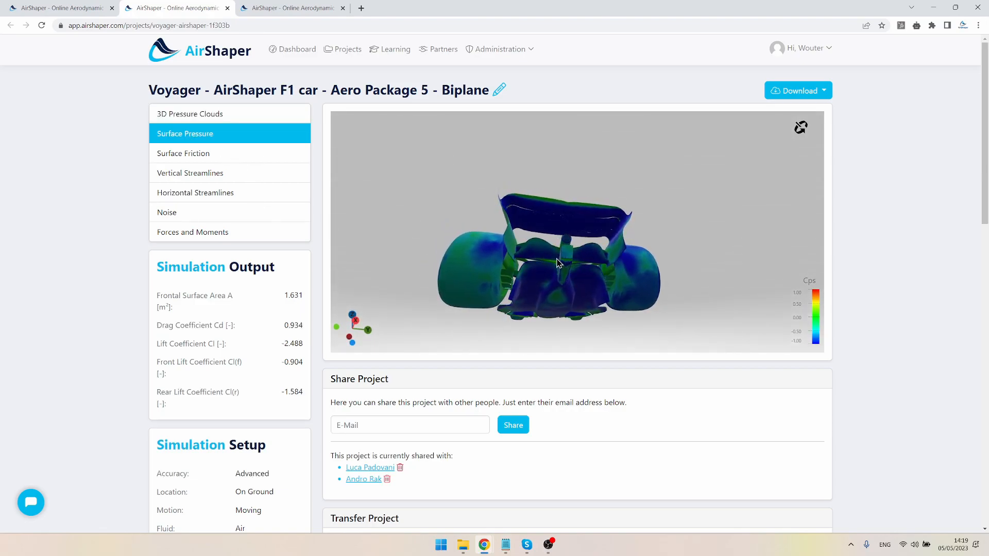
drag(558, 261, 529, 248)
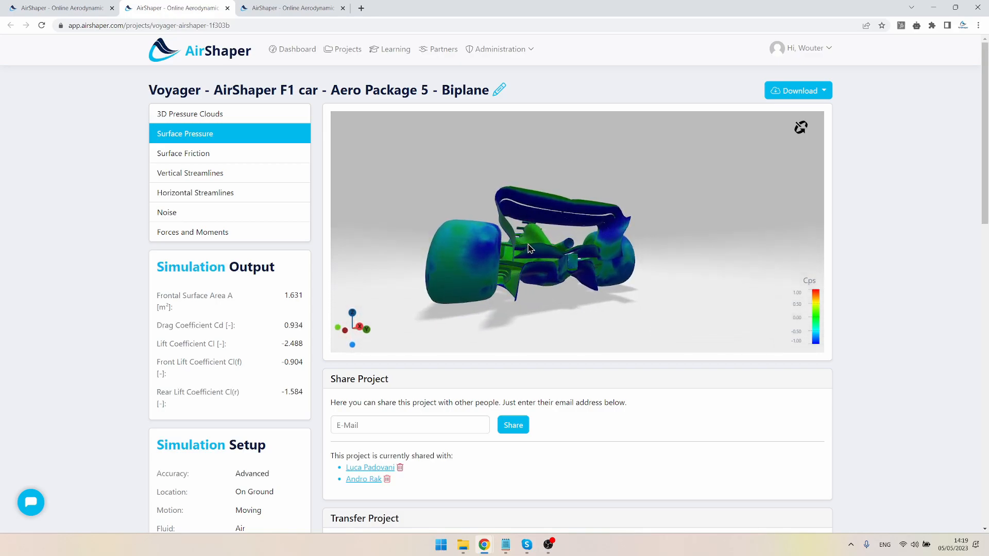
drag(529, 249, 555, 278)
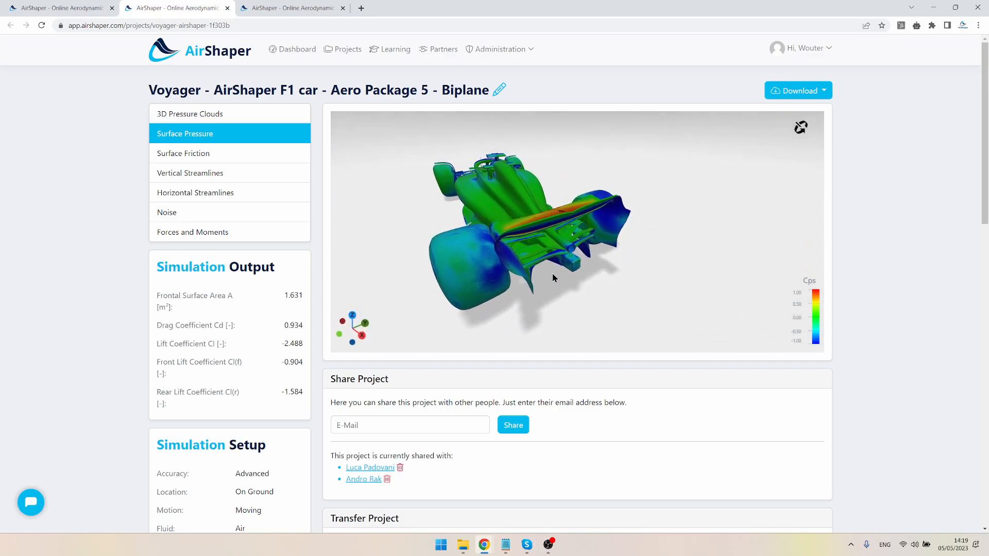
drag(555, 277, 566, 264)
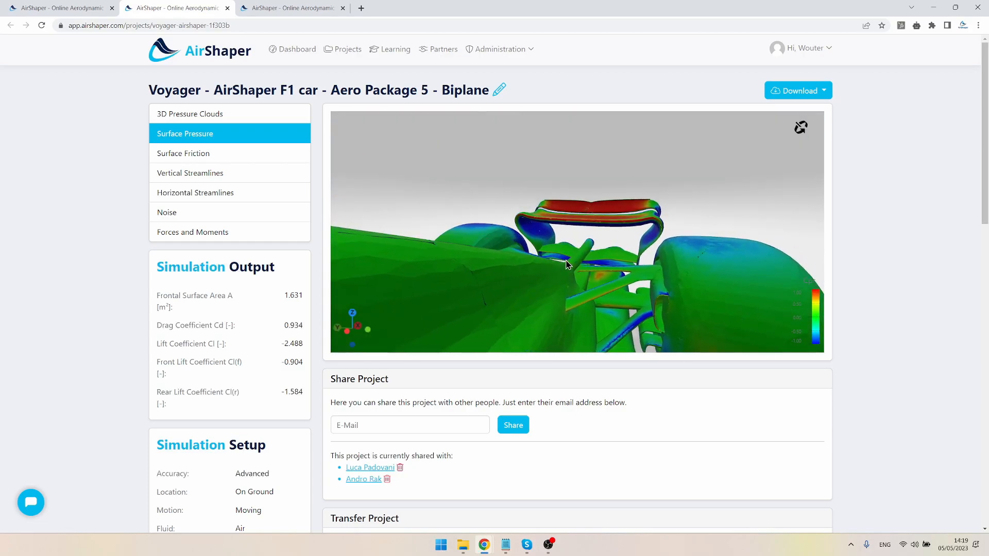
drag(566, 264, 611, 260)
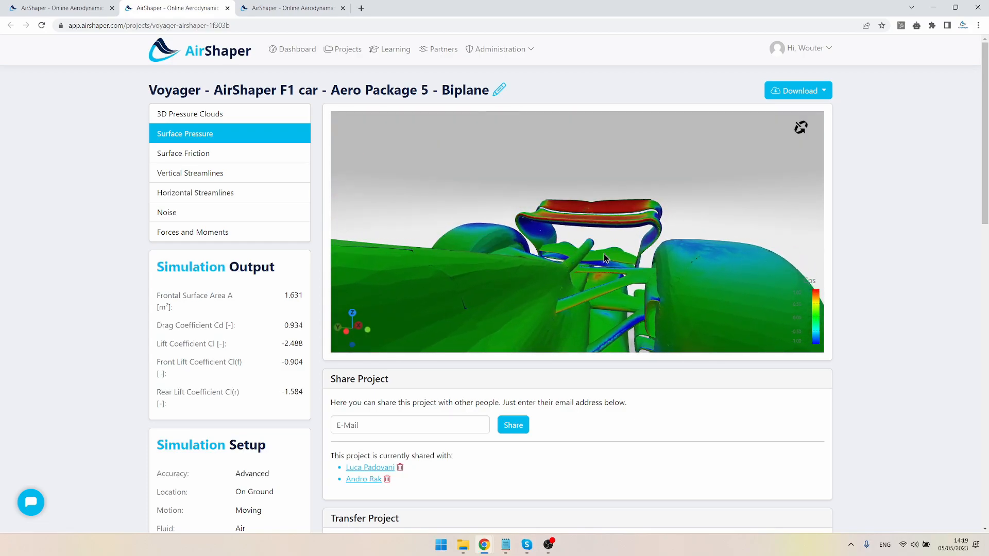
drag(605, 259, 398, 306)
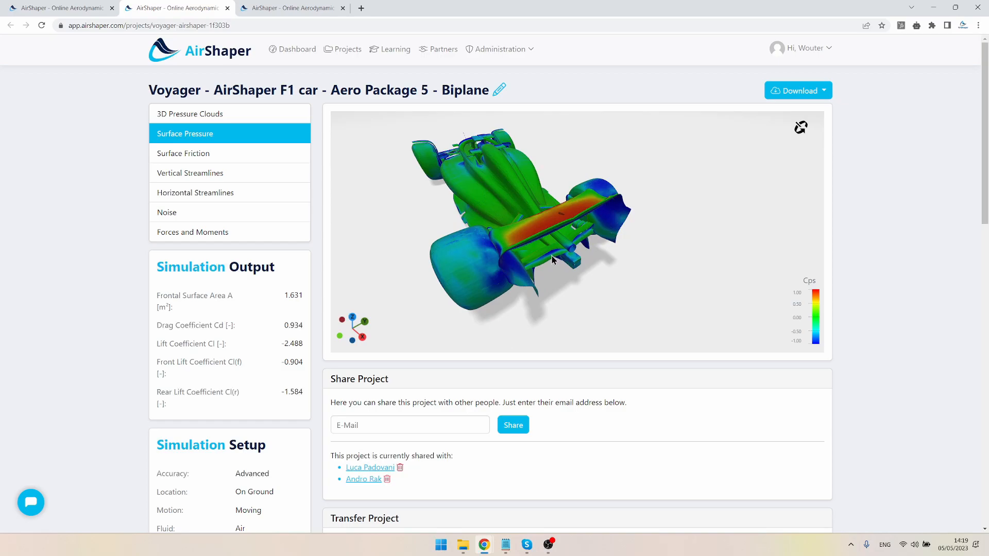
- Study the rear wing's surface pressure side-on and from low down
drag(552, 259, 556, 257)
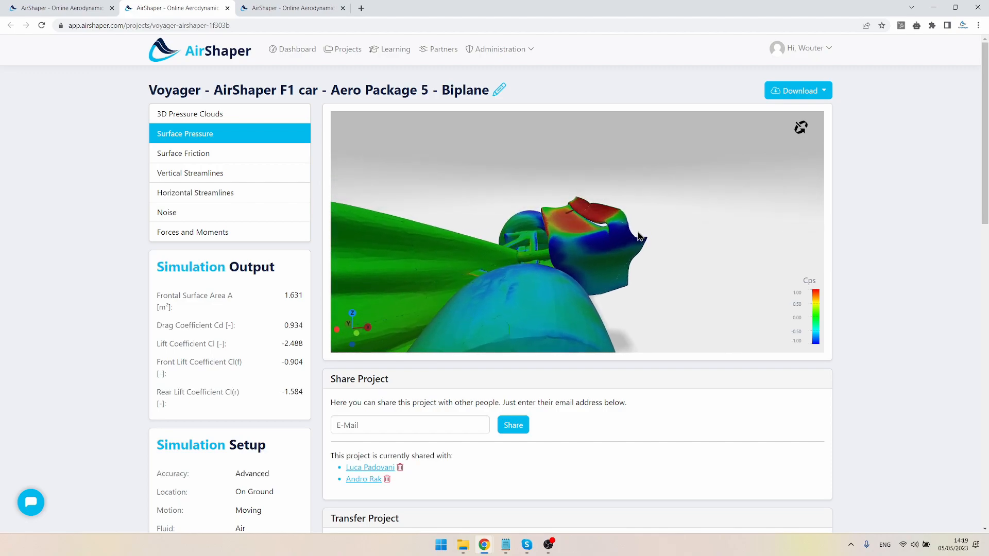
drag(640, 237, 612, 260)
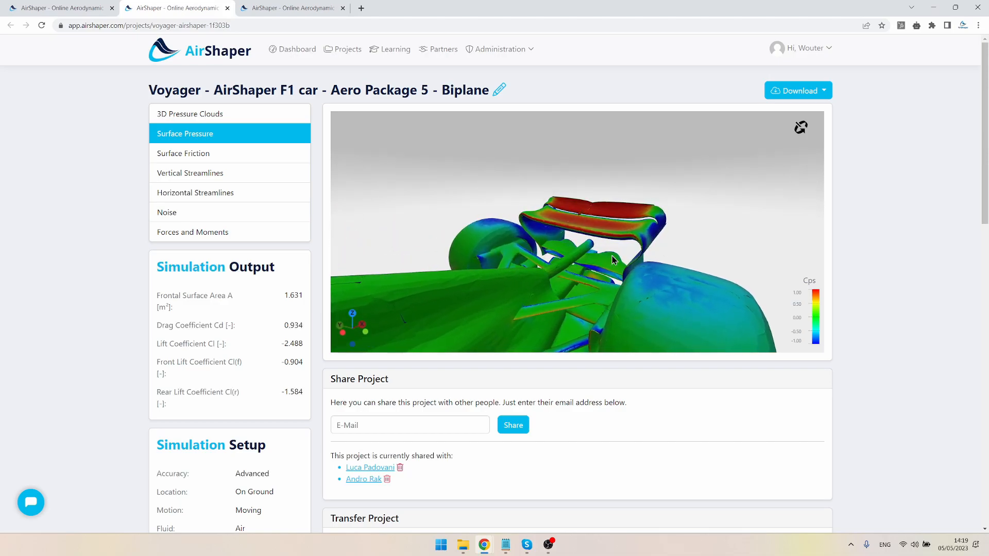
drag(612, 261, 580, 258)
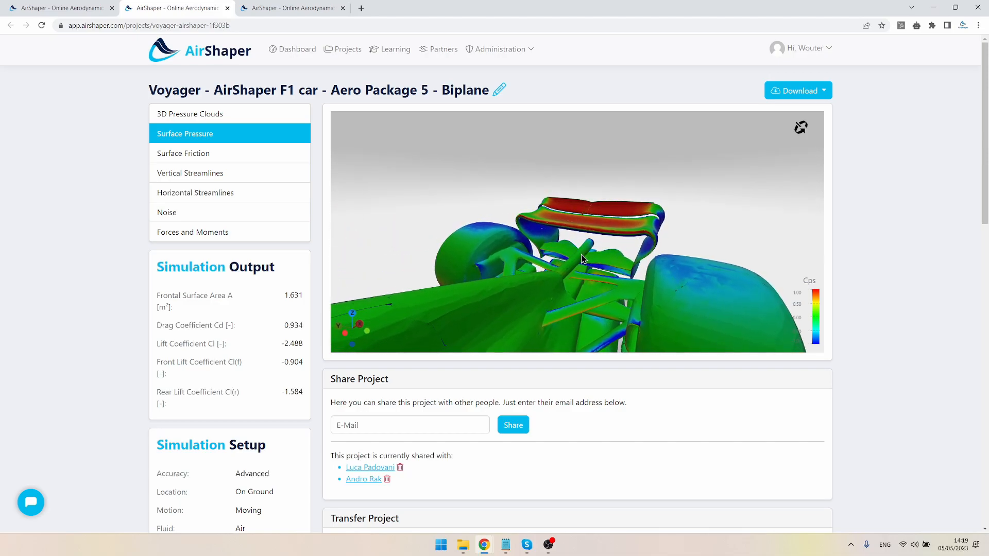
drag(580, 258, 550, 273)
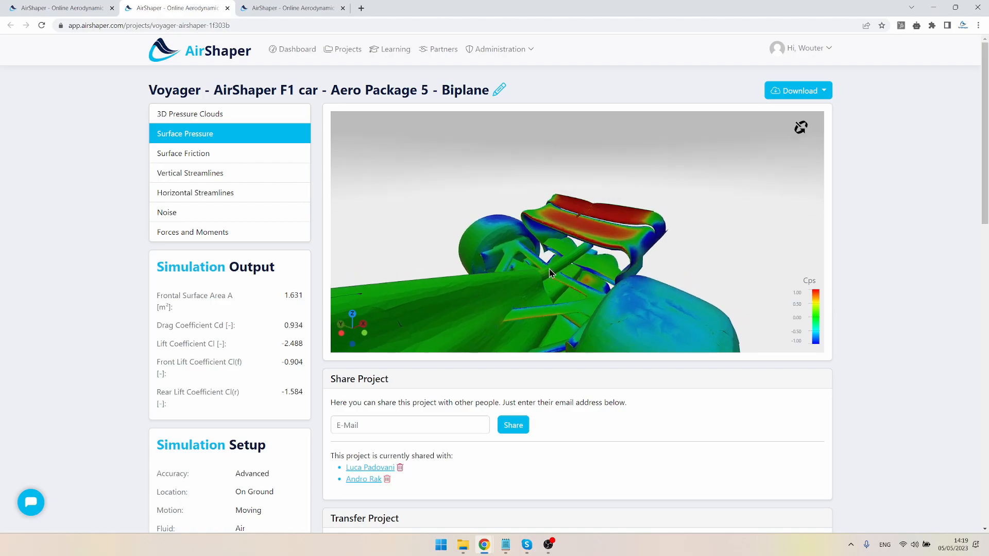
drag(549, 272, 604, 282)
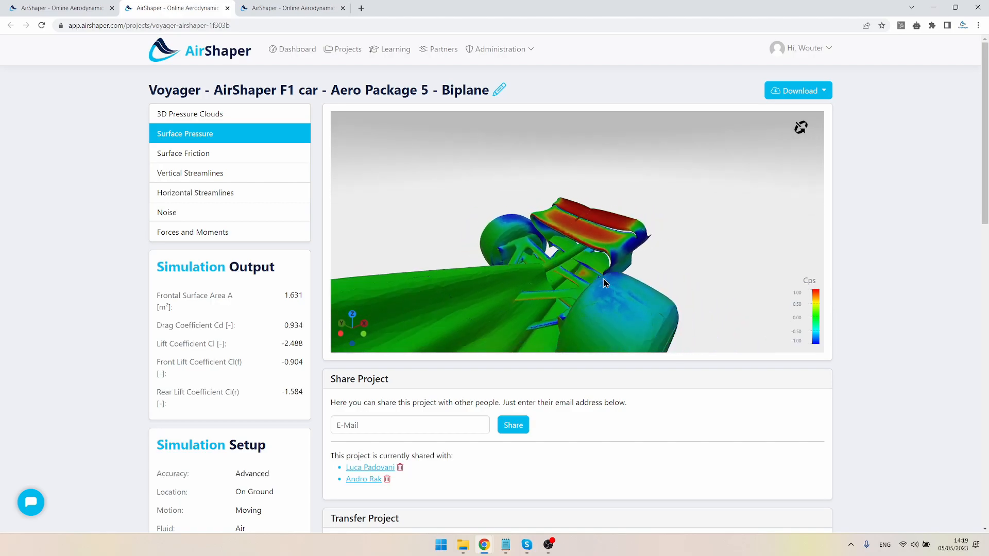
- Orbit the Biplane surface pressure view over the wing's side profile, upper surface and rear
drag(604, 282, 579, 283)
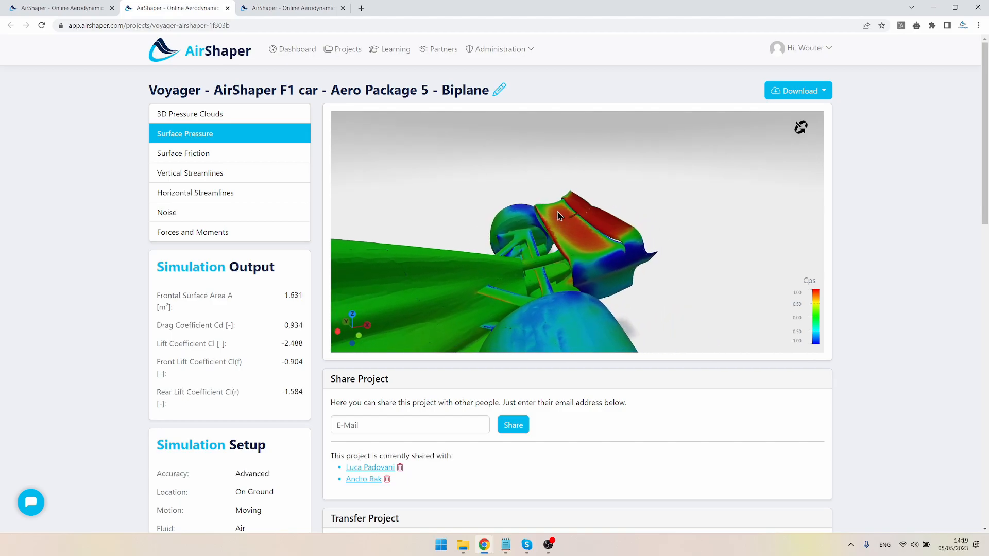
drag(558, 216, 627, 234)
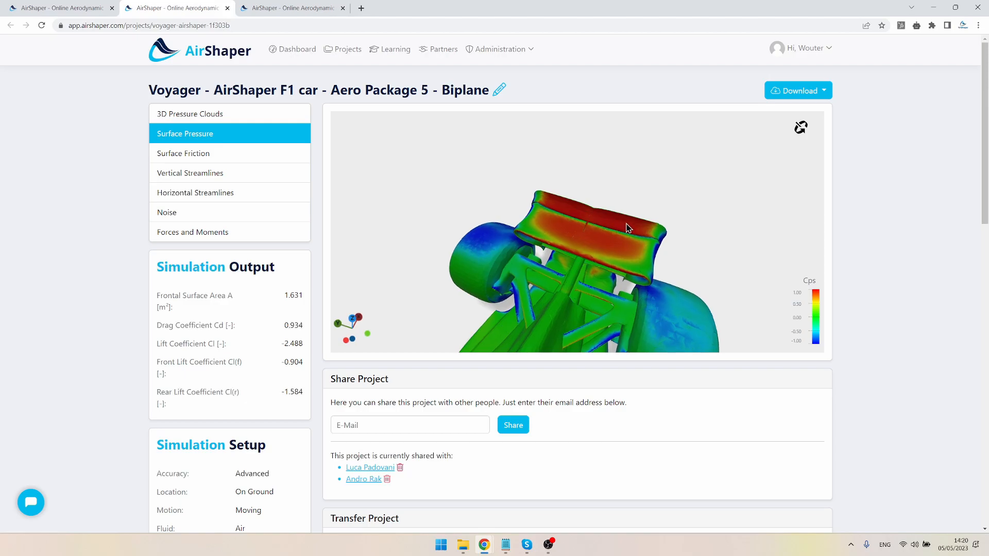
drag(627, 229, 662, 247)
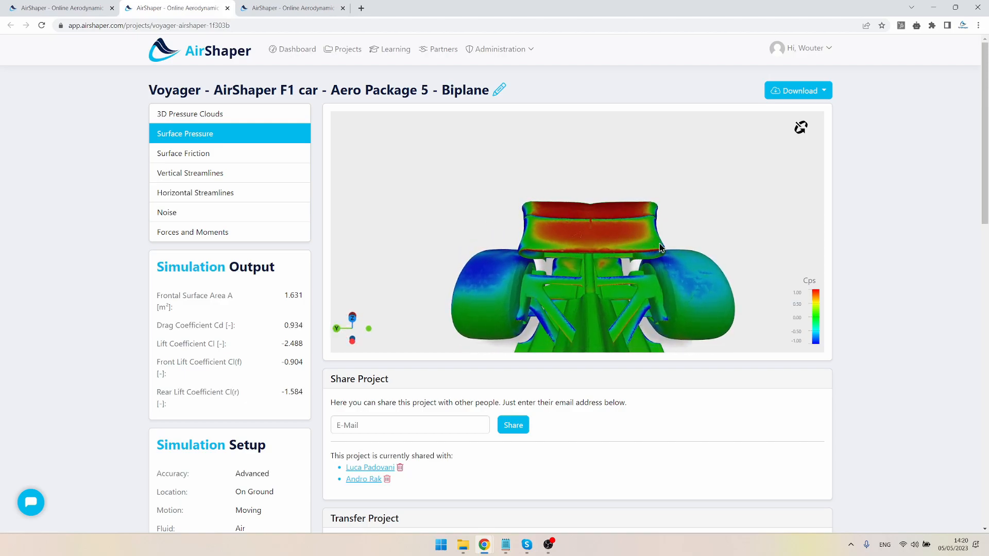
drag(660, 246, 544, 235)
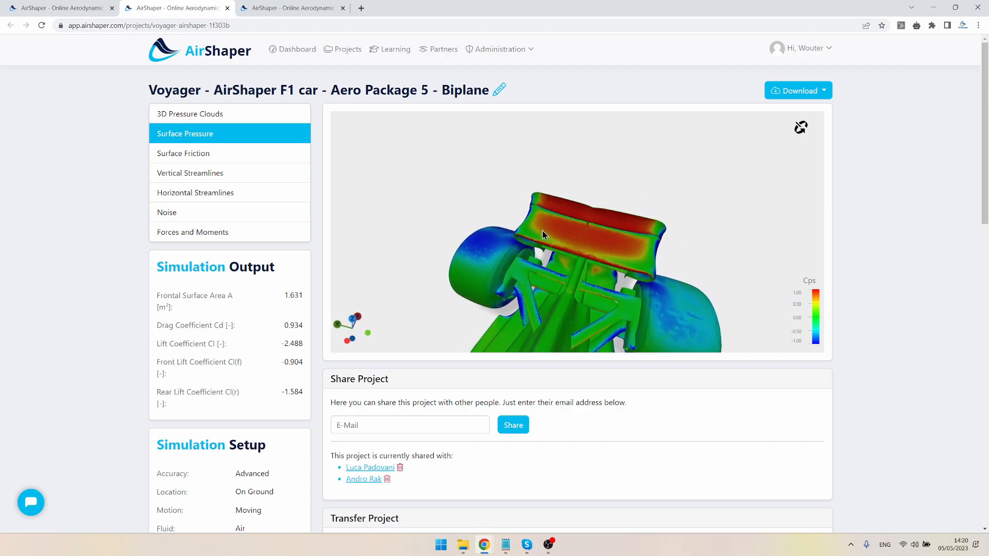
drag(544, 235, 586, 245)
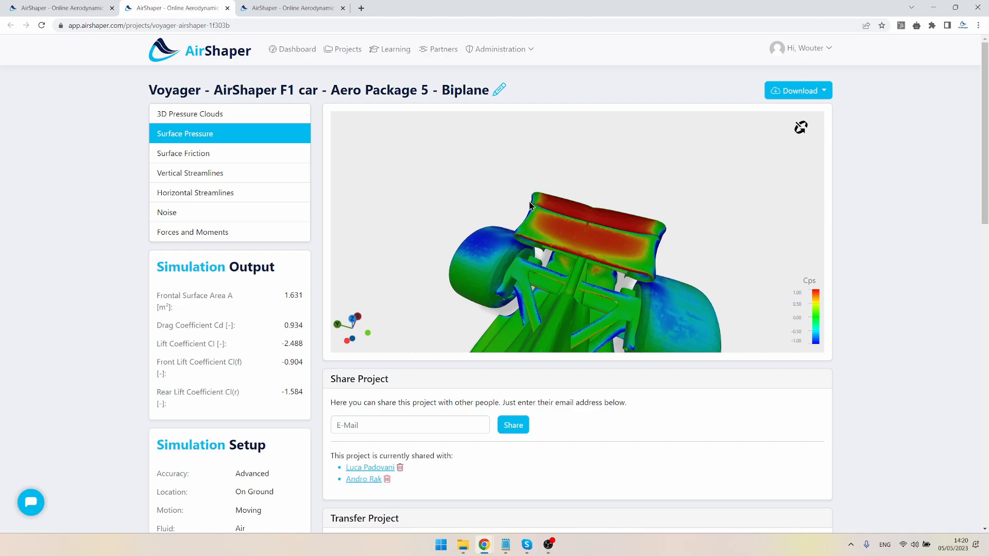
drag(531, 206, 526, 218)
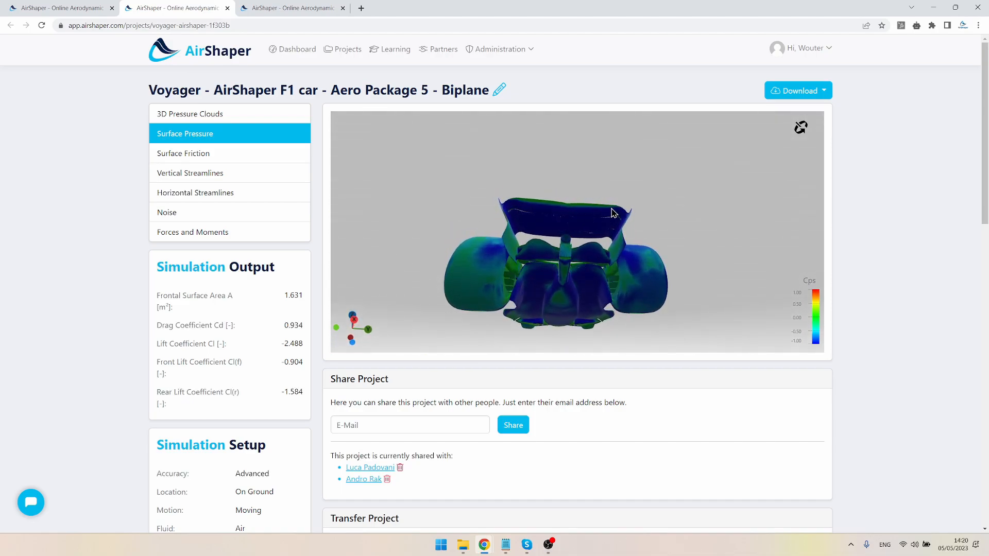
drag(612, 213, 604, 226)
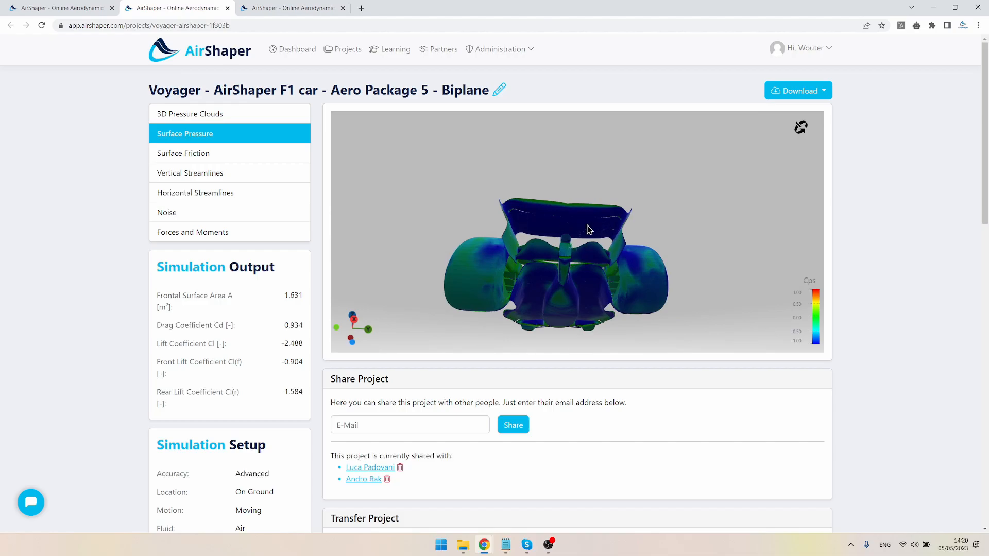
drag(587, 229, 578, 234)
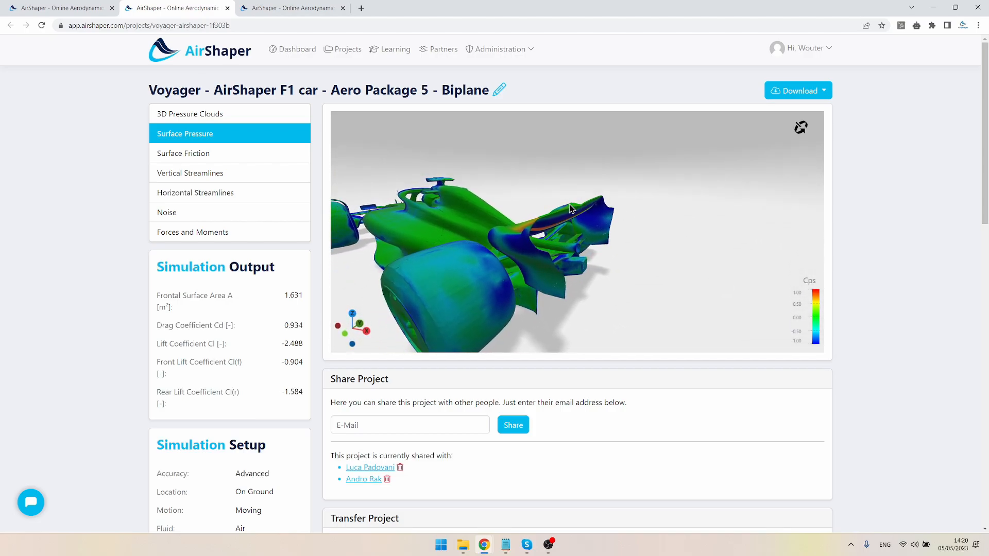
drag(571, 210, 616, 228)
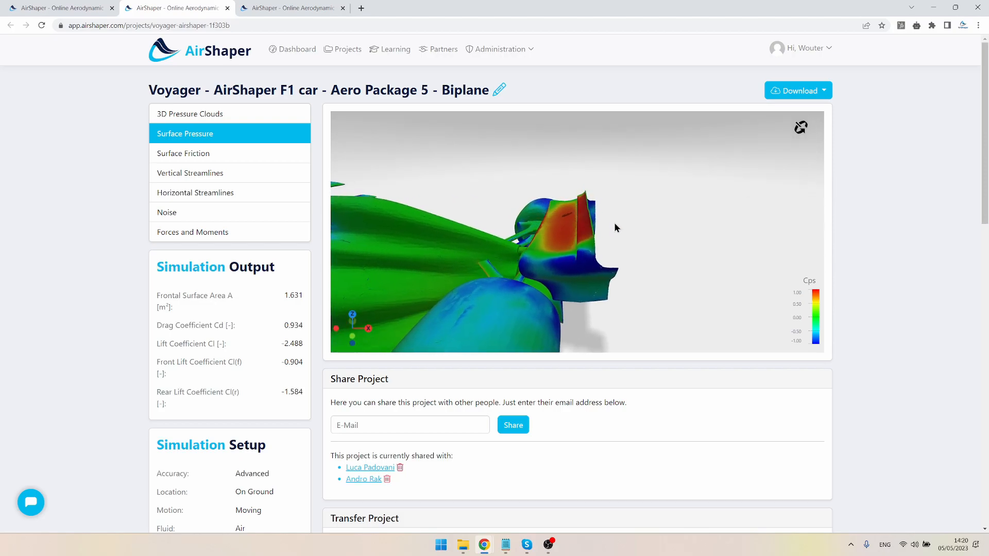
drag(616, 228, 561, 234)
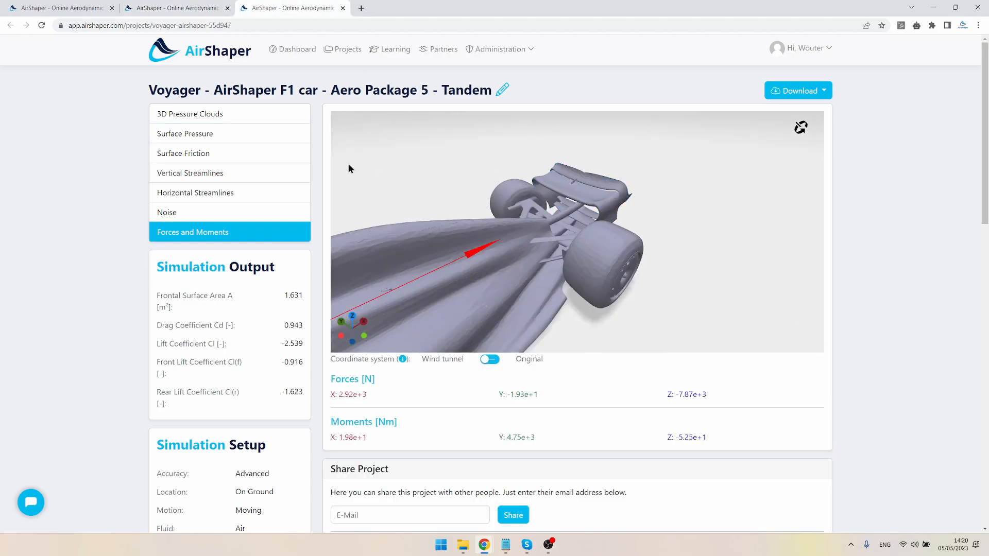
- Show the Tandem car's Surface Friction and view it from behind
click(190, 113)
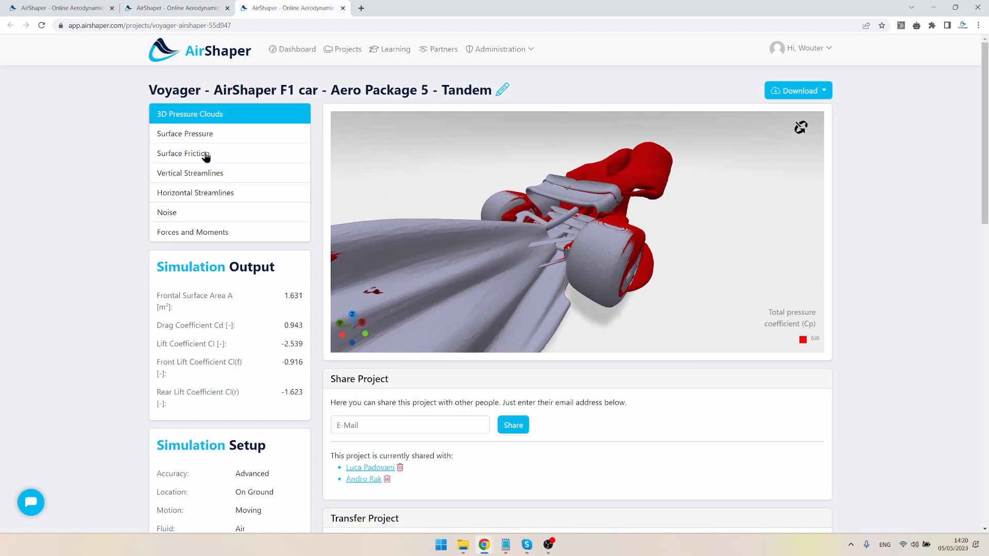
click(183, 154)
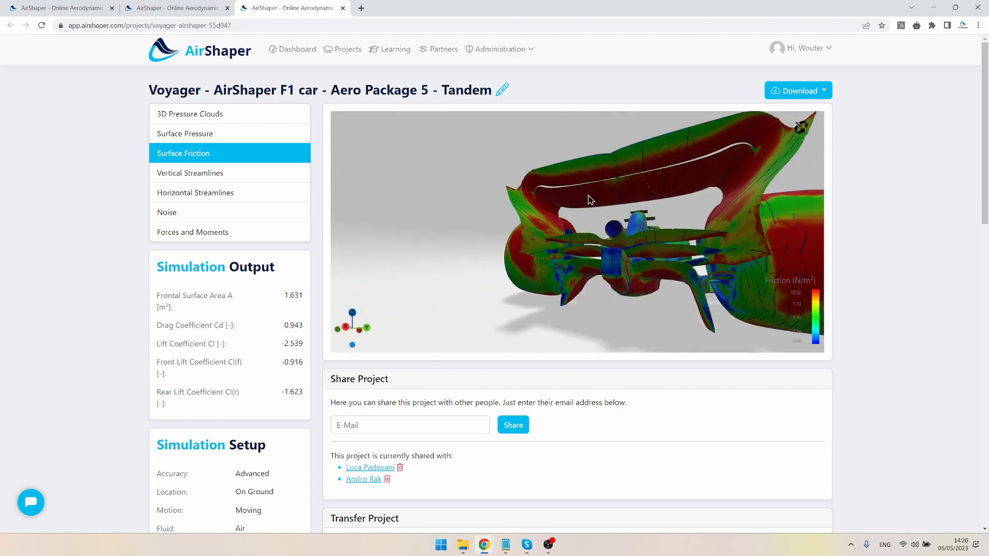
drag(590, 200, 674, 226)
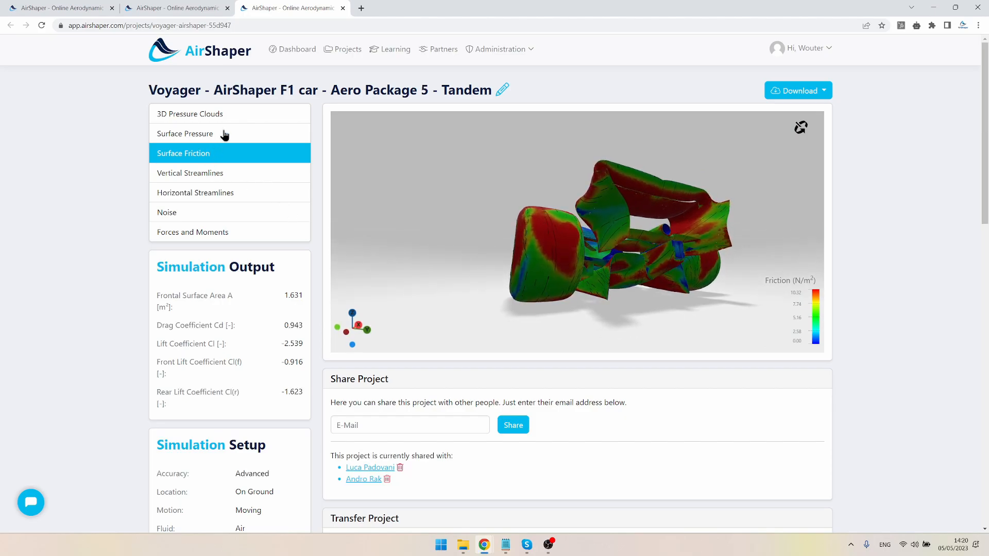
- Show the Tandem car's Surface Pressure and inspect the rear wing from behind and underneath
click(185, 133)
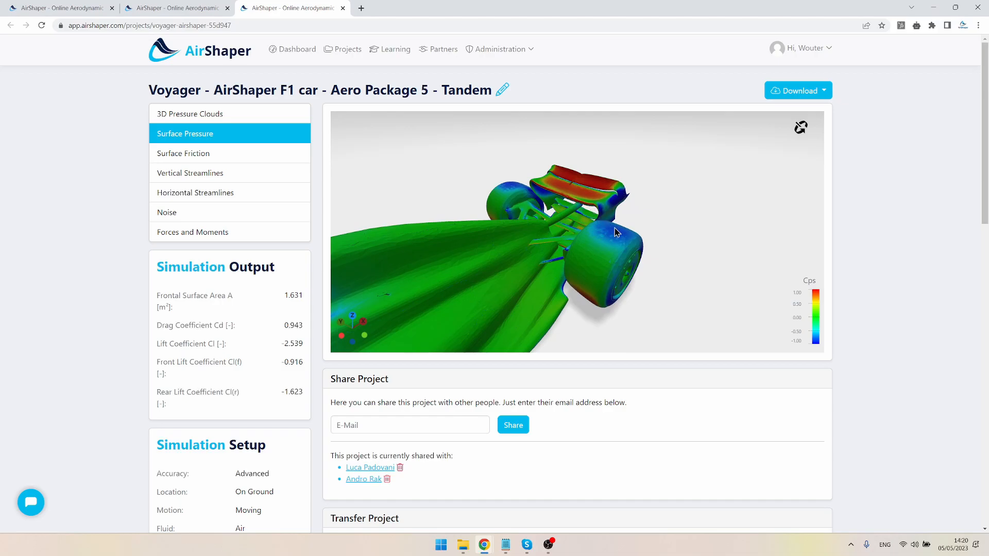
drag(615, 234, 517, 214)
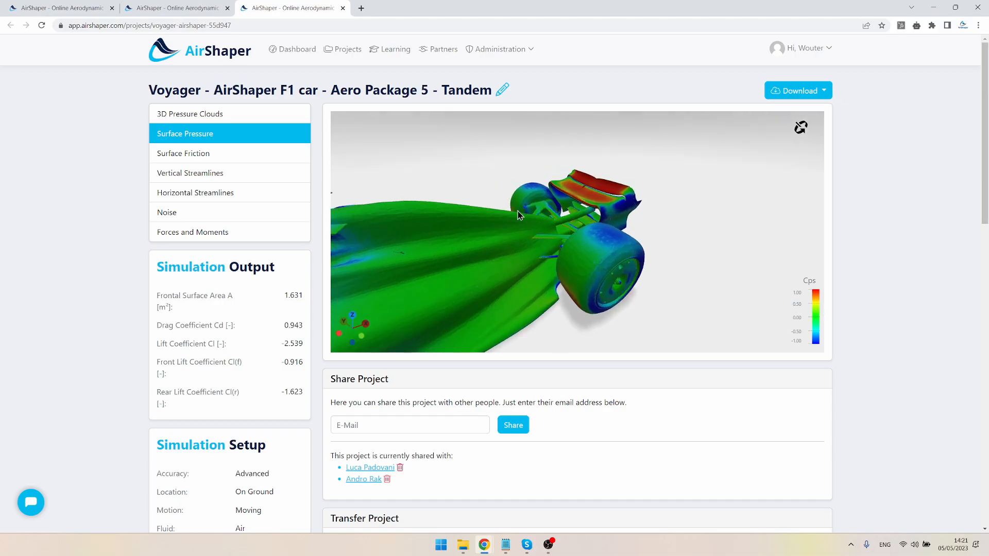
drag(524, 214, 600, 243)
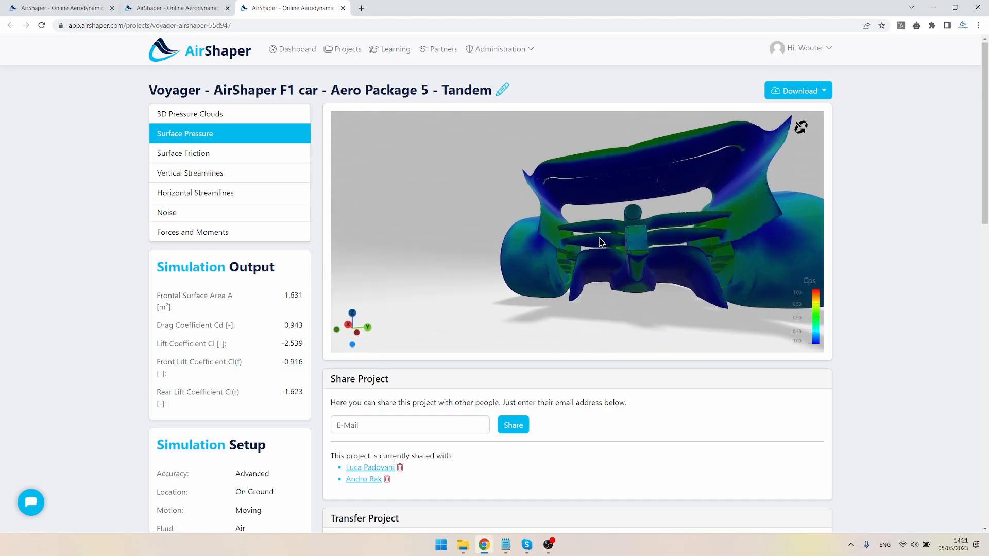
drag(600, 243, 643, 243)
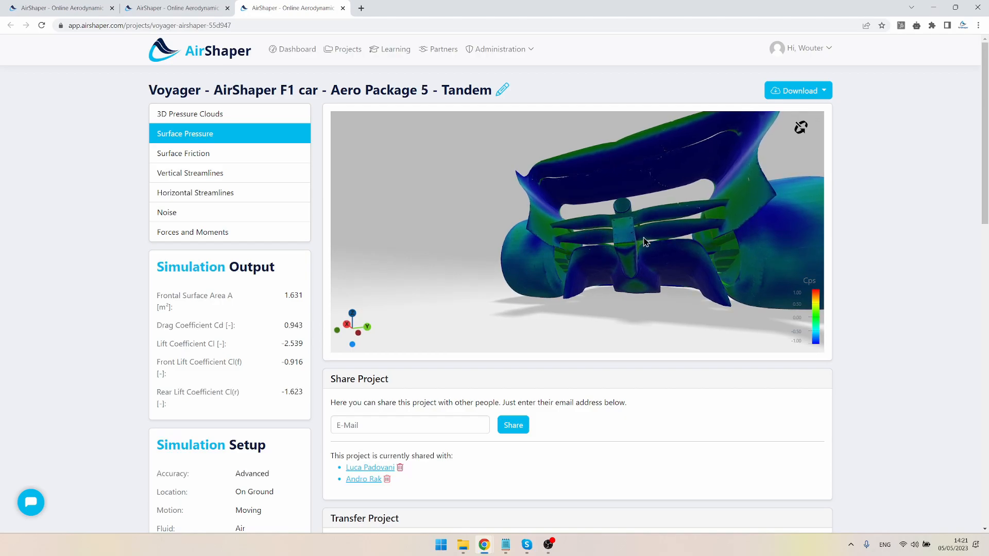
drag(647, 242, 639, 246)
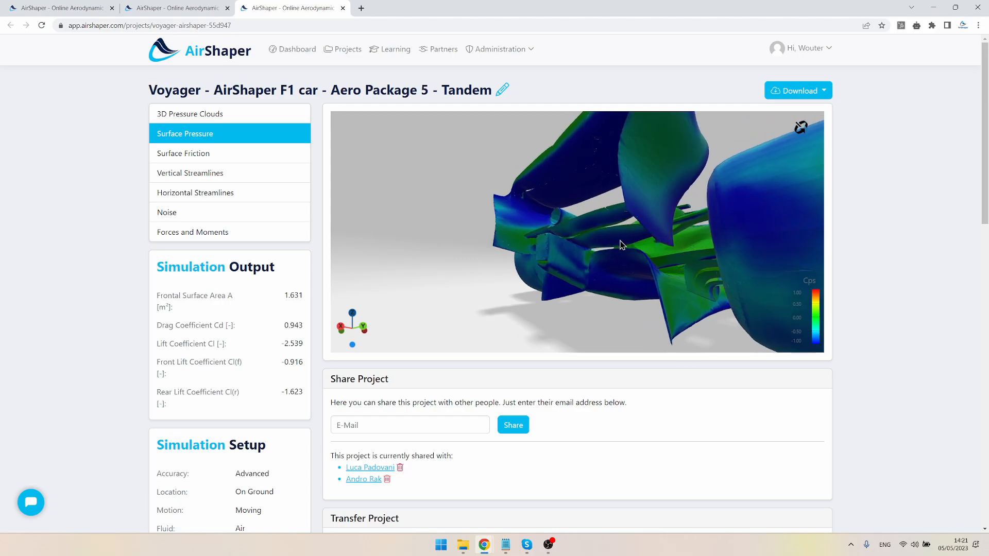
drag(622, 246, 654, 254)
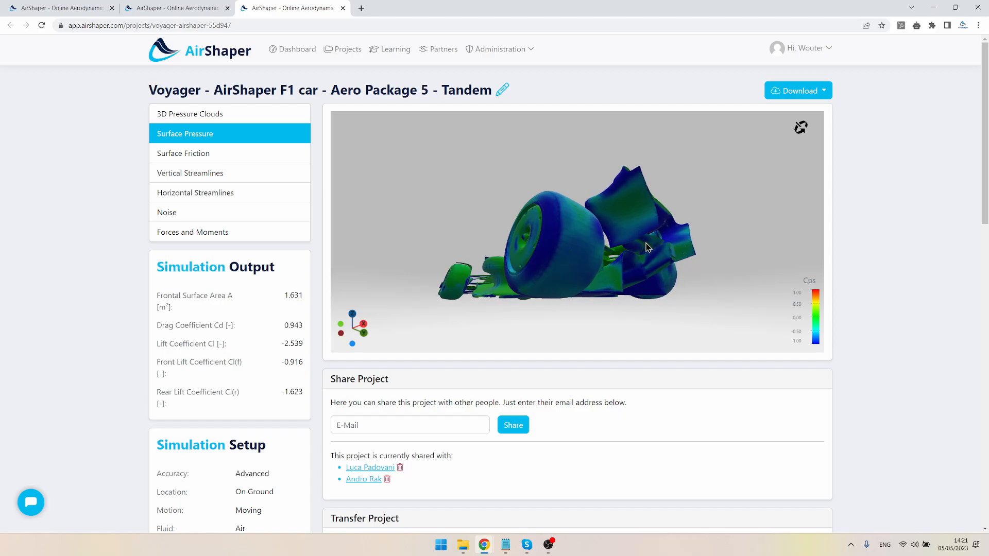
- Zoom in on the tandem wing elements from a lower rear three-quarter view
drag(647, 247, 618, 265)
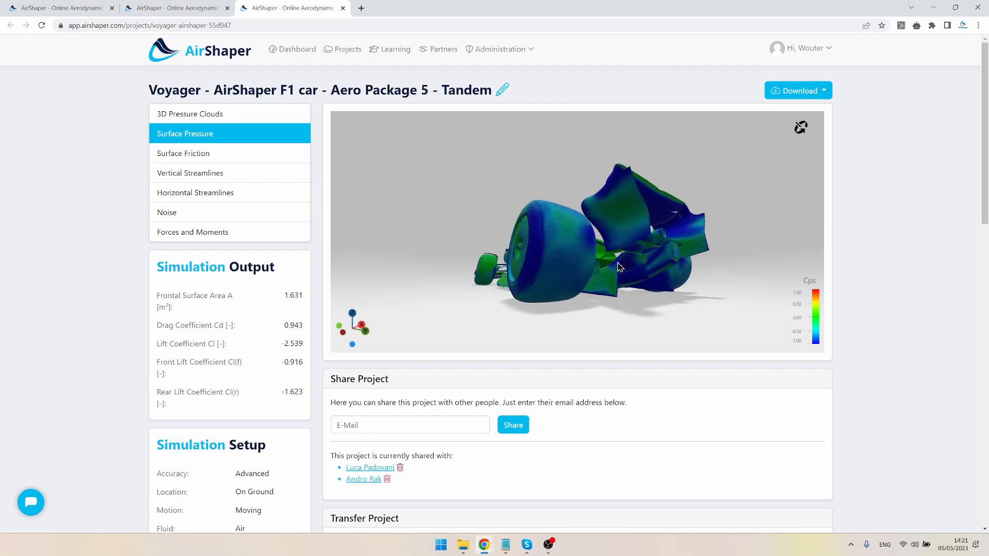
drag(618, 267, 673, 244)
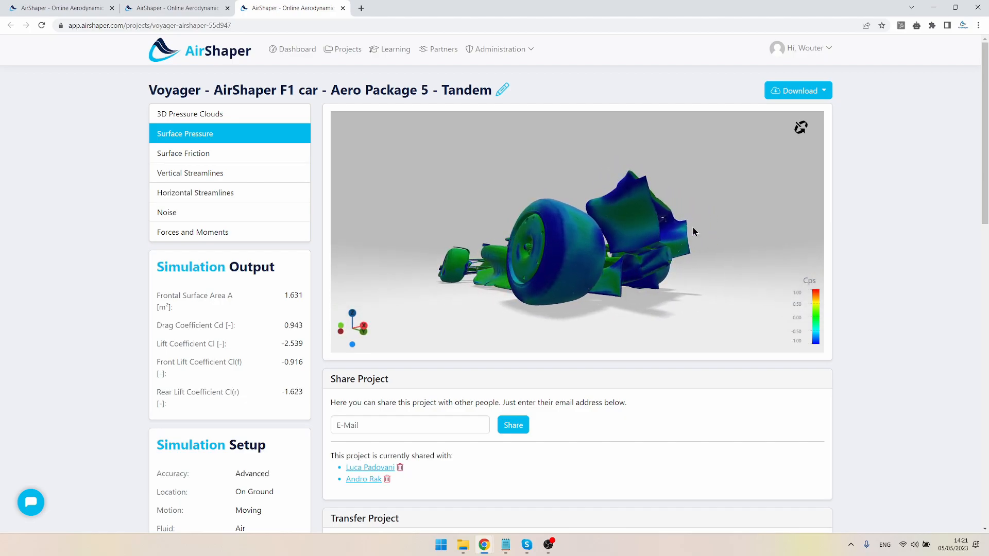
drag(693, 232, 630, 248)
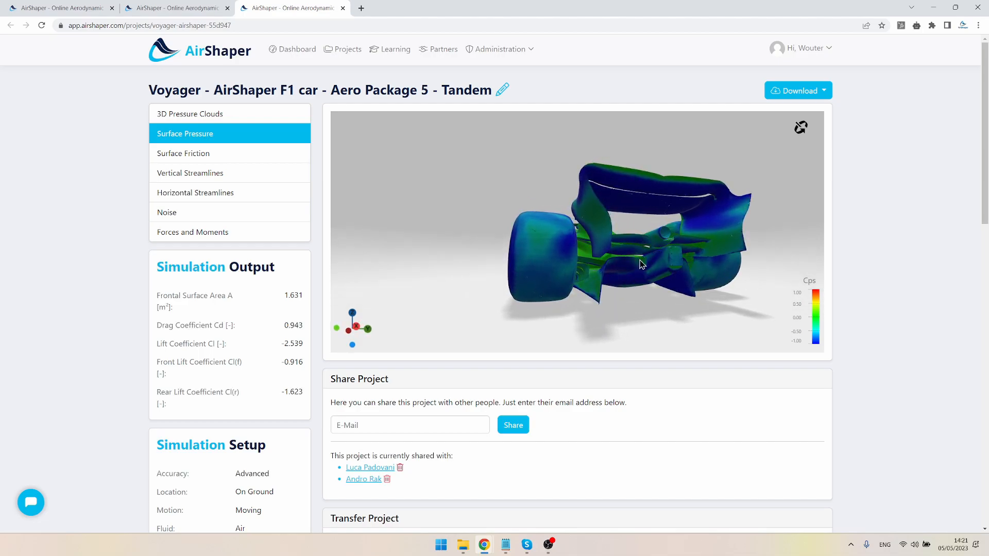
drag(640, 265, 598, 282)
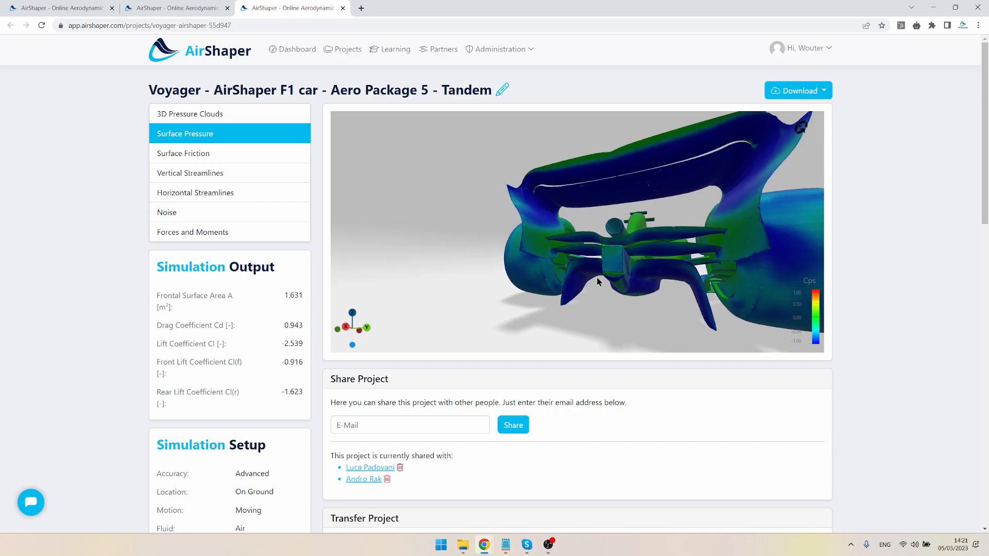
drag(598, 282, 662, 277)
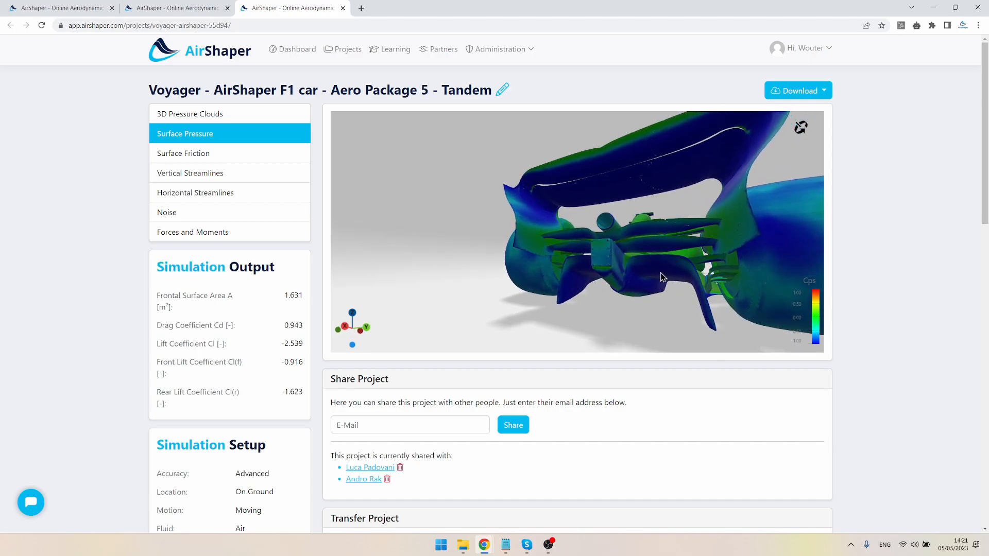
drag(660, 277, 659, 259)
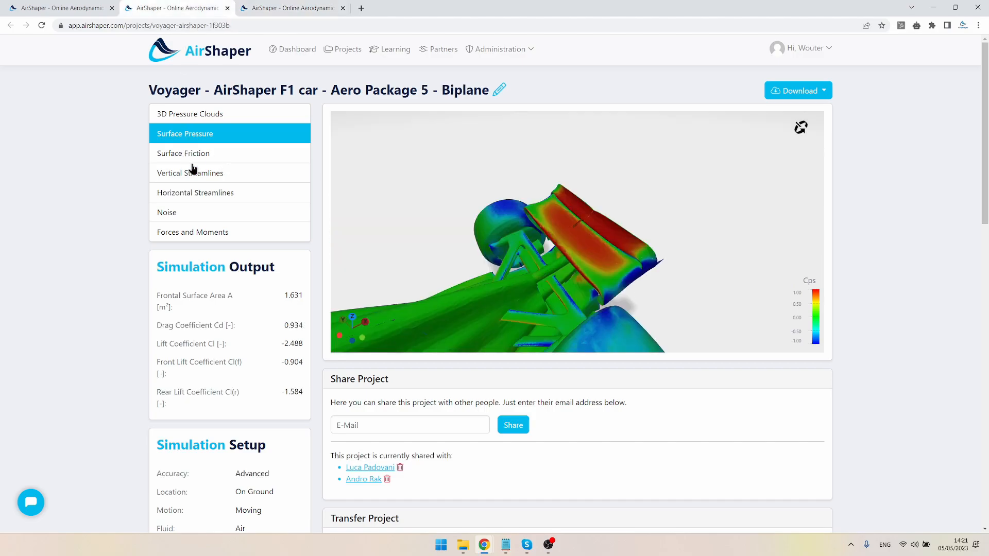
- Show the Biplane car's Surface Friction and view the rear wing from above and behind
click(183, 154)
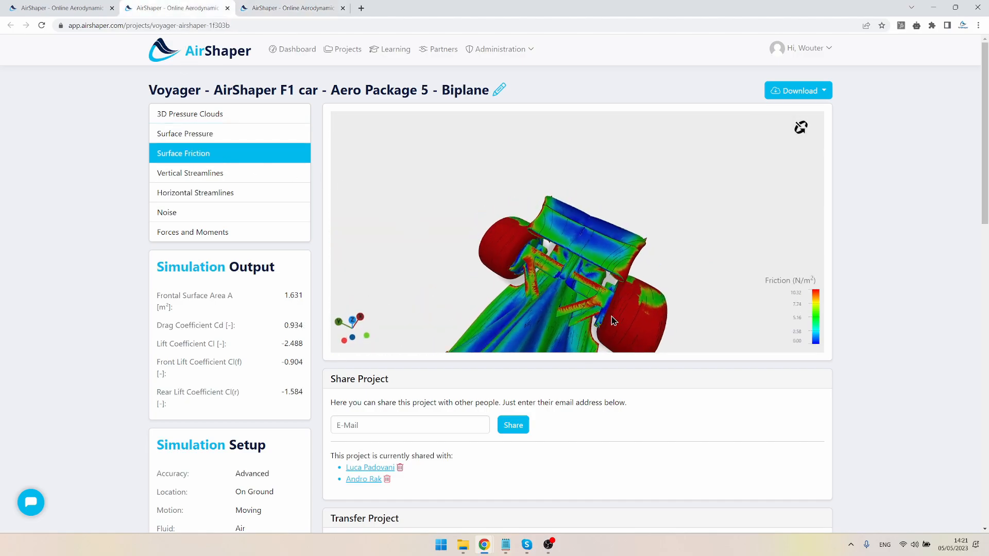
drag(615, 320, 621, 274)
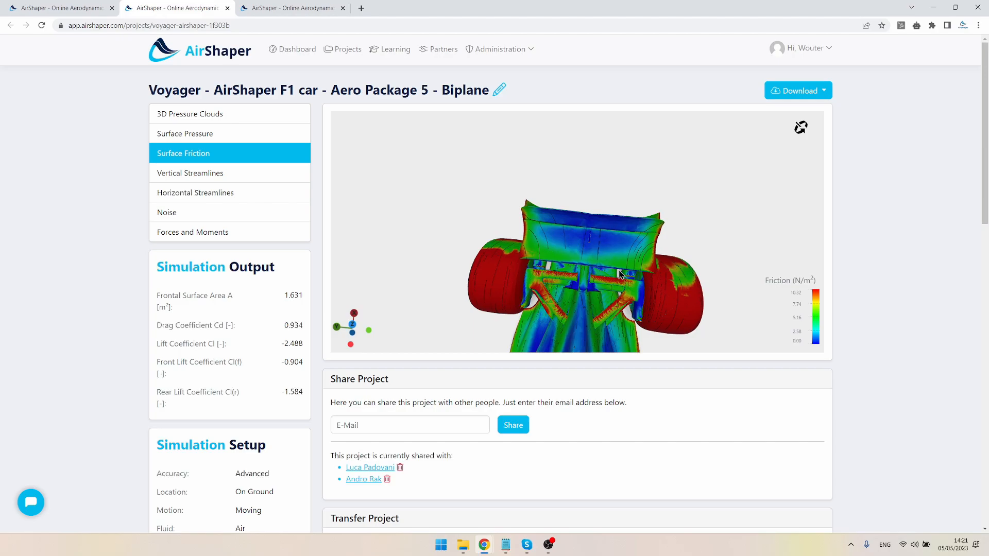
drag(622, 274, 571, 232)
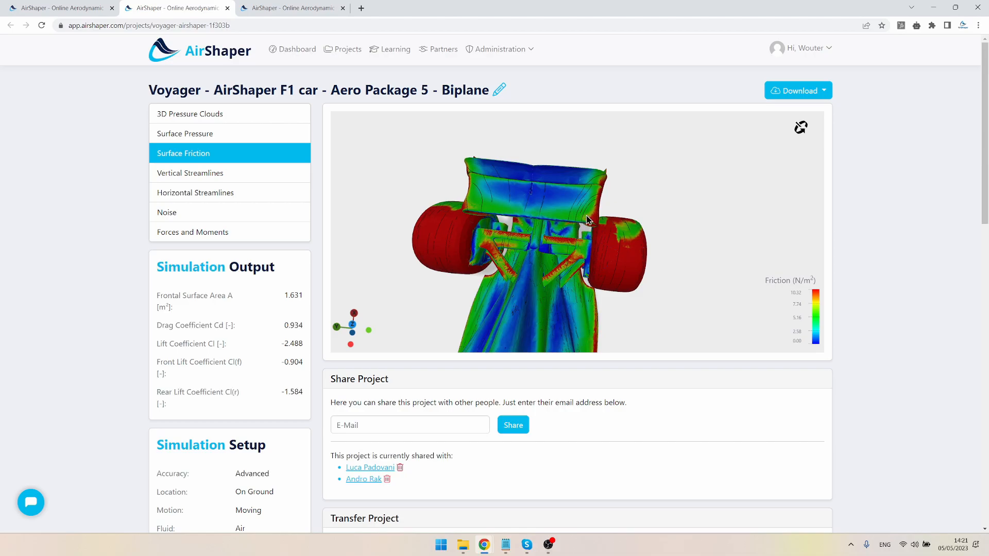
mouse_move(581, 221)
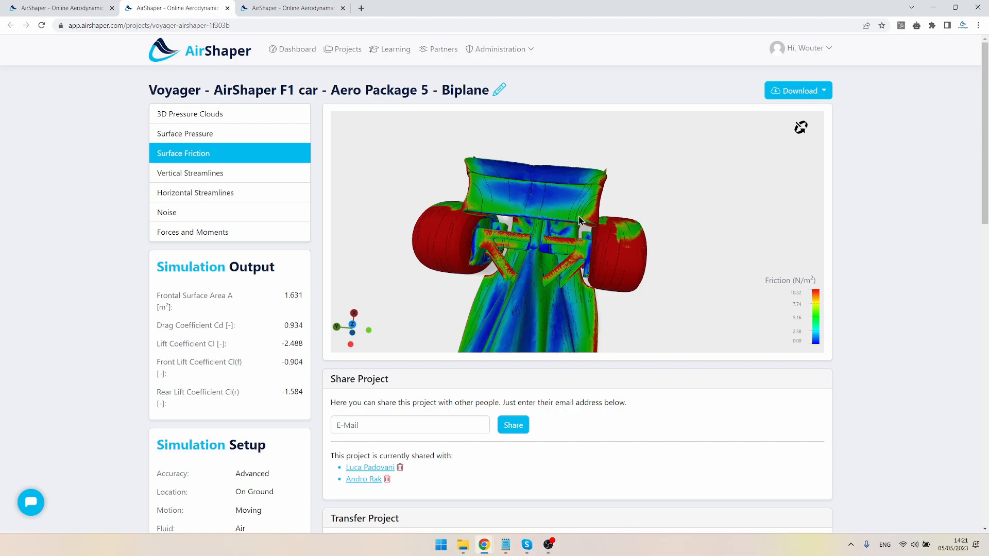
mouse_move(472, 195)
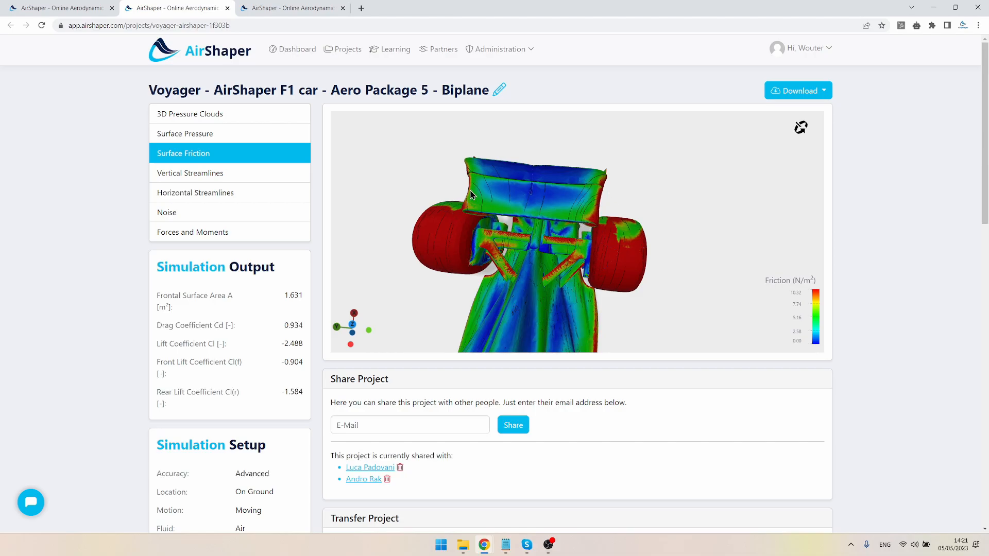
drag(470, 196, 574, 224)
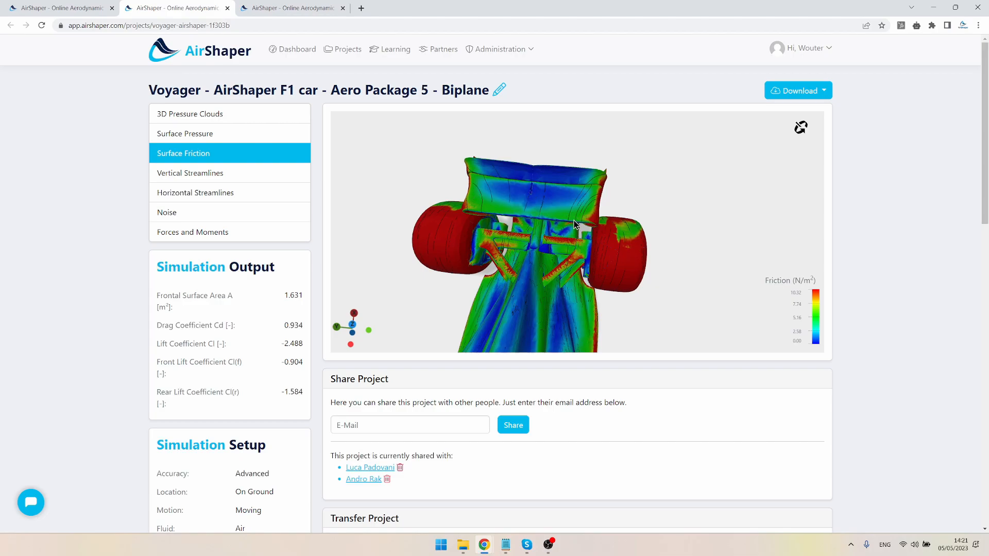
mouse_move(586, 218)
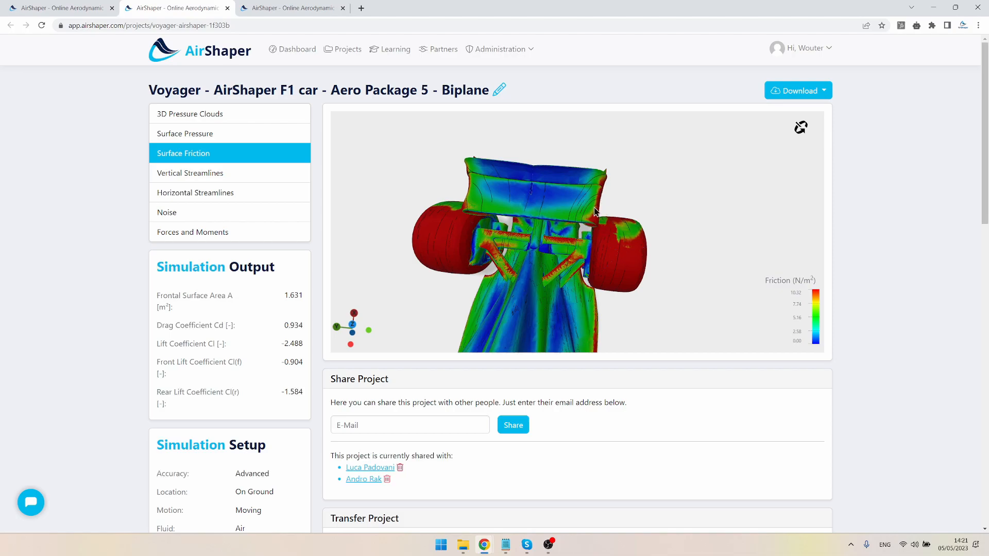
mouse_move(592, 192)
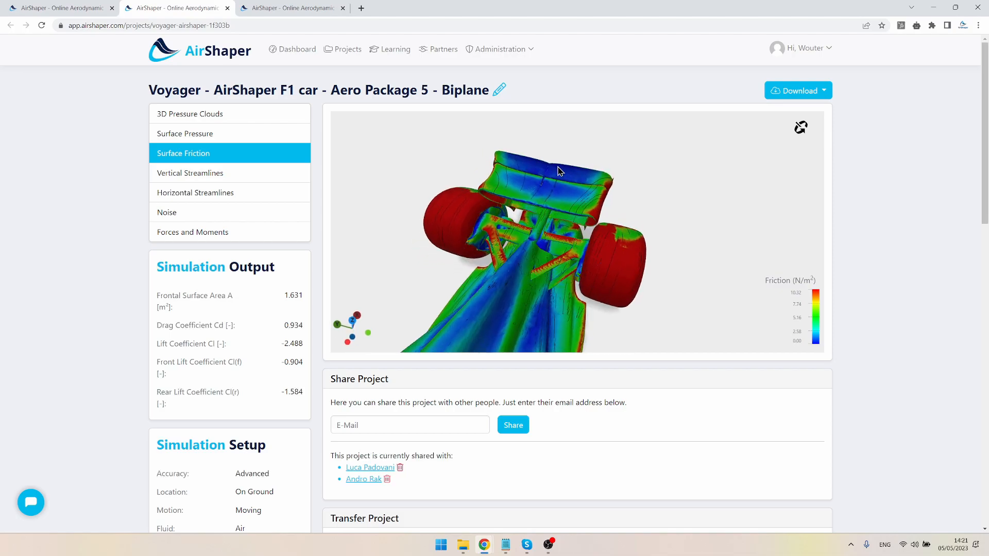
drag(558, 170, 596, 256)
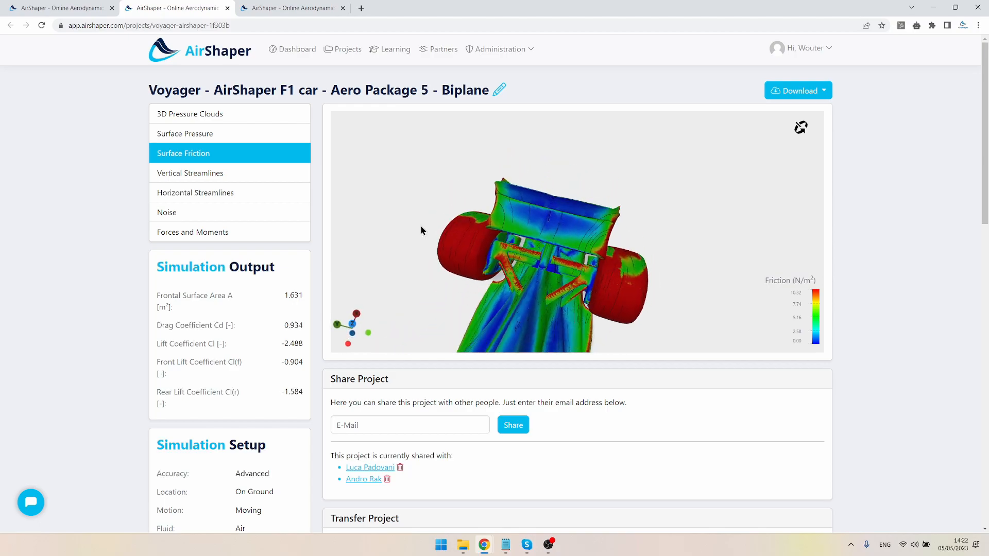
- Examine the friction map from the front and zoom on the front of the biplane wing
drag(422, 230, 629, 145)
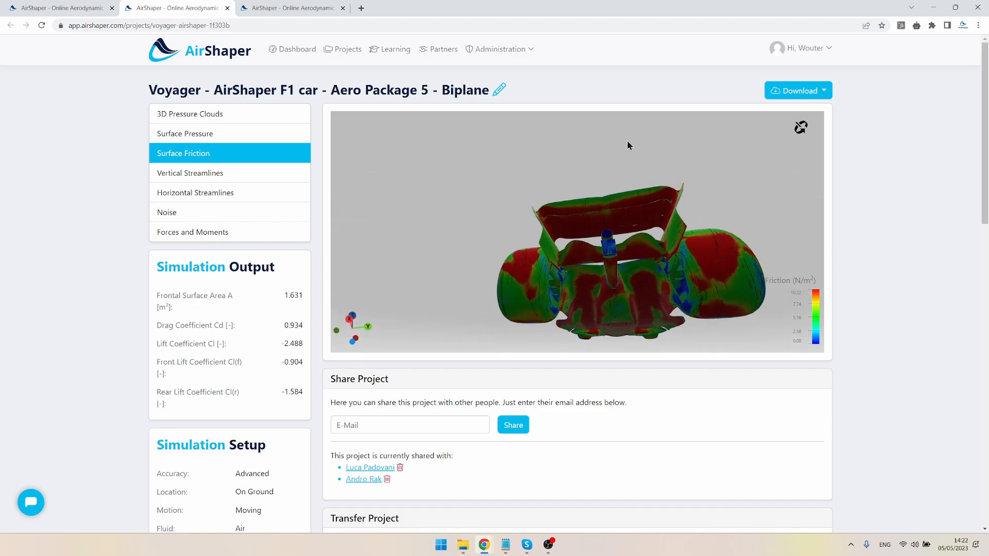
drag(628, 145, 559, 232)
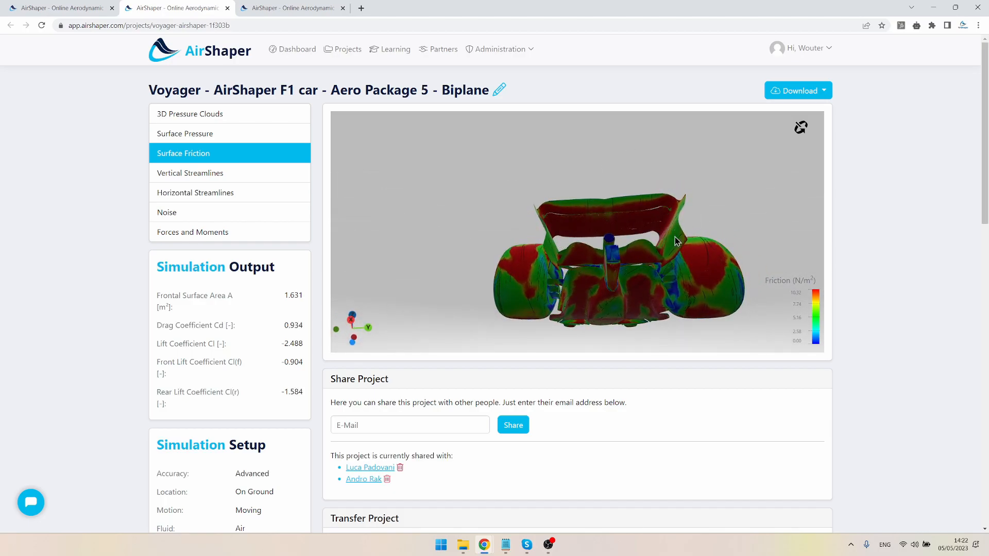
drag(675, 241, 636, 231)
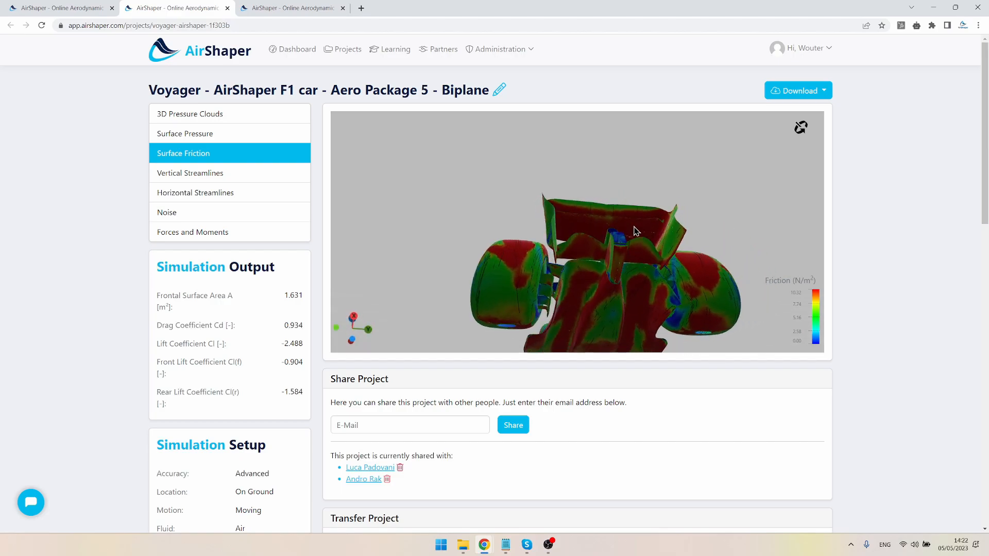
drag(635, 230, 619, 297)
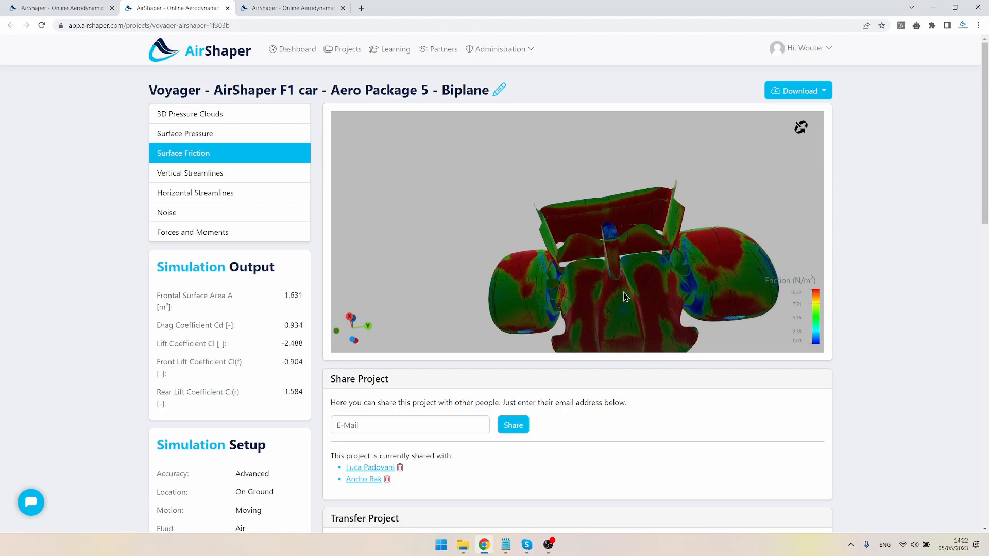
- Orbit the friction map back over the top and rear of the car
drag(625, 297, 624, 307)
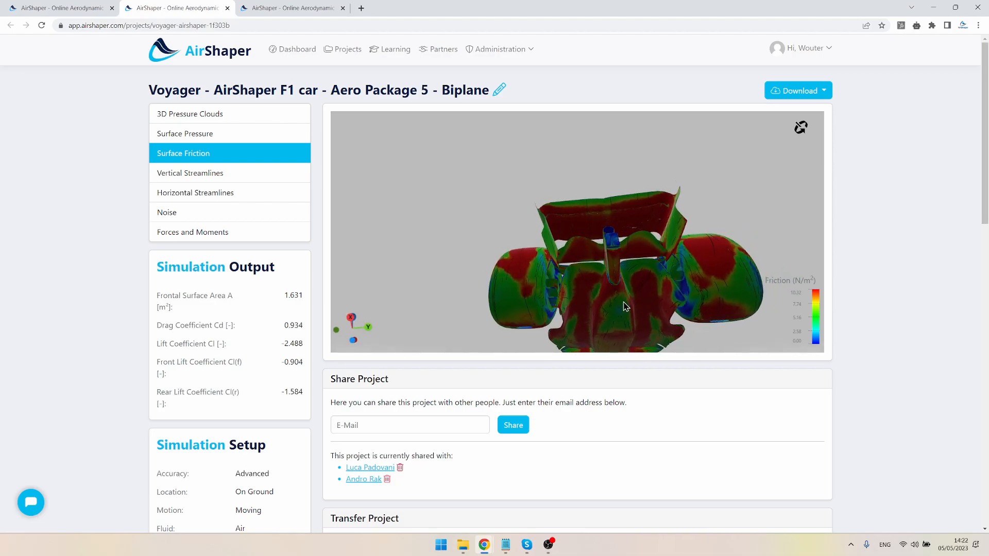
drag(624, 307, 615, 282)
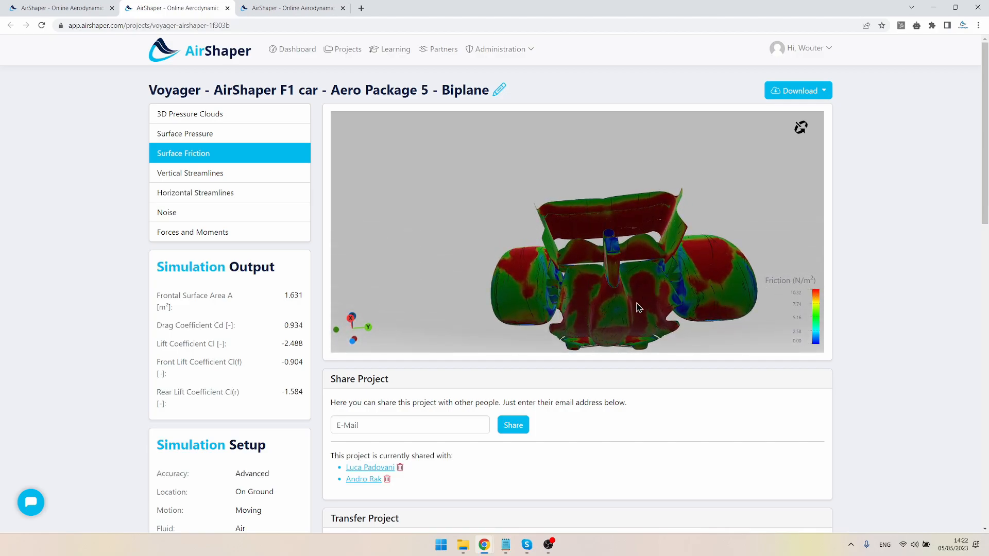
drag(639, 308, 591, 264)
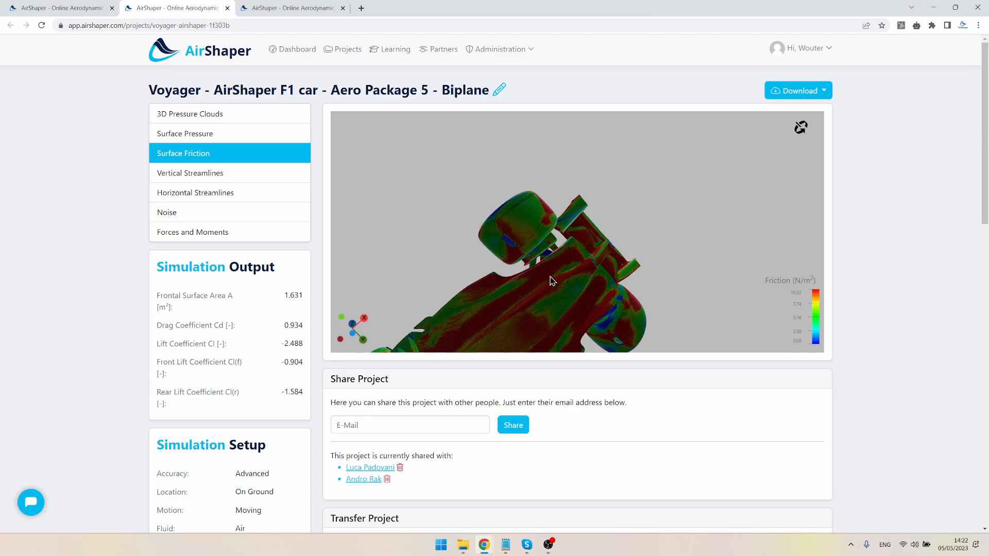
drag(553, 281, 580, 274)
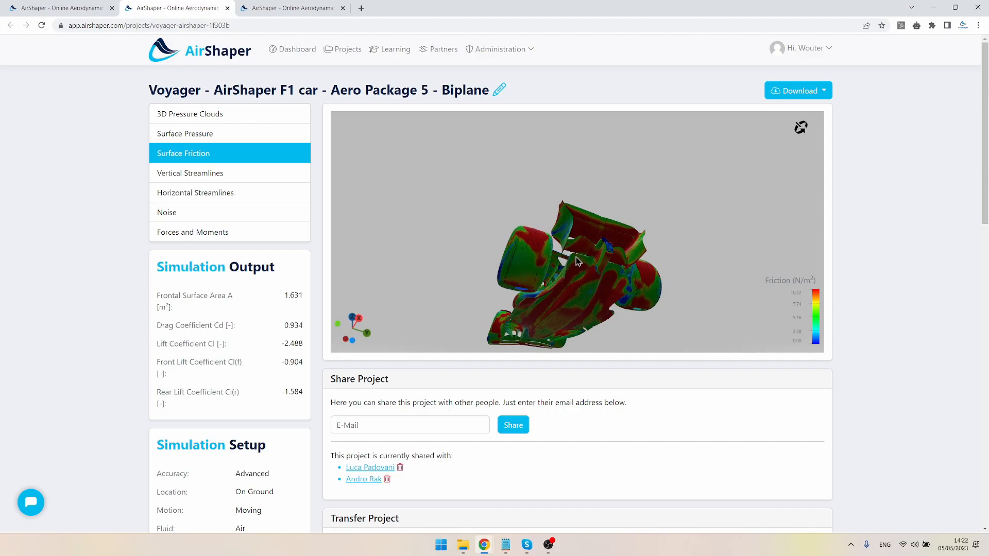
drag(577, 258, 581, 264)
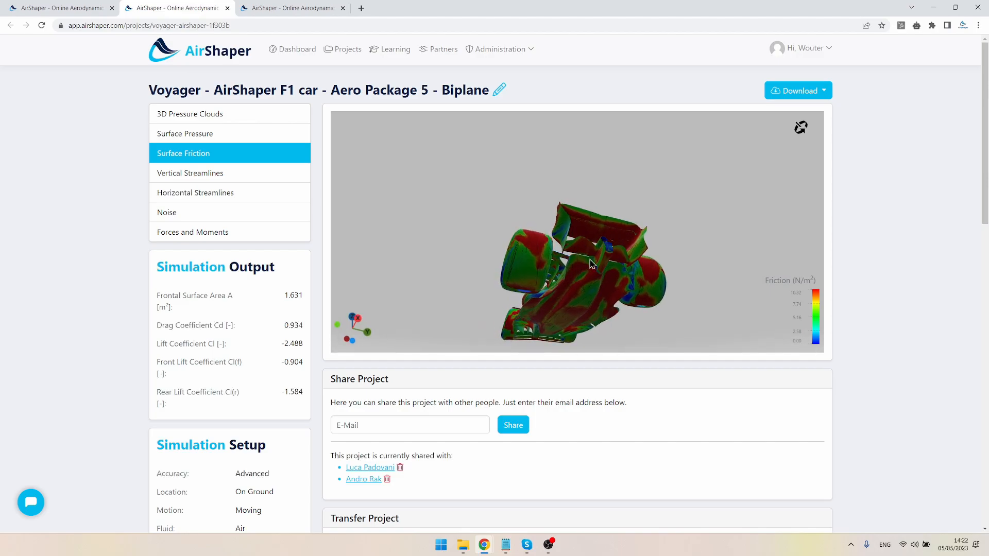
drag(591, 264, 565, 294)
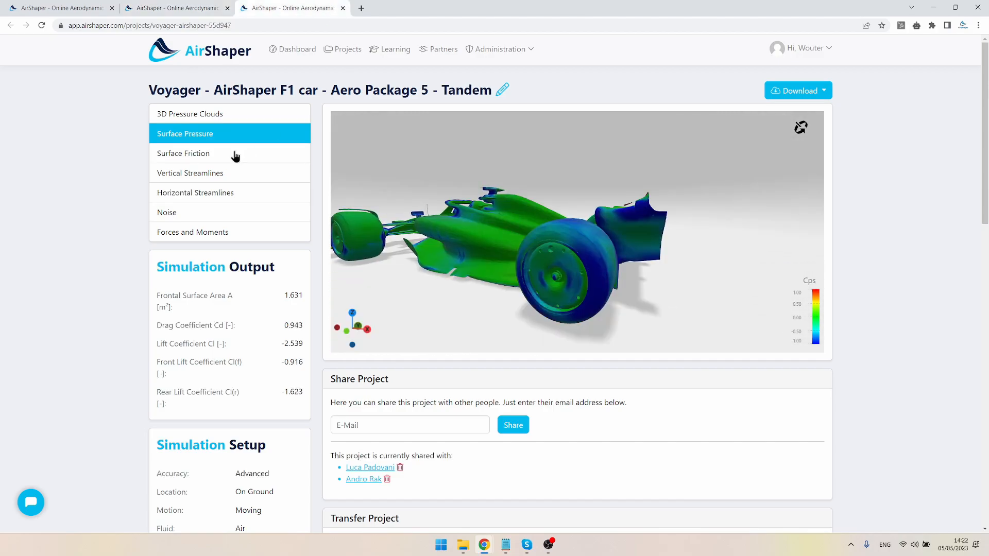
- Display the Tandem car's surface friction and orbit in on its rear wing
click(183, 154)
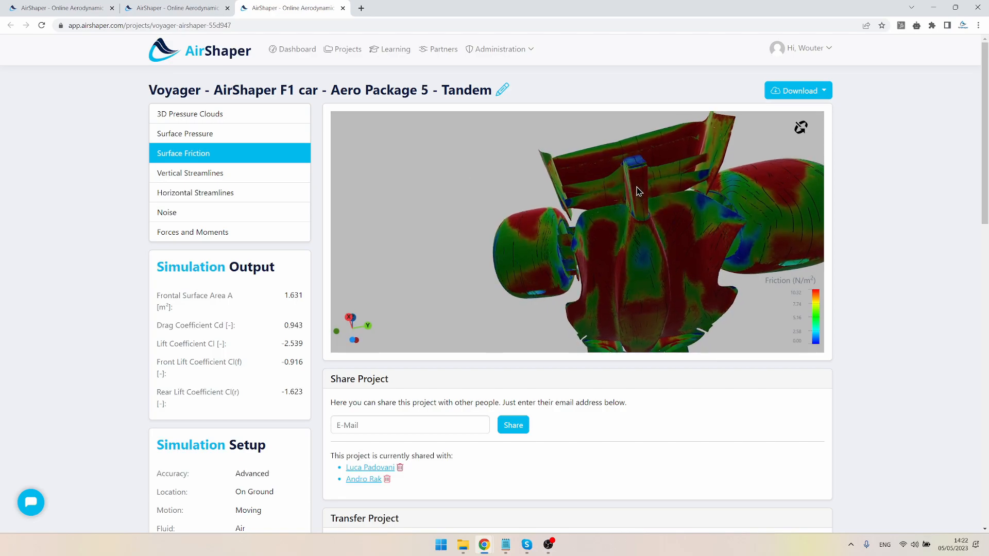
drag(636, 192, 617, 234)
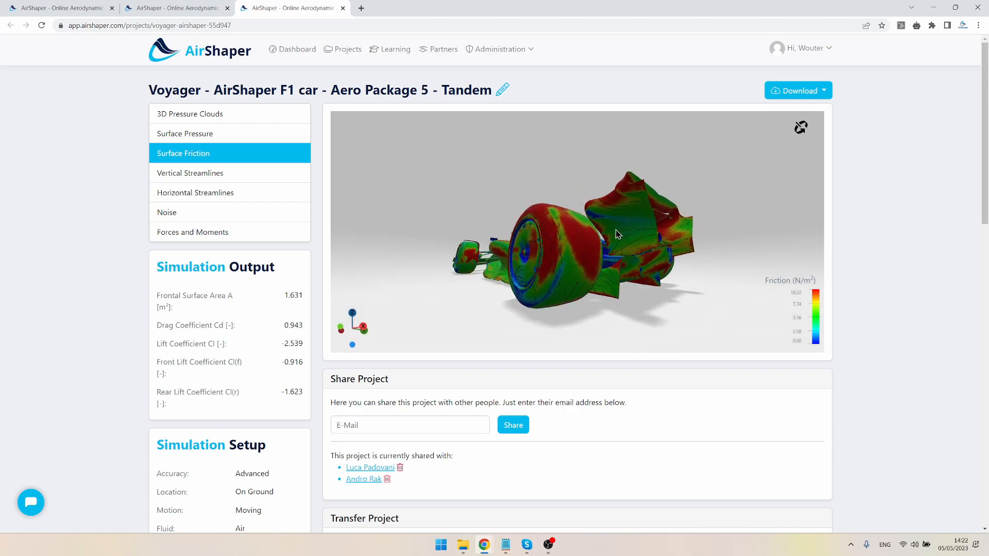
drag(618, 234, 470, 238)
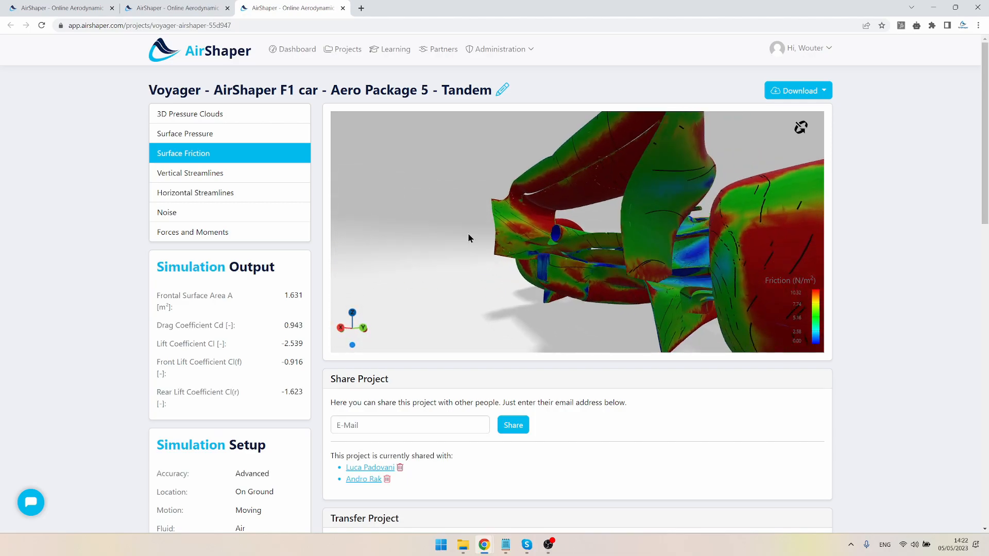
drag(469, 238, 681, 287)
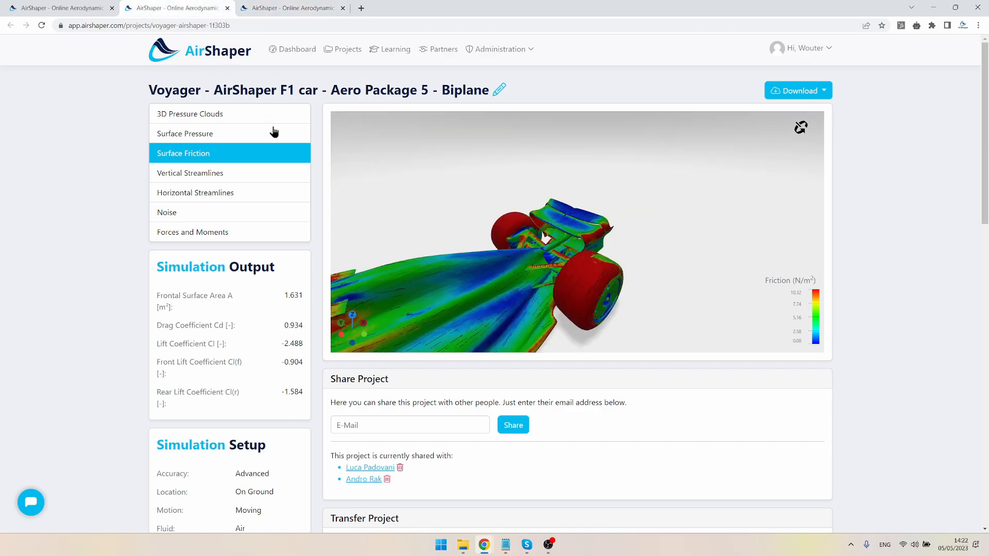
- Show the Biplane car's vertical then horizontal streamlines and view their spread
click(190, 173)
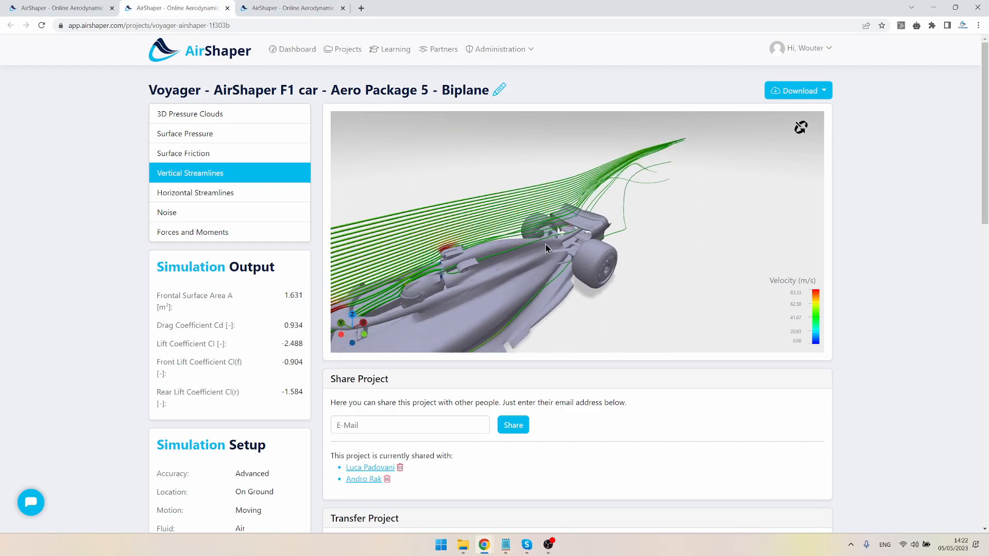
click(195, 192)
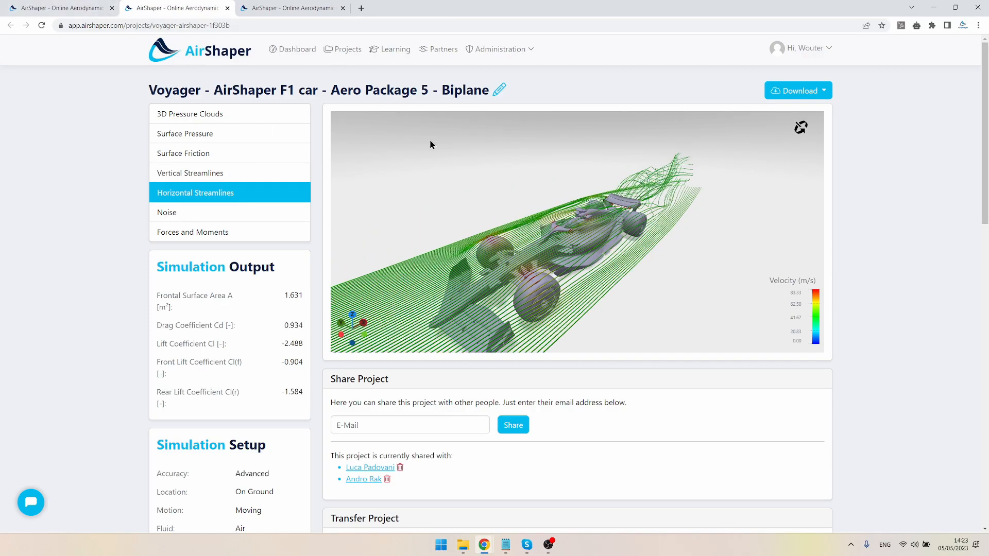
drag(432, 145, 563, 264)
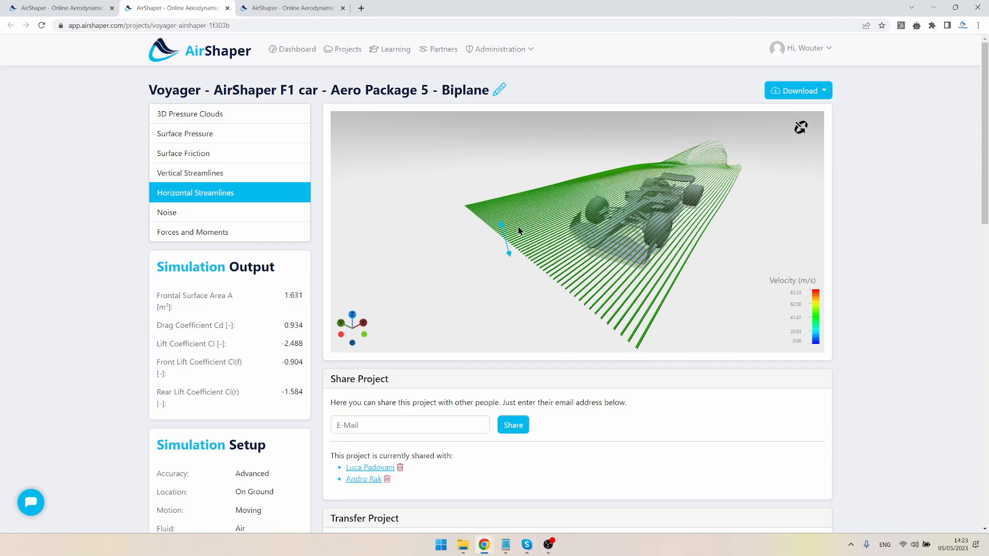
- View the horizontal streamlines head-on from the front, then return to vertical streamlines
drag(520, 231, 615, 225)
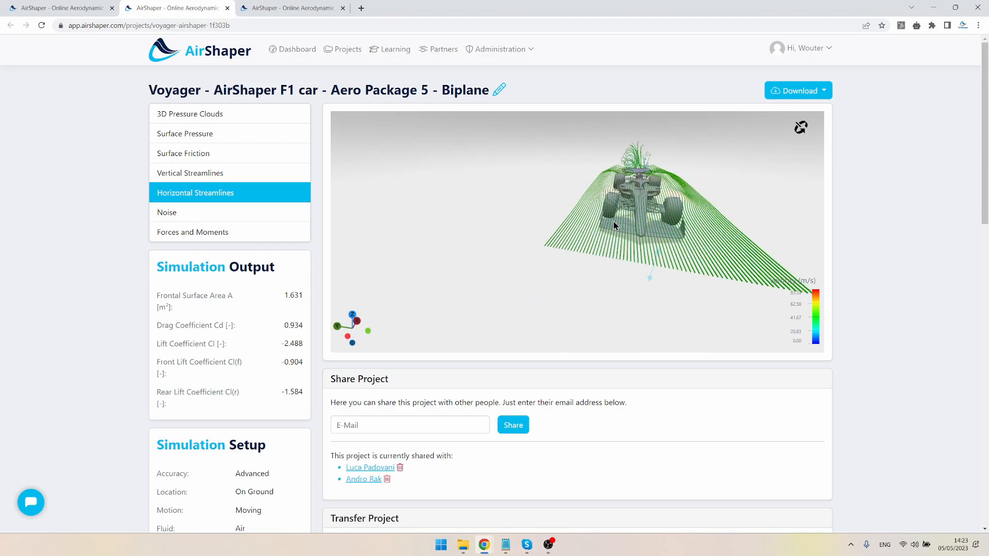
drag(615, 226, 658, 284)
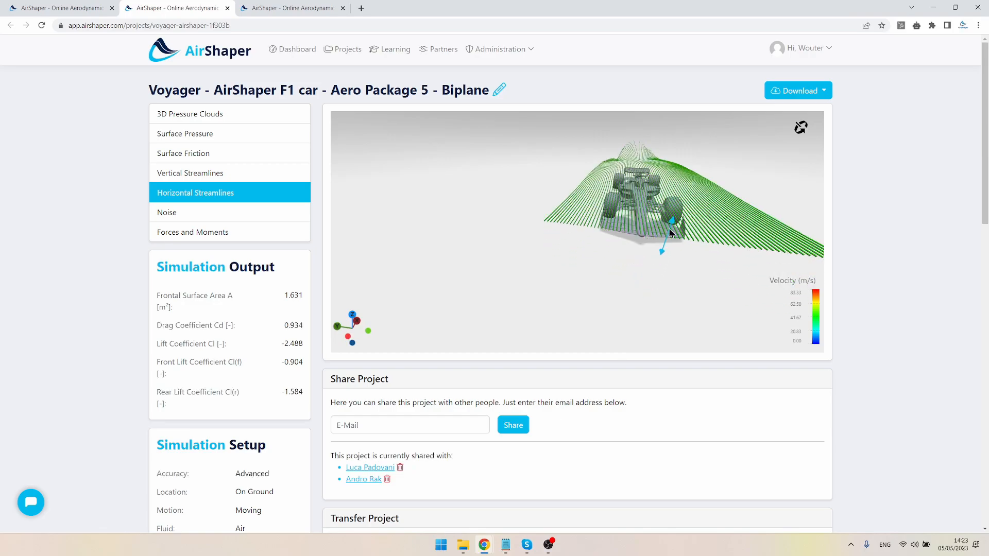
drag(671, 232, 669, 256)
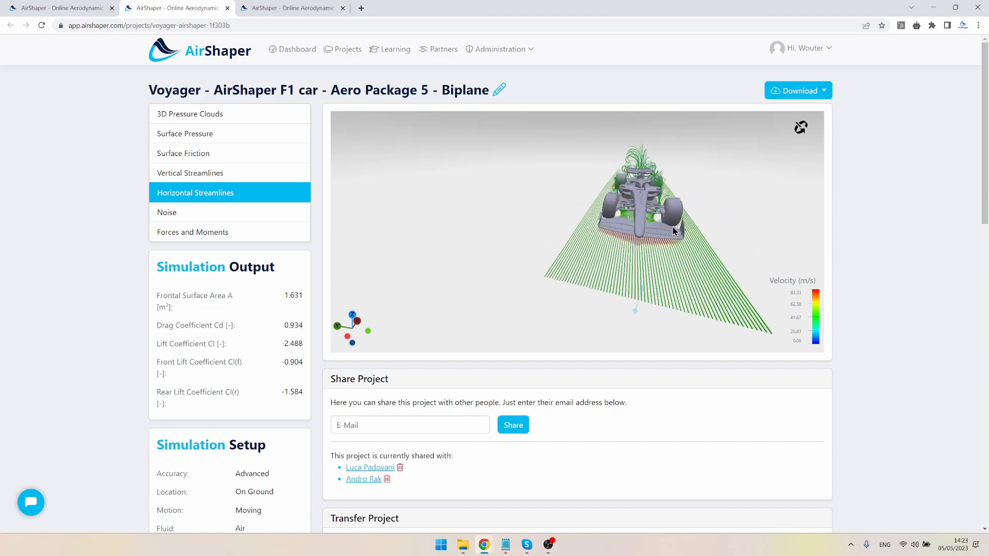
click(190, 173)
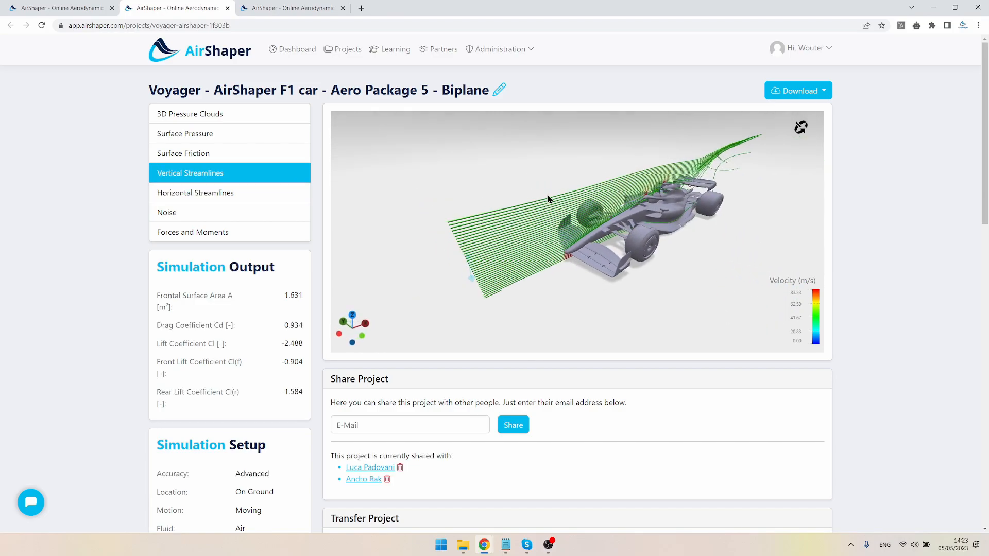
drag(547, 198, 512, 291)
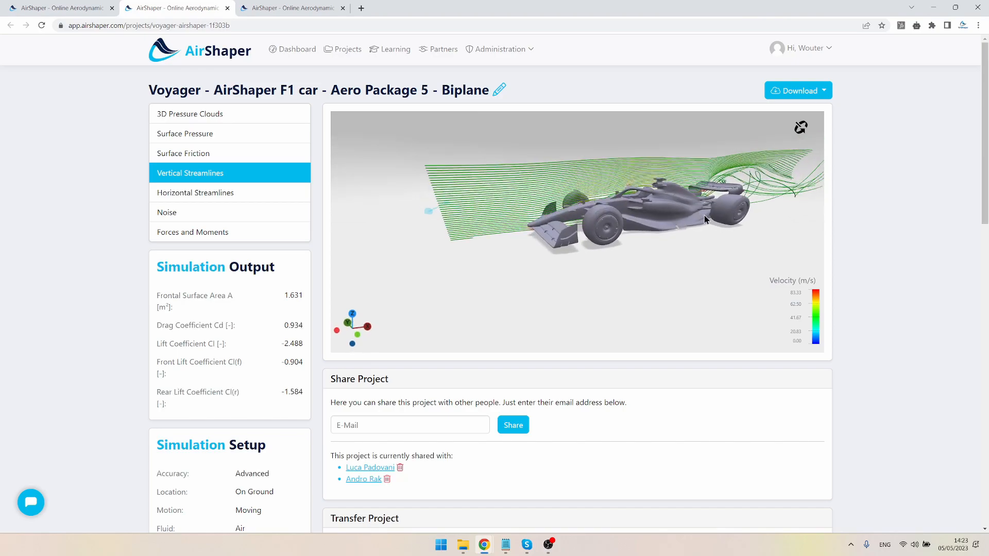
drag(707, 219, 454, 277)
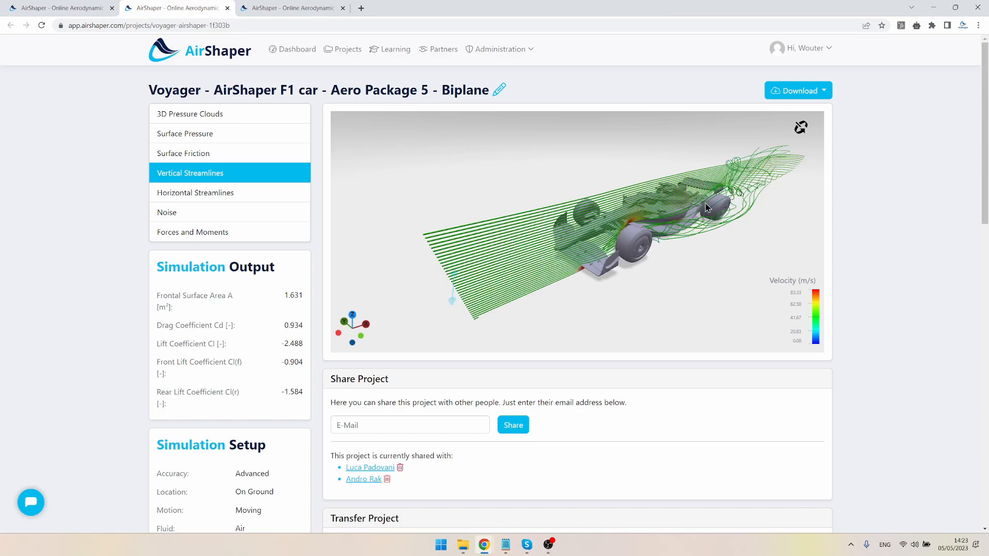
drag(706, 208, 589, 208)
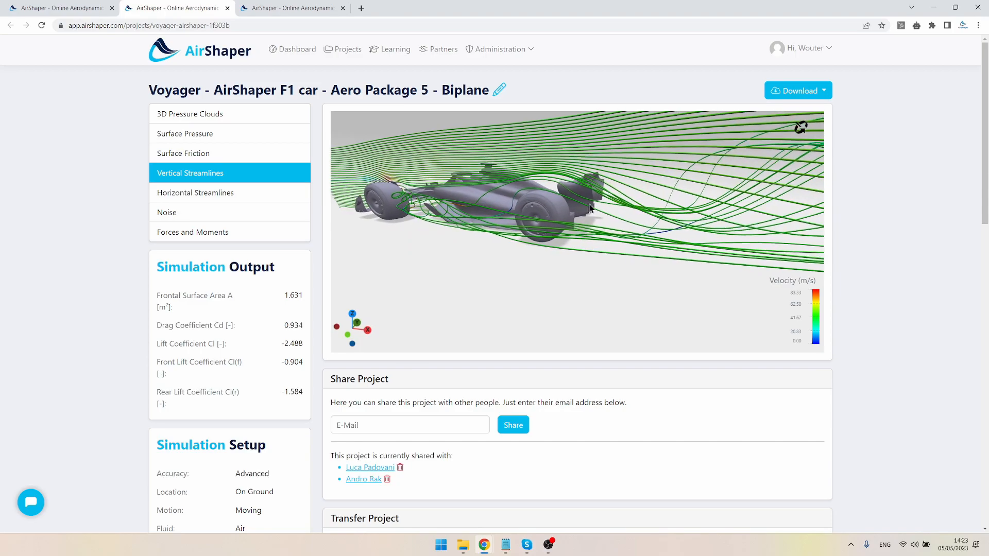
drag(590, 208, 618, 240)
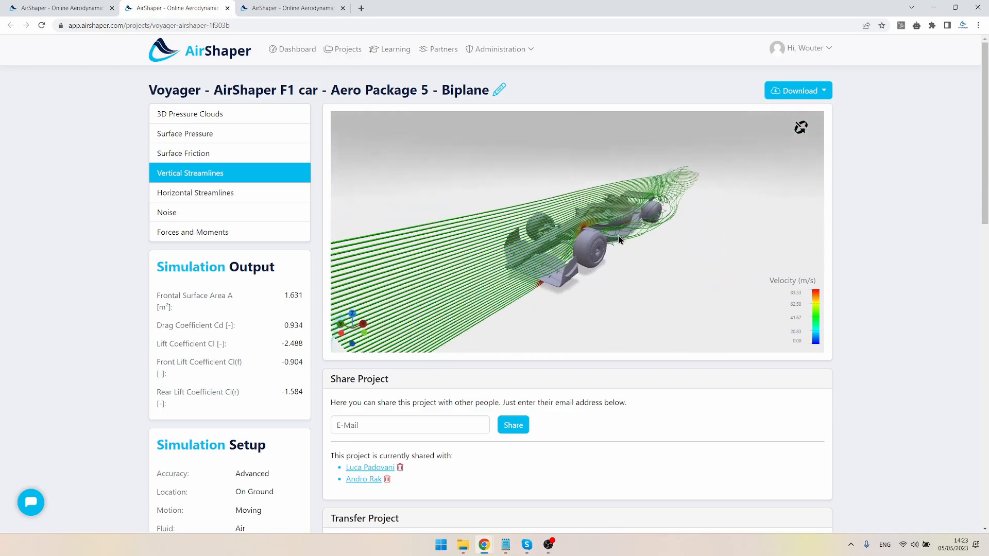
drag(618, 240, 470, 274)
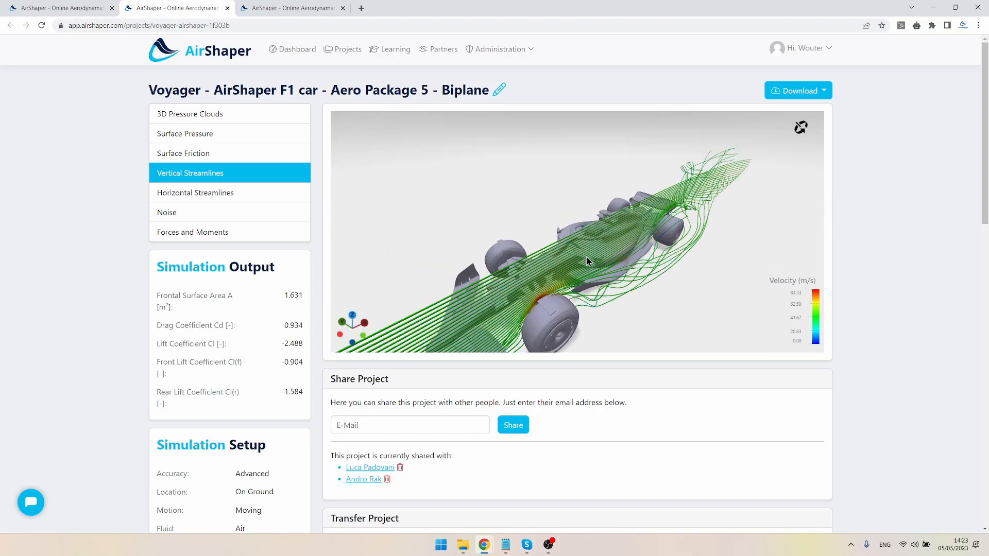
drag(587, 261, 476, 300)
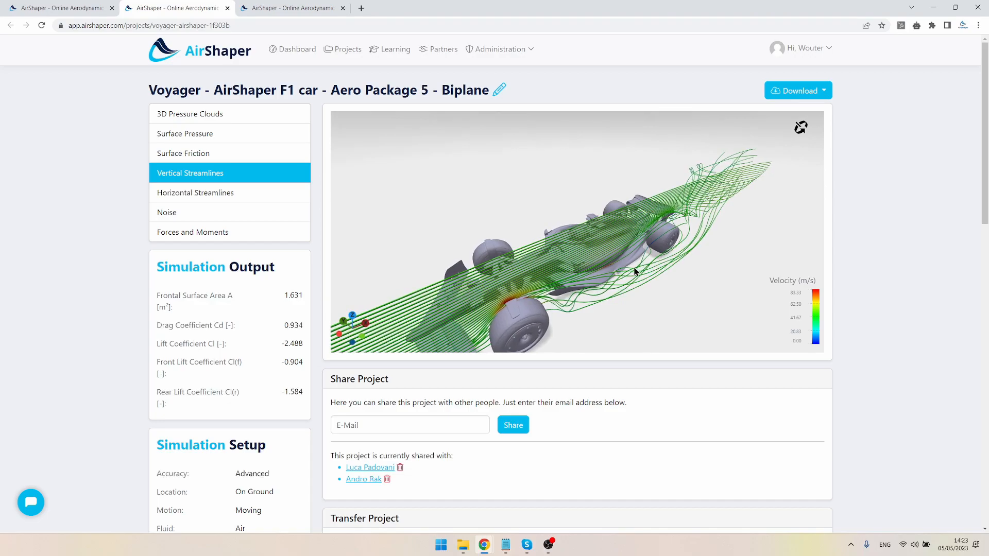
drag(636, 271, 599, 288)
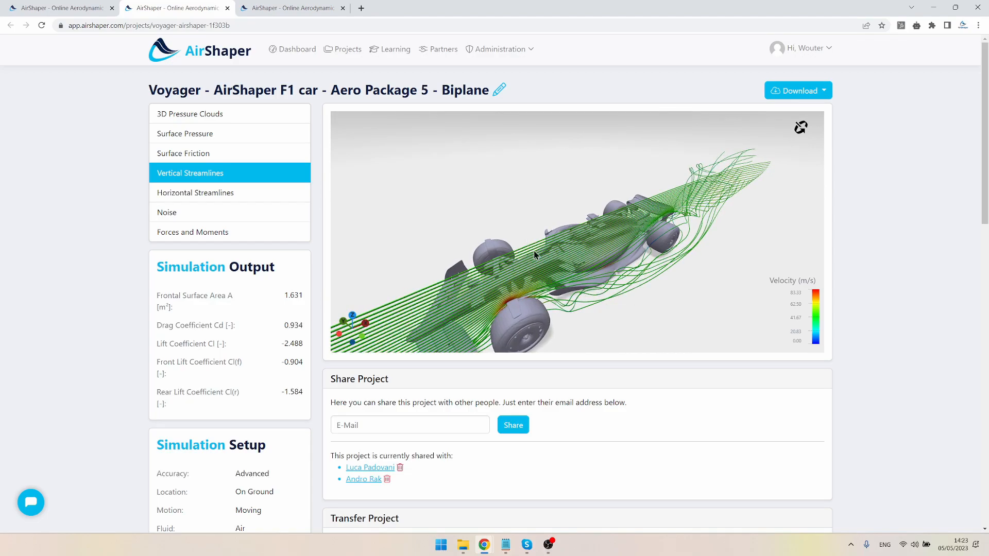
scroll(down, 3)
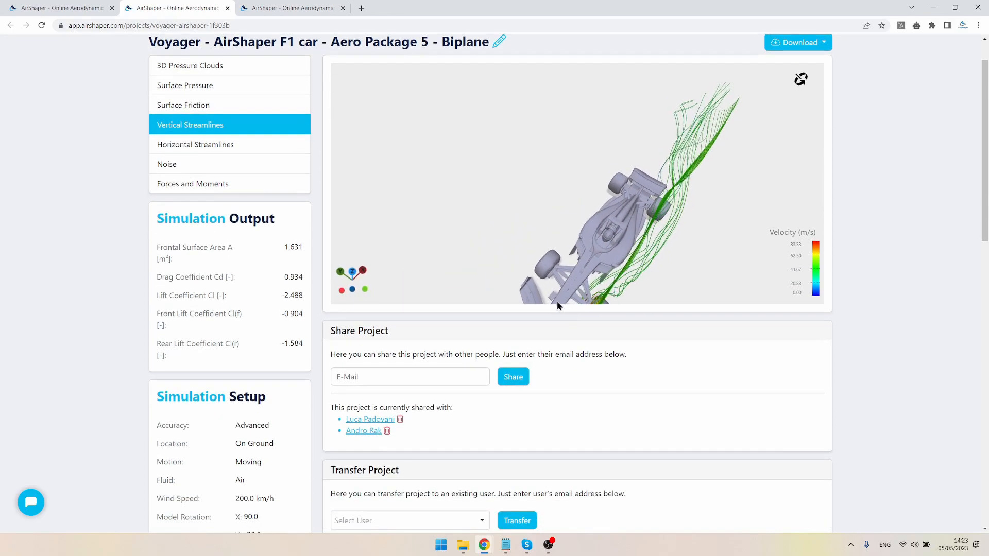
drag(557, 306, 735, 241)
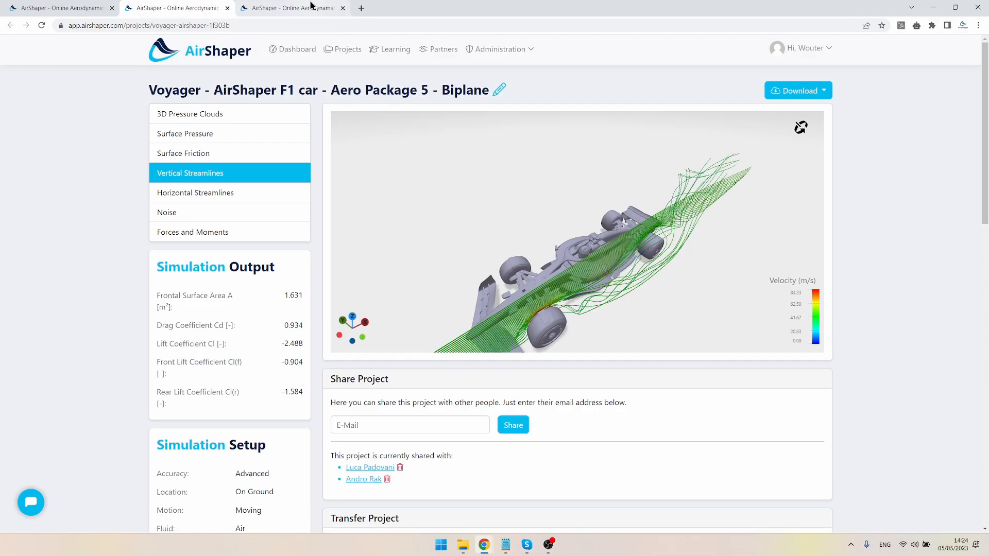
click(57, 7)
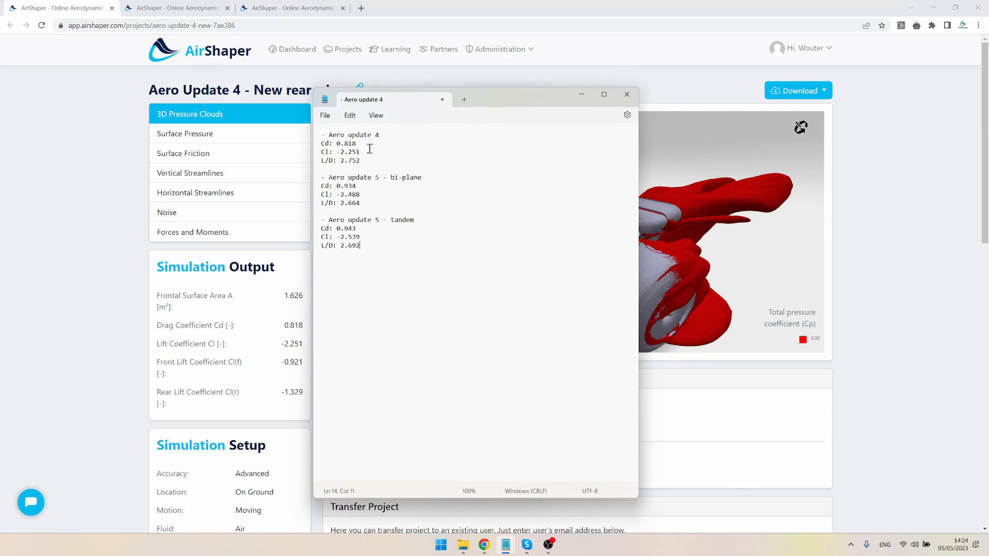
double_click(346, 143)
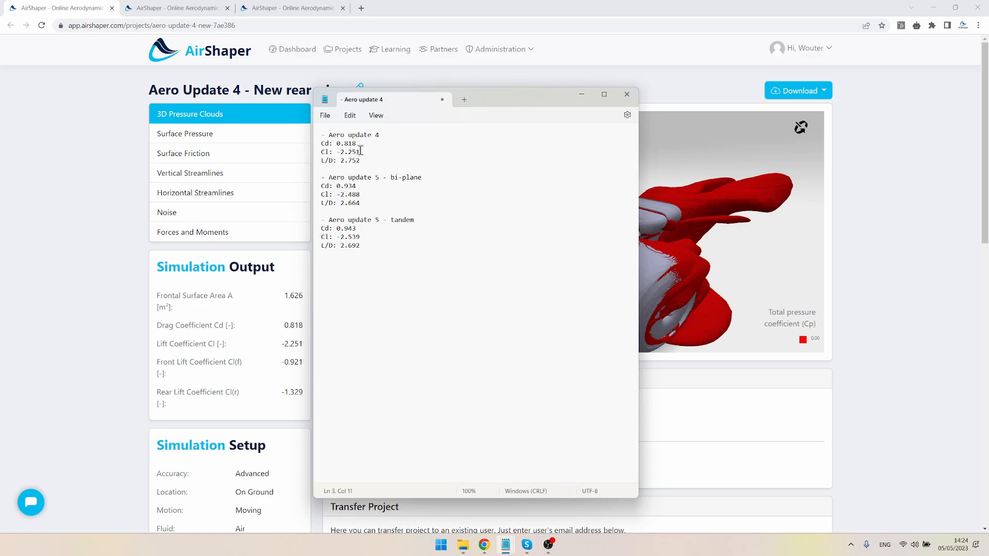
click(362, 189)
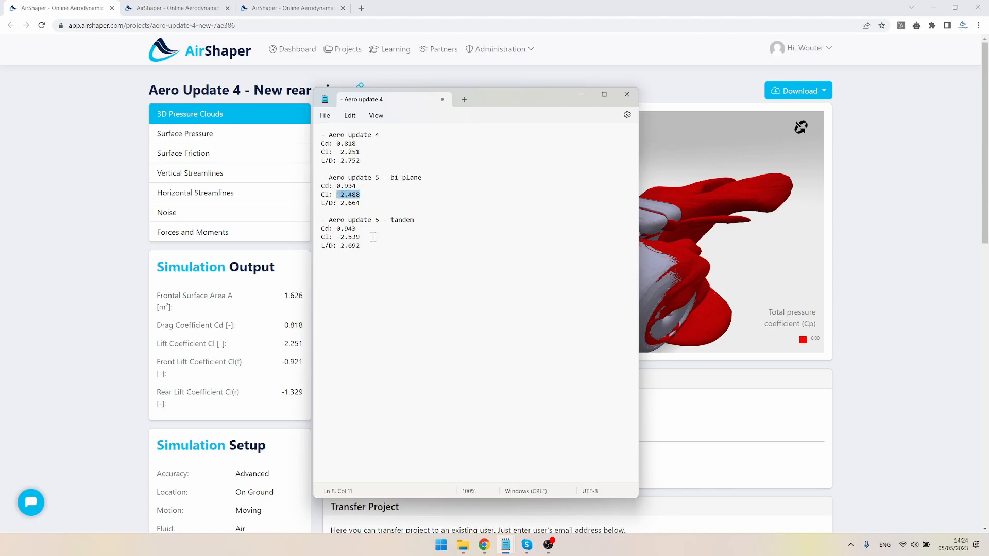
click(361, 195)
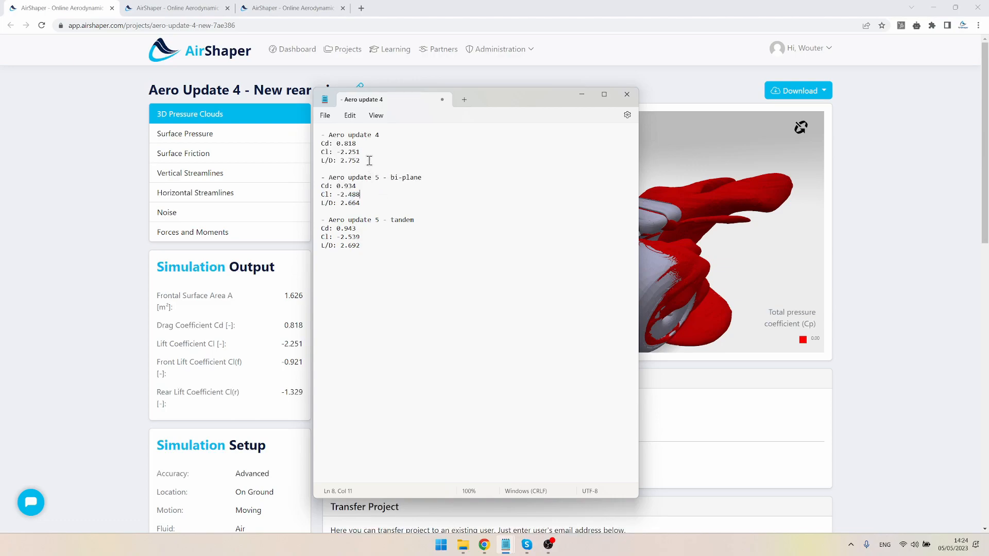
triple_click(340, 161)
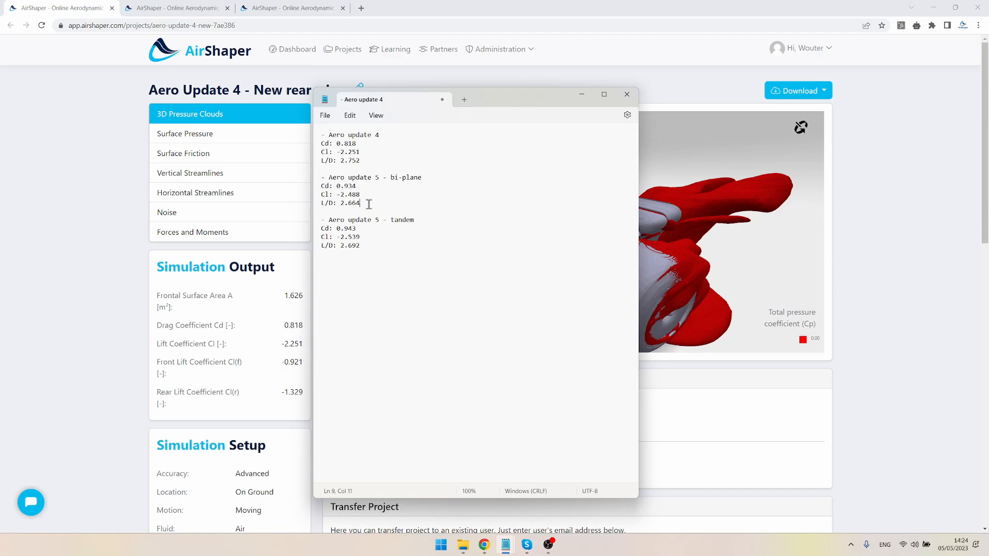
click(371, 245)
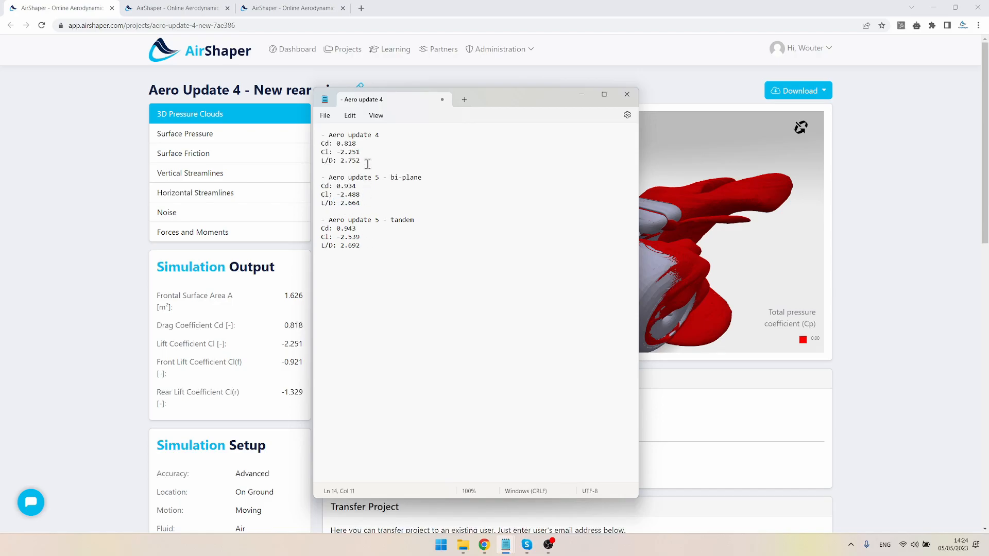
mouse_move(505, 138)
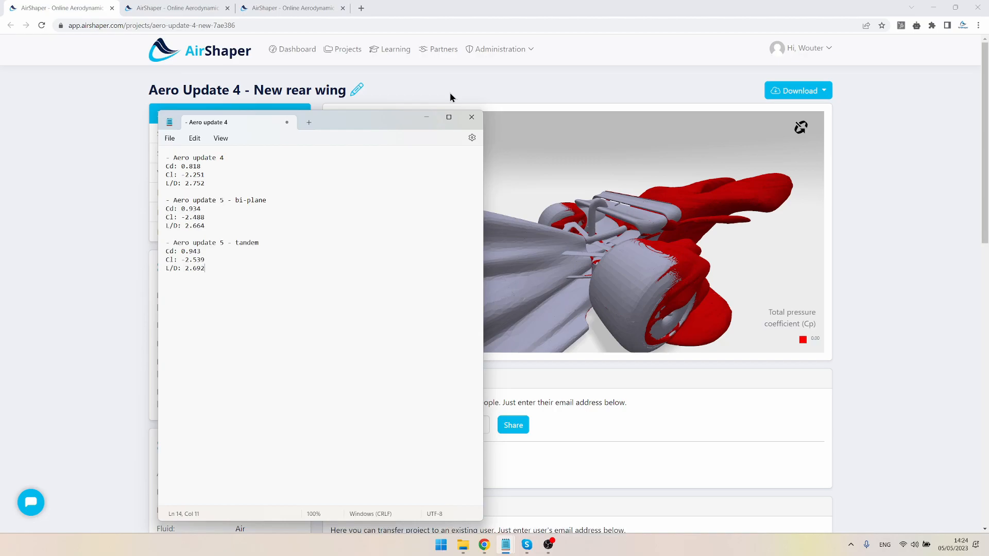
- Bring the AirShaper Aero Update 4 page back in front of the Notepad notes
click(470, 118)
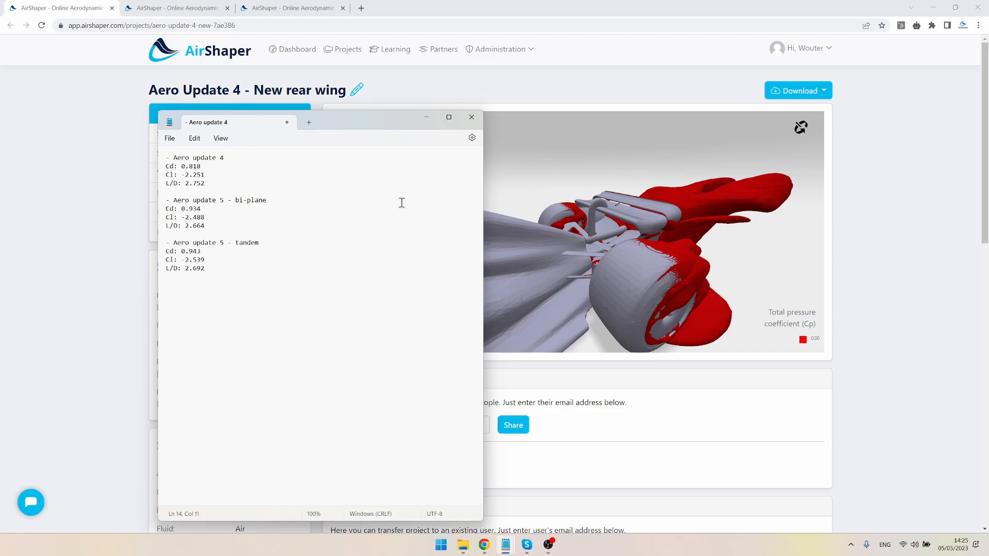
mouse_move(455, 200)
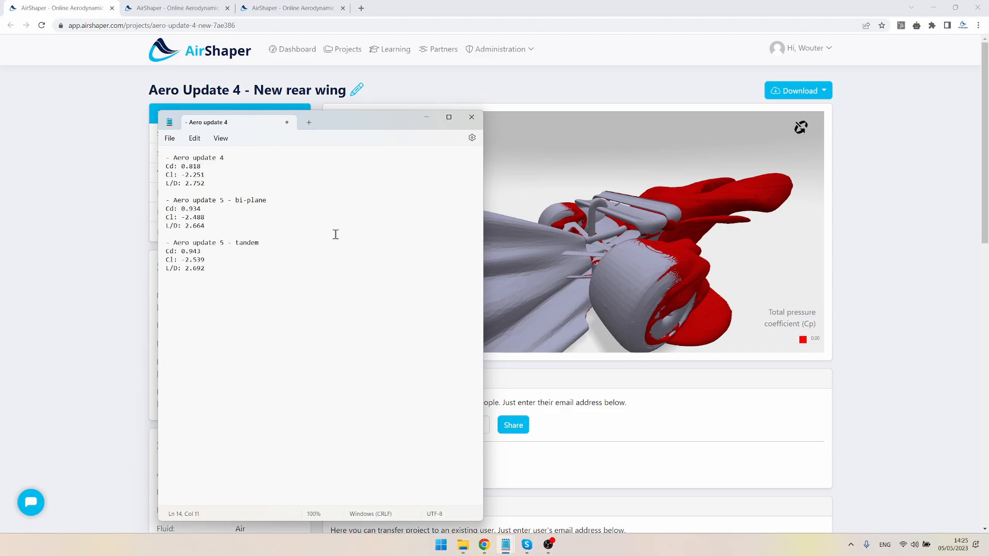
click(471, 117)
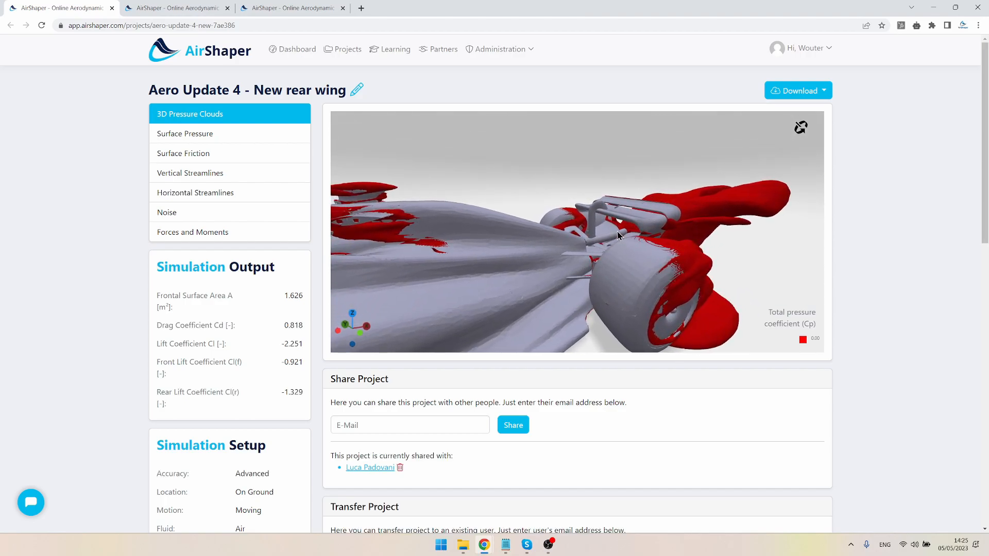
- Orbit the old rear wing's pressure clouds through rear, low-side and side views
drag(618, 235, 586, 245)
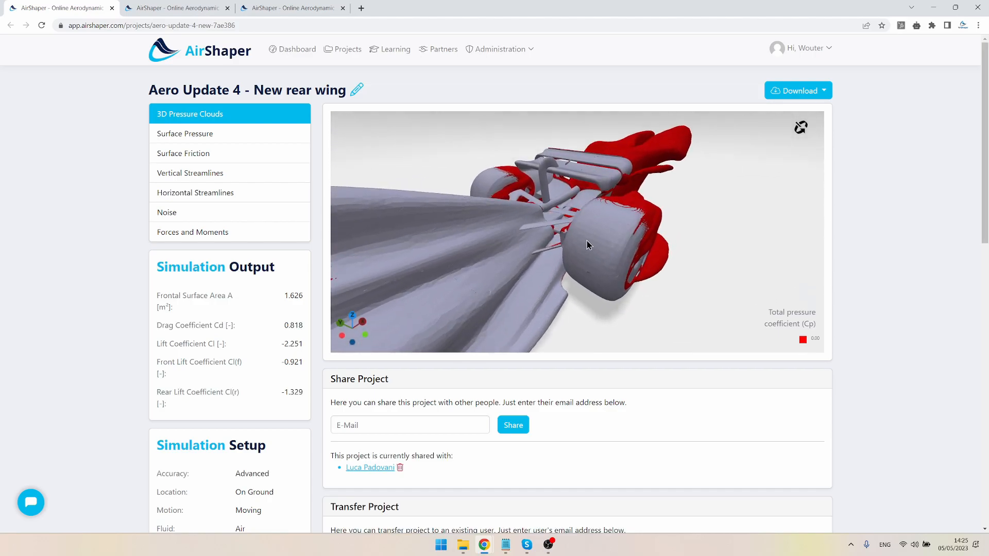
drag(586, 245, 609, 229)
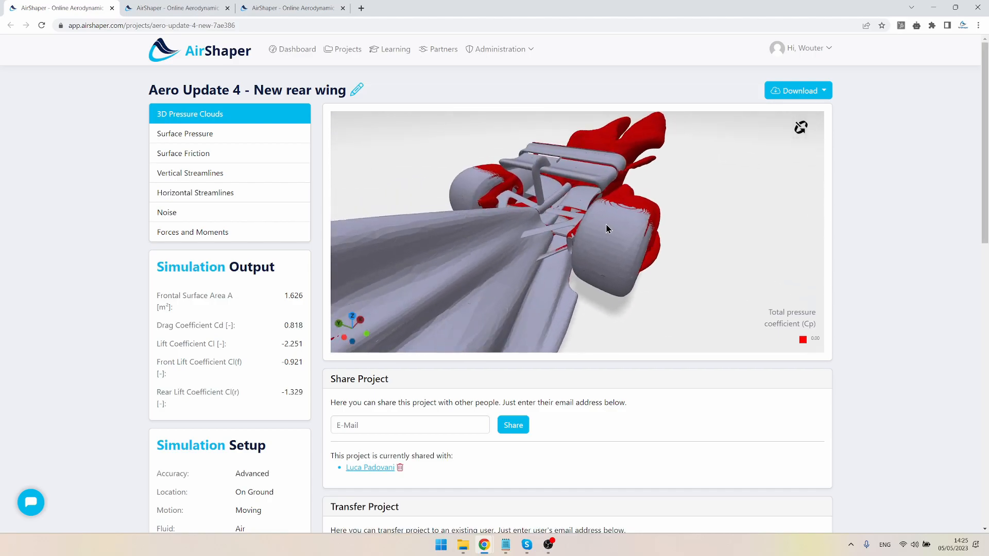
drag(609, 229, 571, 229)
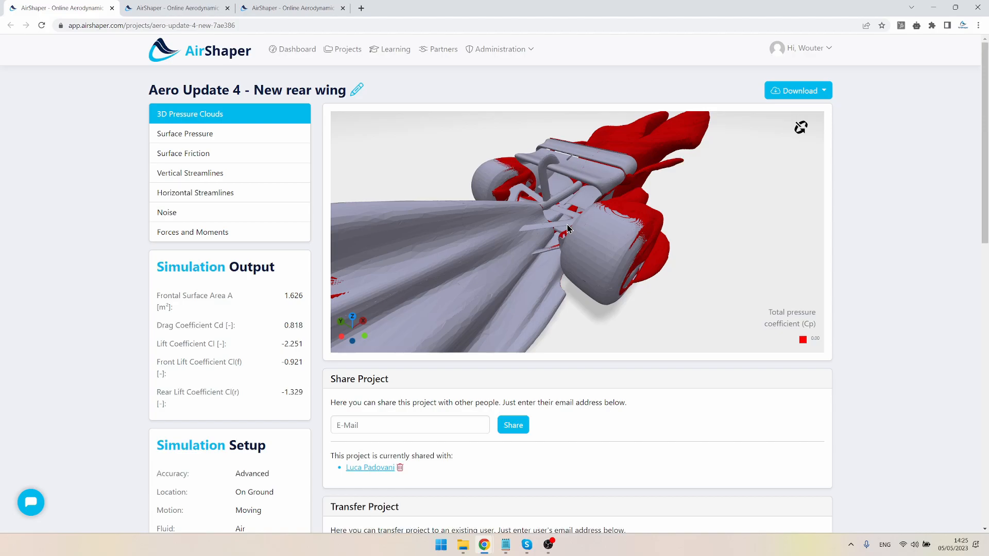
drag(568, 229, 520, 246)
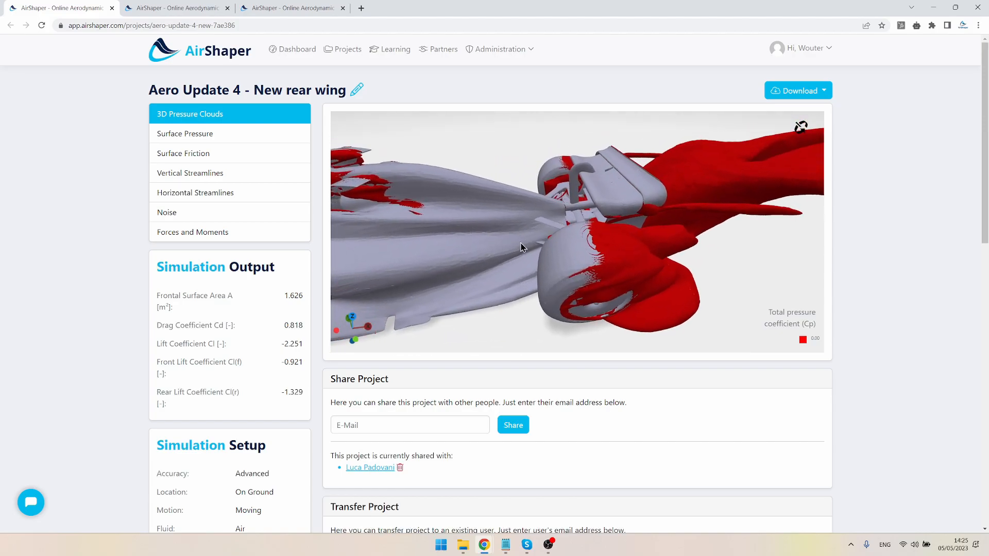
drag(520, 246, 608, 233)
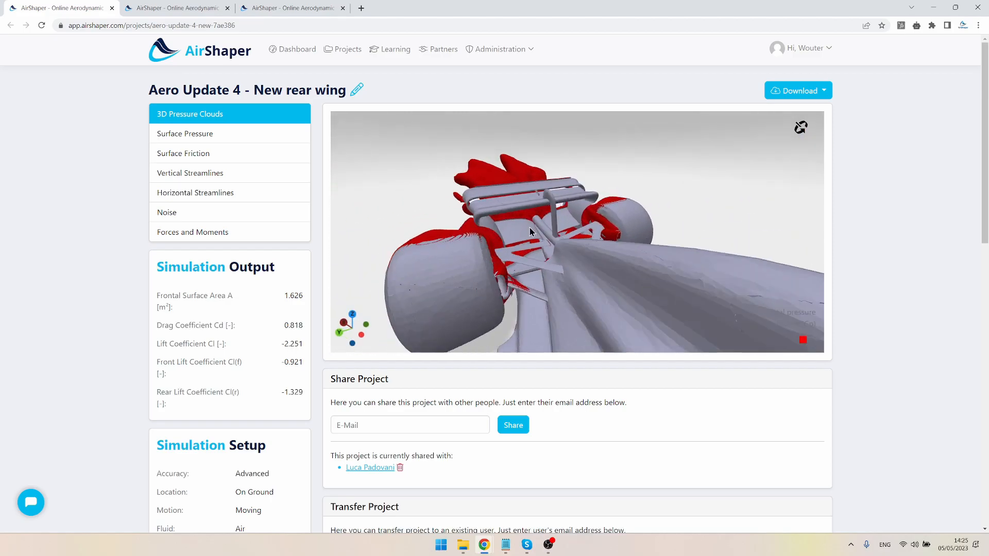
drag(530, 232, 511, 216)
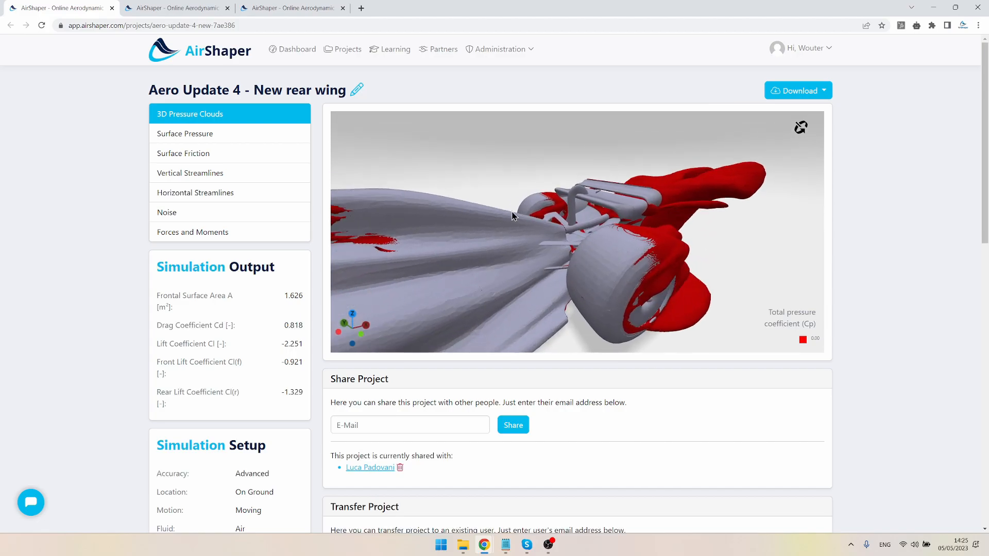
drag(512, 215, 583, 238)
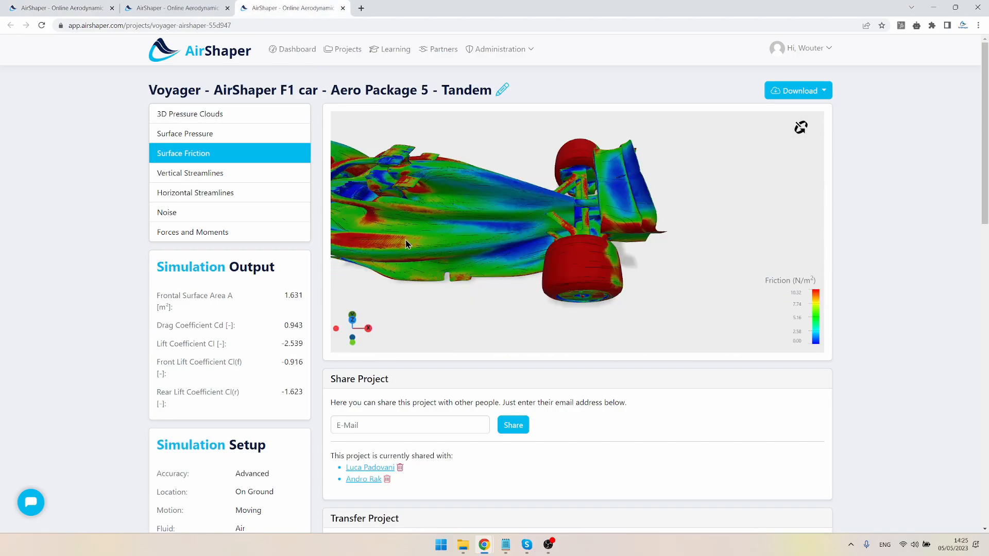
- Show the Tandem car's vertical streamlines and orbit out to see the whole sheet
click(189, 174)
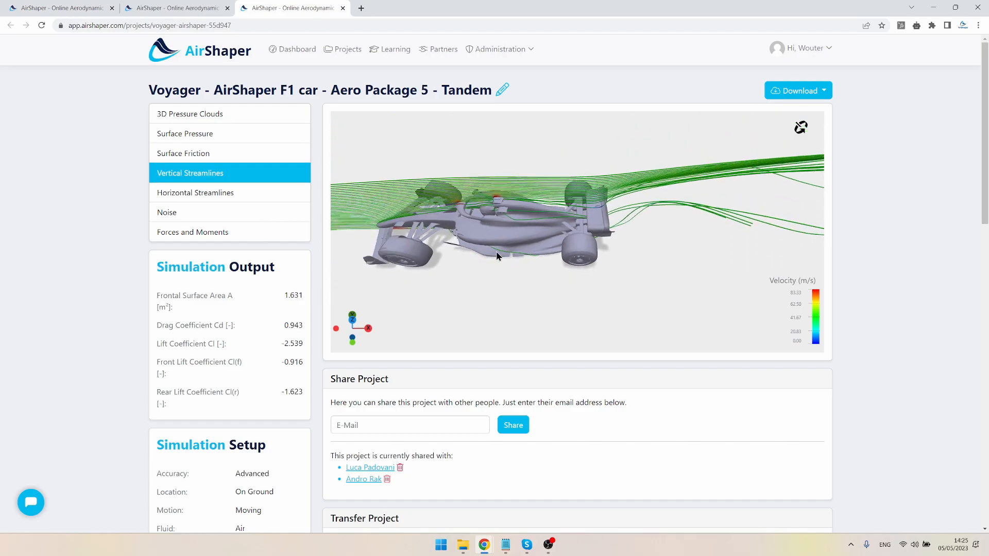
drag(499, 255, 597, 255)
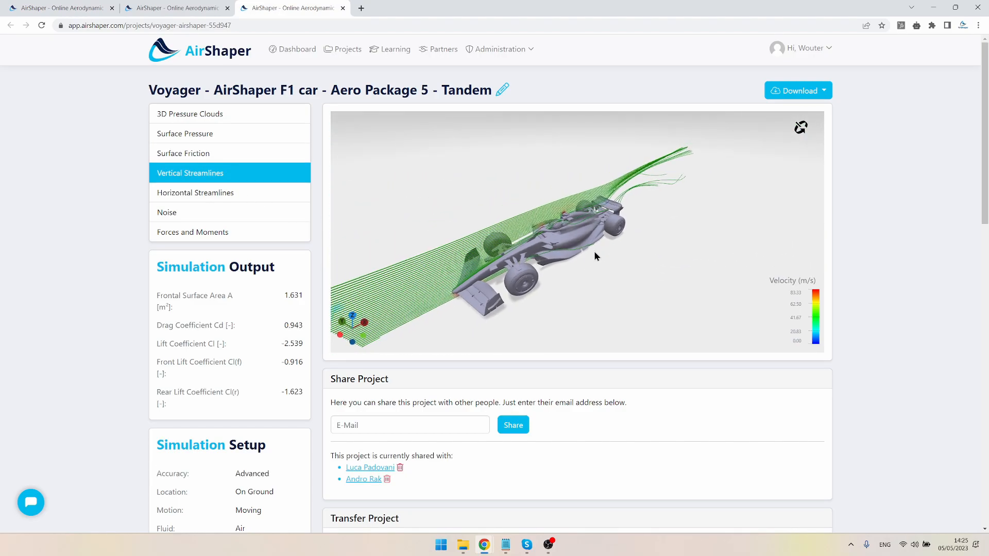
drag(597, 256, 493, 294)
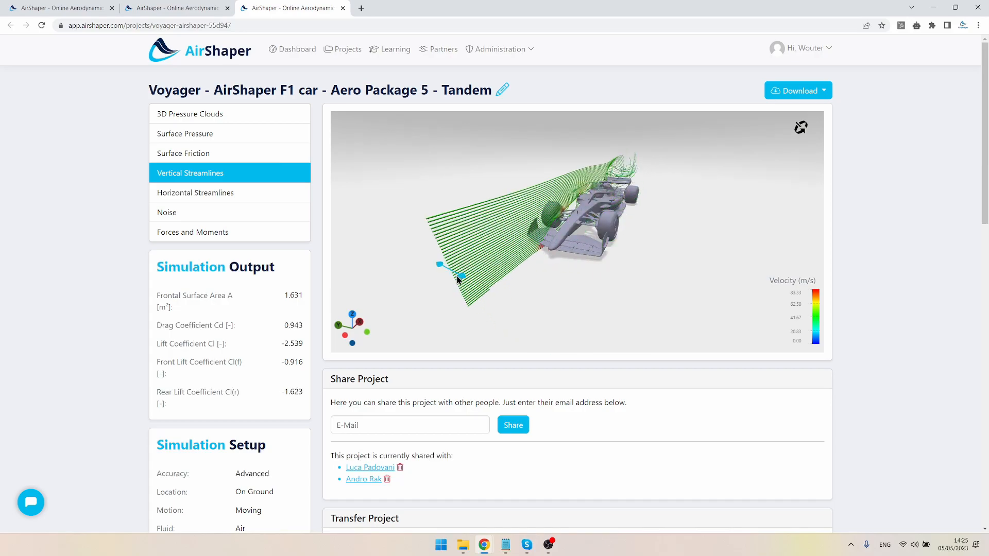
- Shift, tilt and raise the streamline seed sheet to new positions around the car
drag(458, 280, 428, 271)
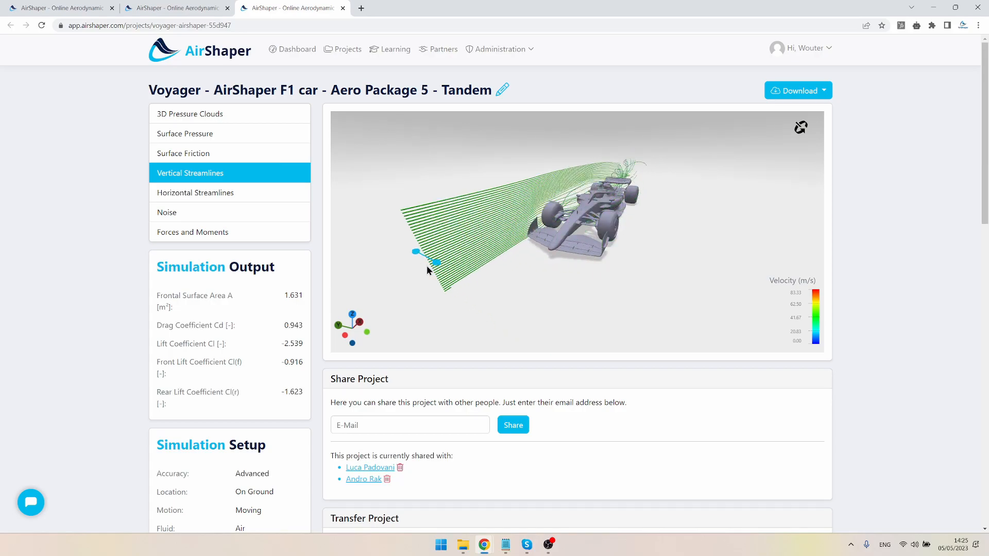
drag(417, 256, 554, 315)
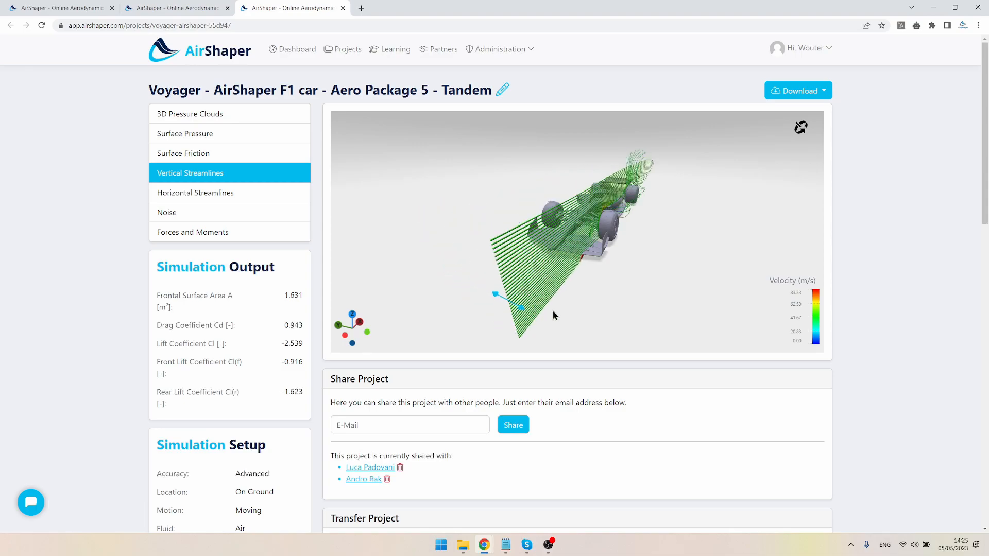
drag(556, 315, 470, 295)
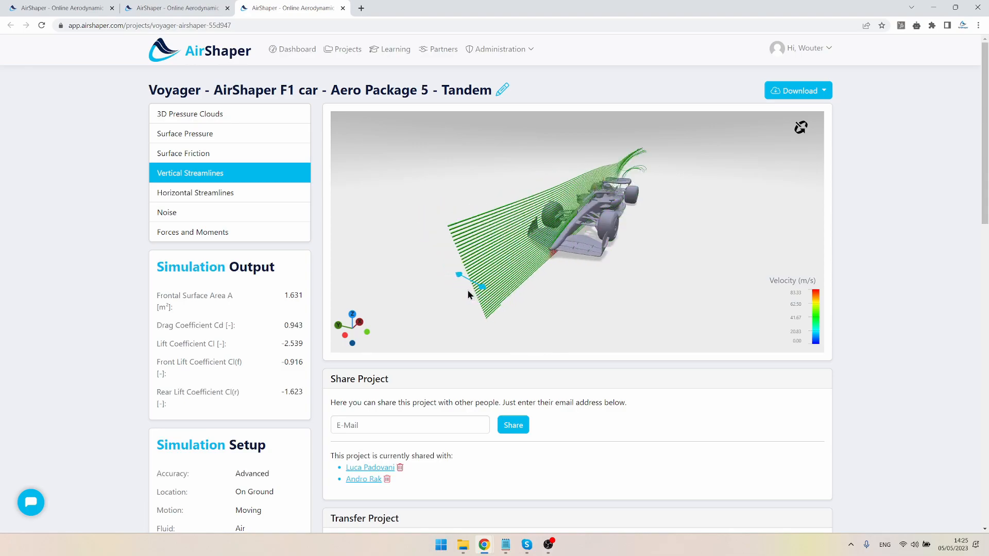
drag(470, 295, 514, 314)
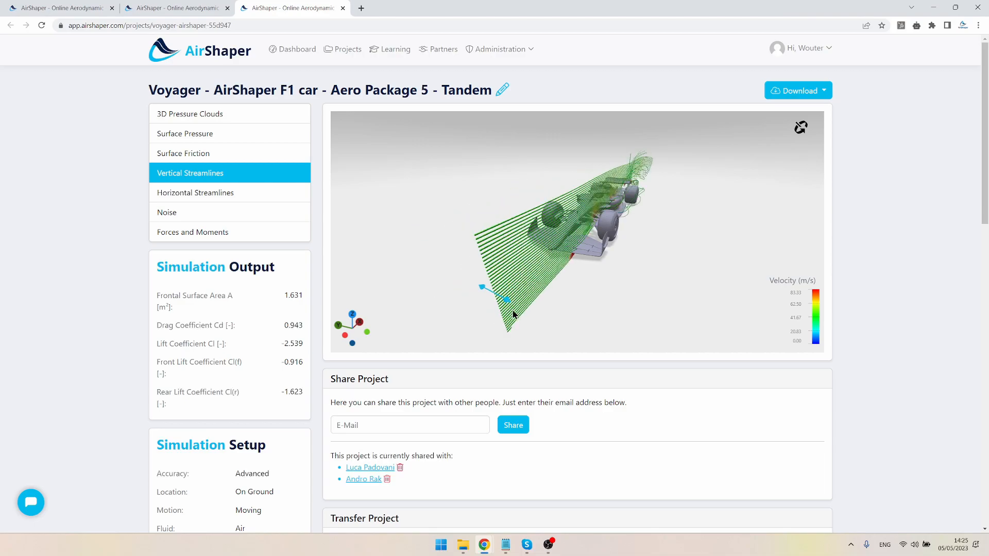
drag(514, 314, 626, 314)
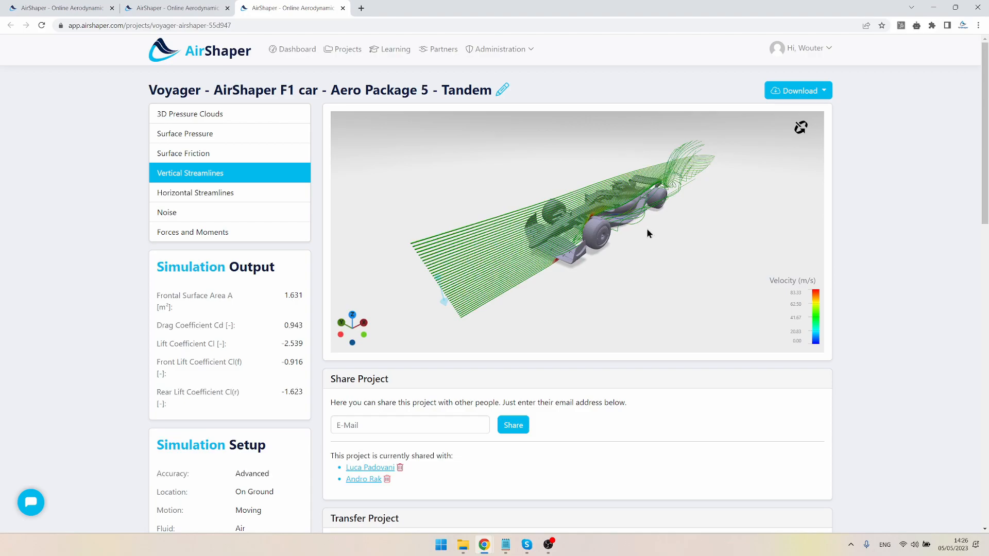
drag(647, 234, 451, 322)
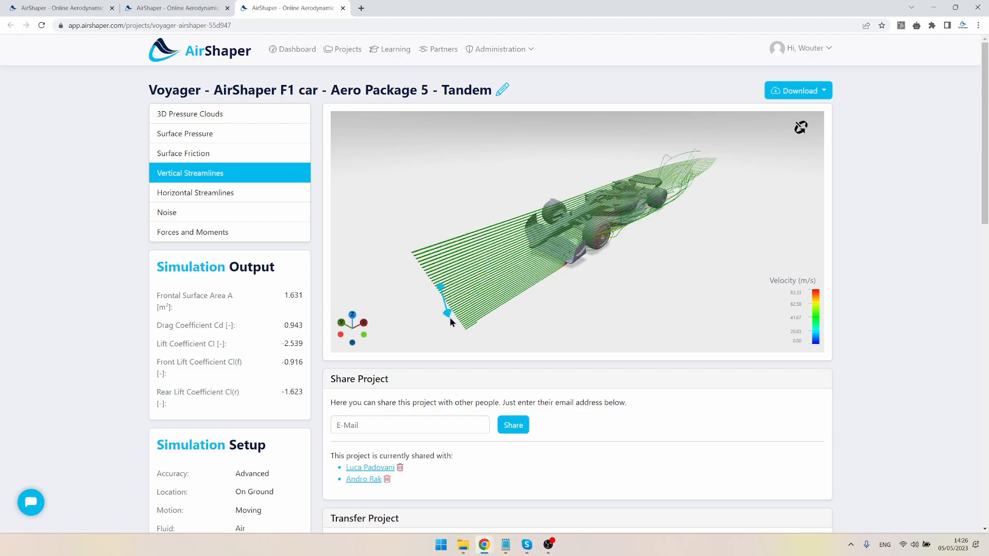